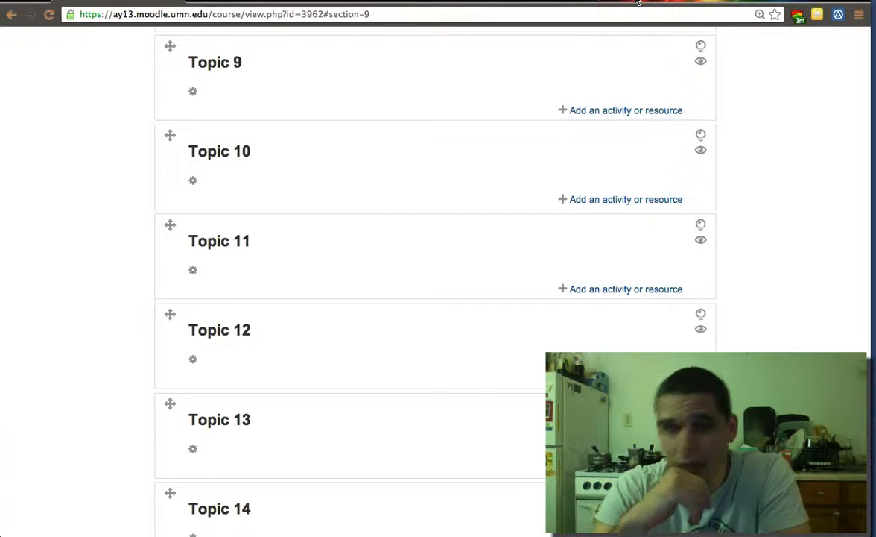
Step: Open the edit page for Topic 9 using its gear icon
left_click(192, 91)
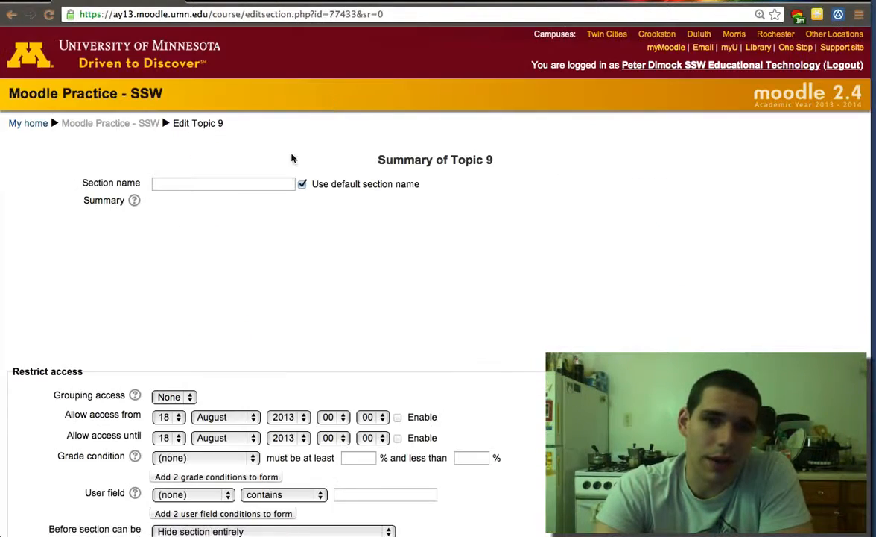
Step: Name Topic 9 'Quizzes', list Automated, Timed Exam, Differentiation as summary bullets, and save
left_click(303, 184)
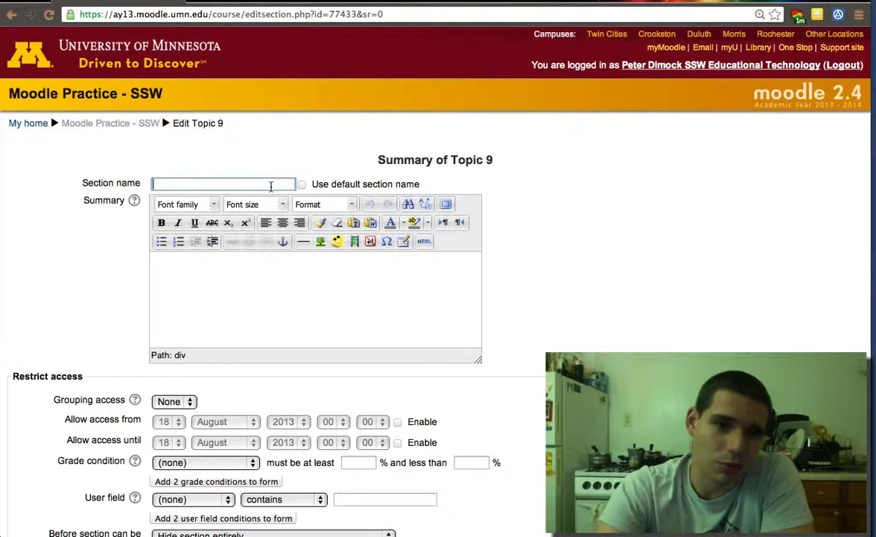
type("Quizzes")
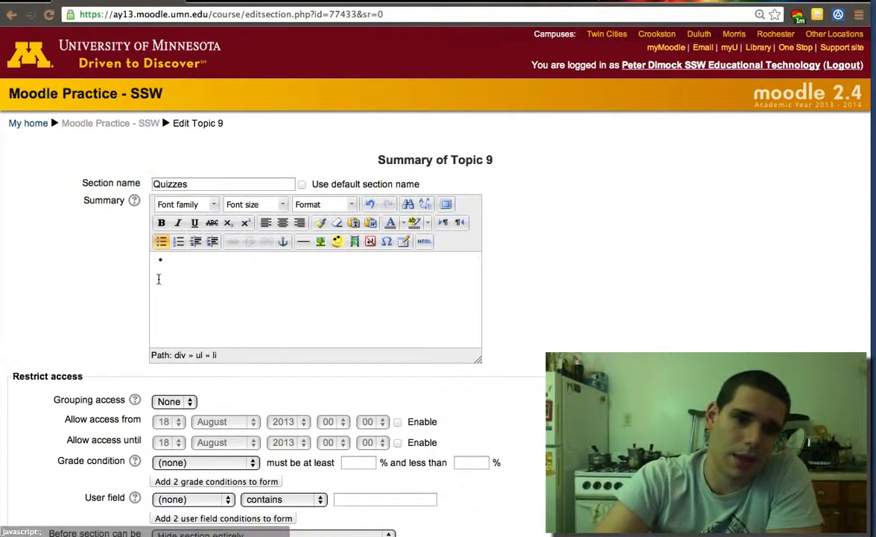
type("Auto")
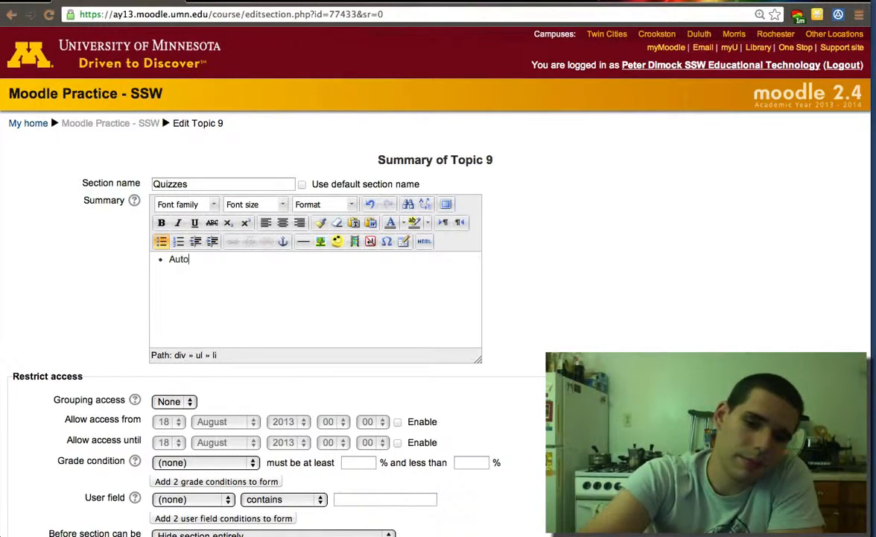
type("mated")
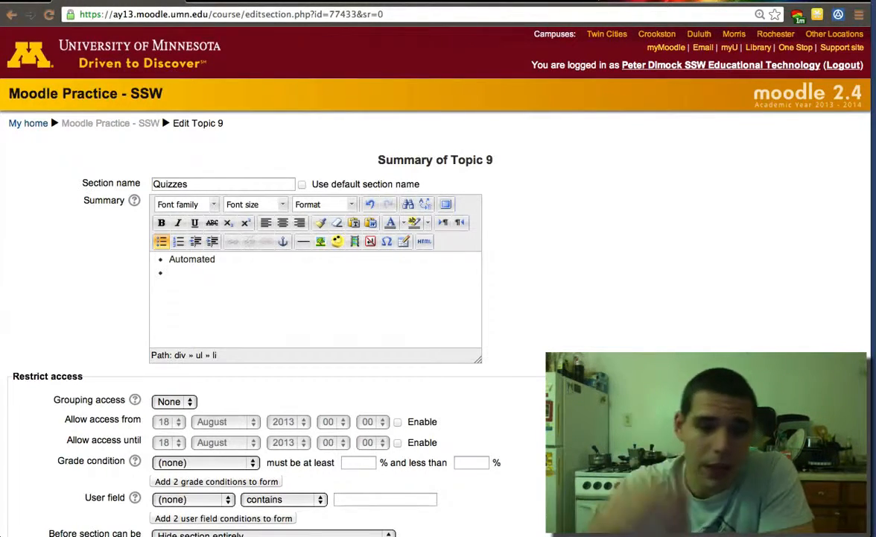
type("Timed")
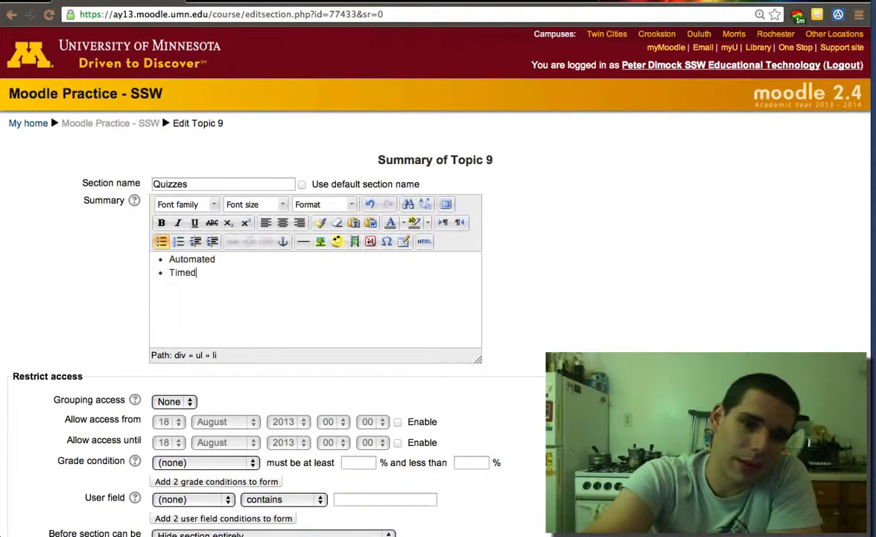
type("Exam")
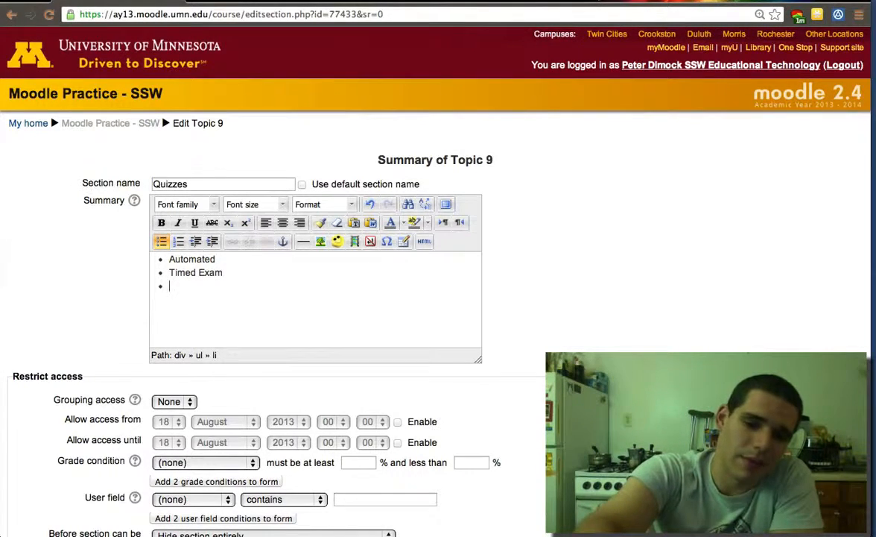
type("Differ")
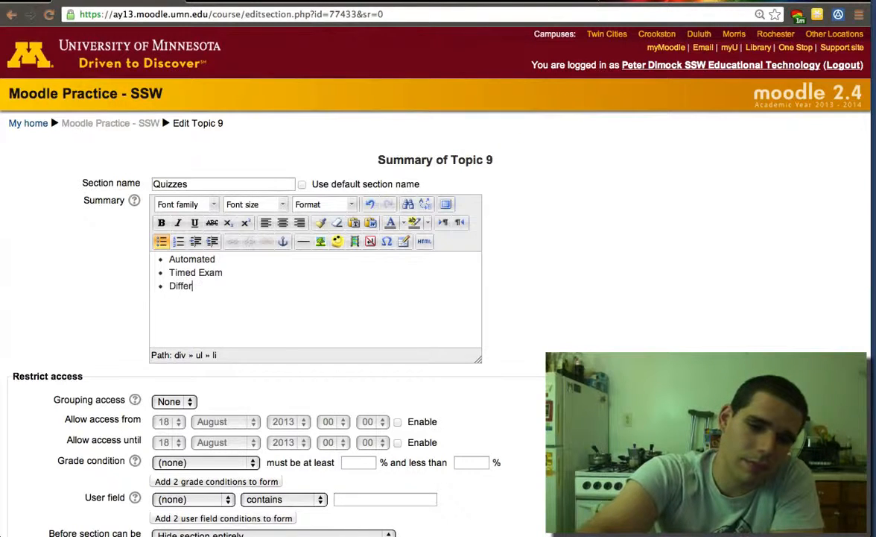
type("ento")
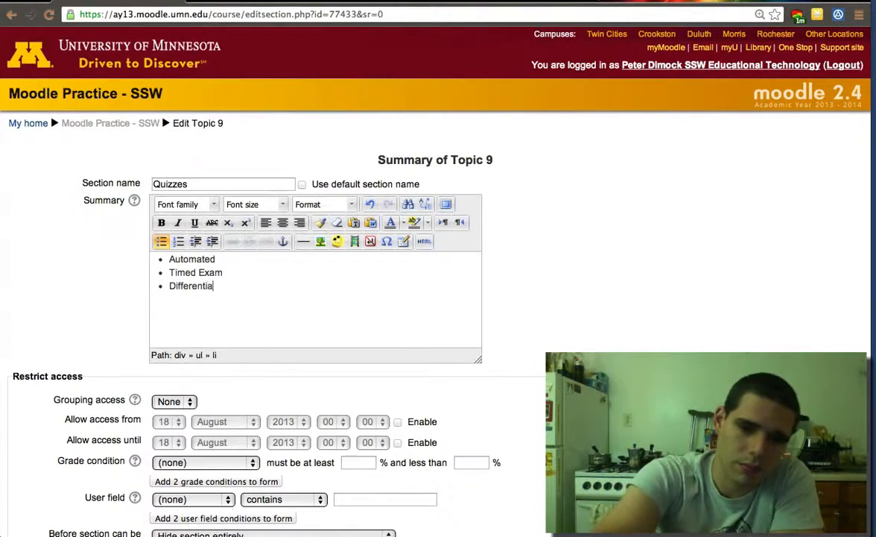
type("on")
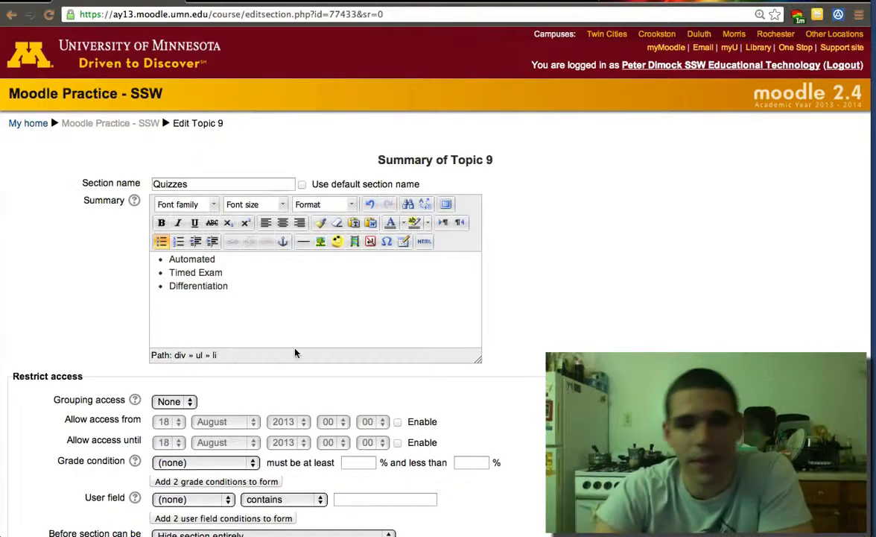
scroll("down", 3)
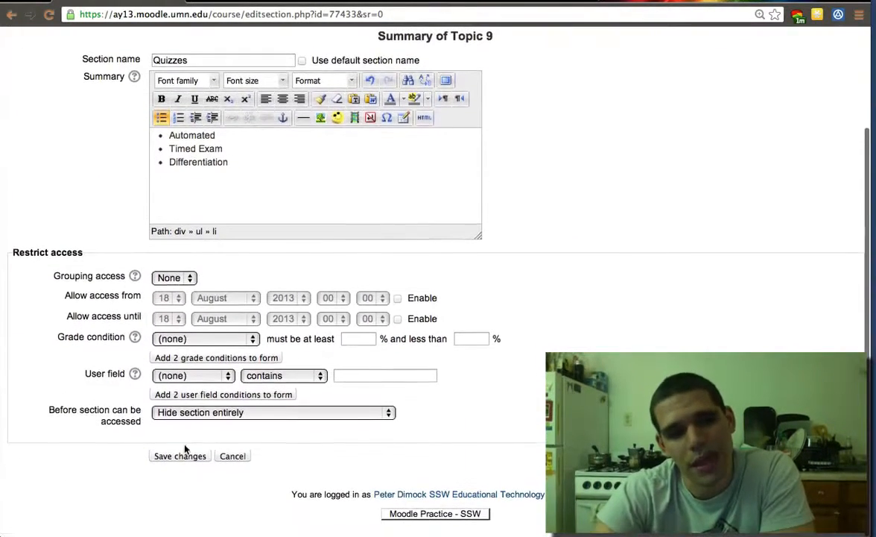
left_click(179, 455)
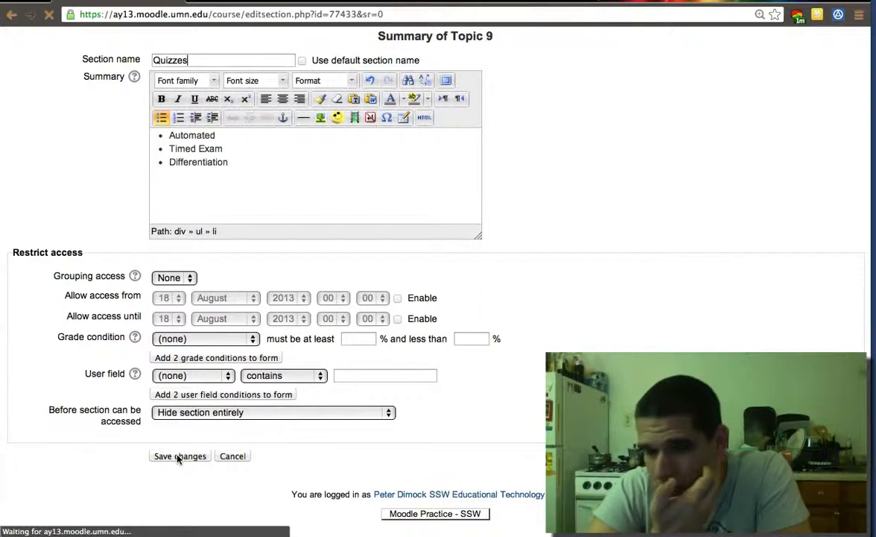
Step: Finish saving and review the Quizzes section with its three bullets on the course page
left_click(179, 455)
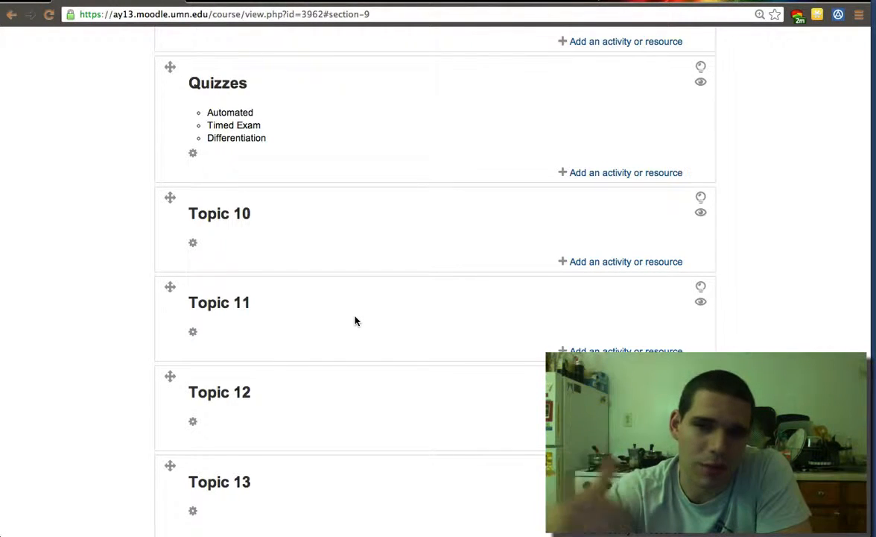
mouse_move(624, 208)
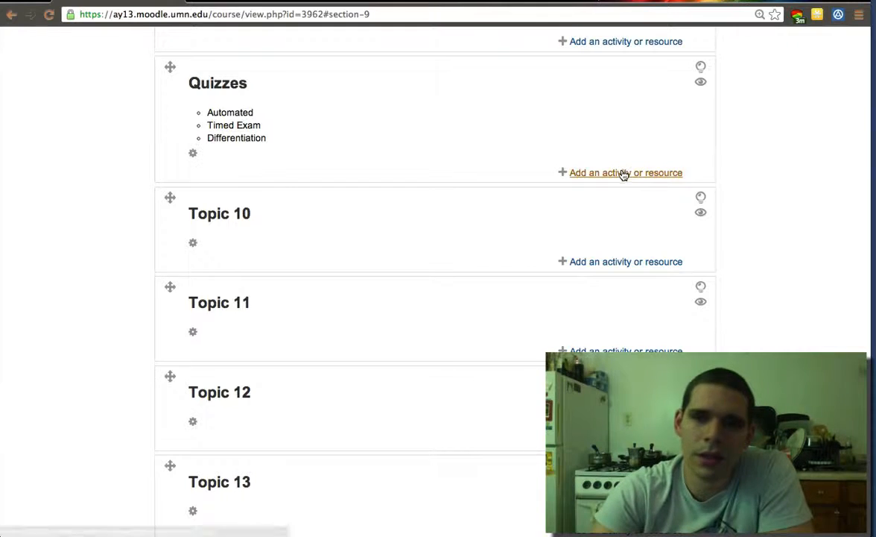
Step: Add a Quiz activity to the Quizzes section from the activity chooser
left_click(625, 172)
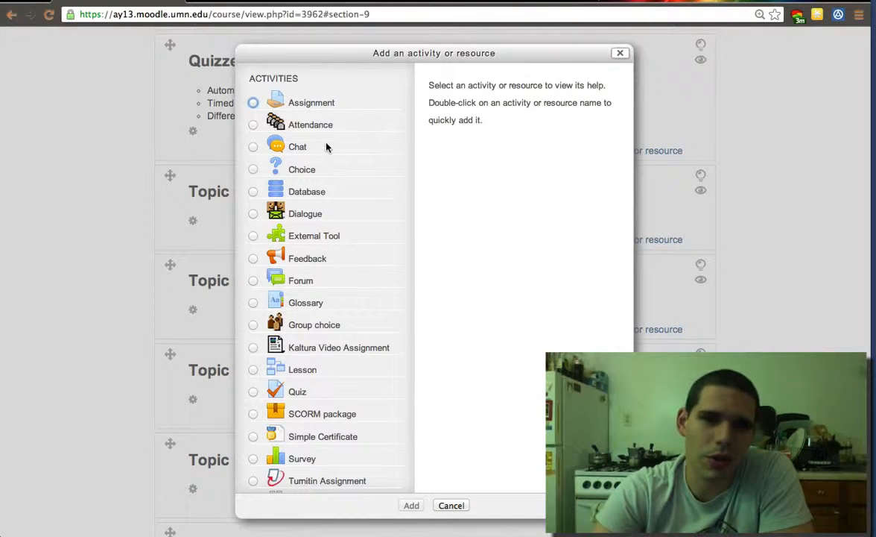
scroll("down", 3)
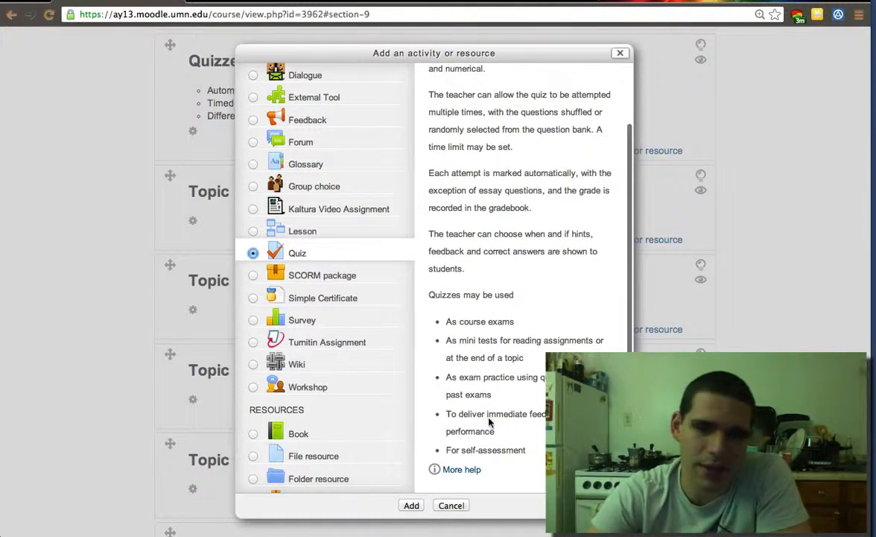
left_click(411, 505)
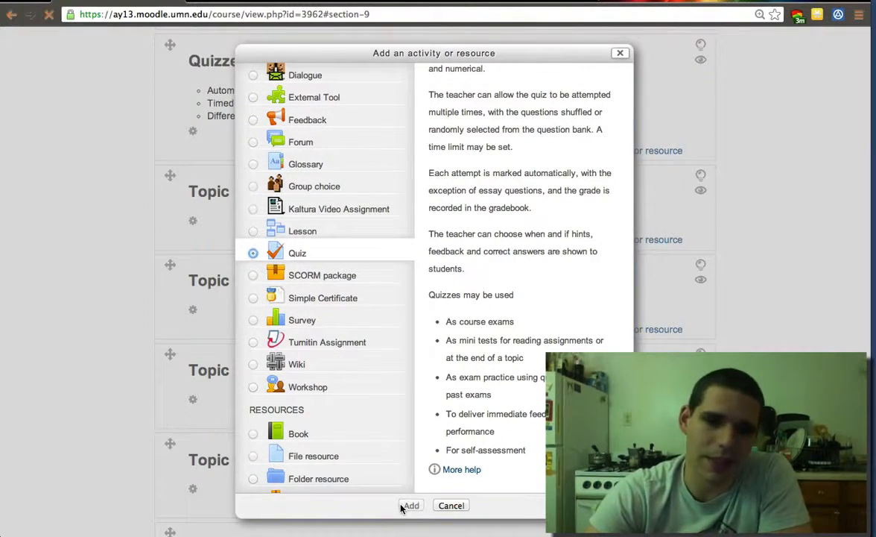
left_click(411, 506)
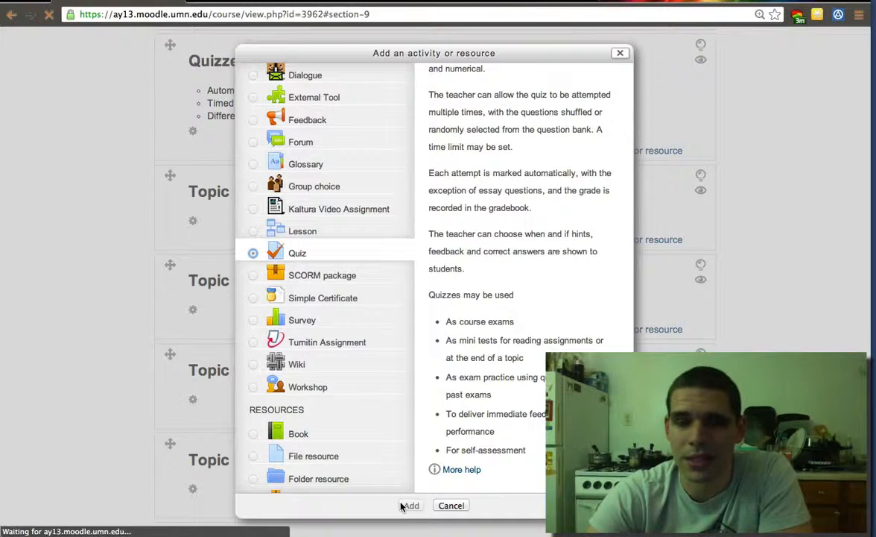
Step: Enter 'Evaluation' as the new quiz's name
left_click(411, 505)
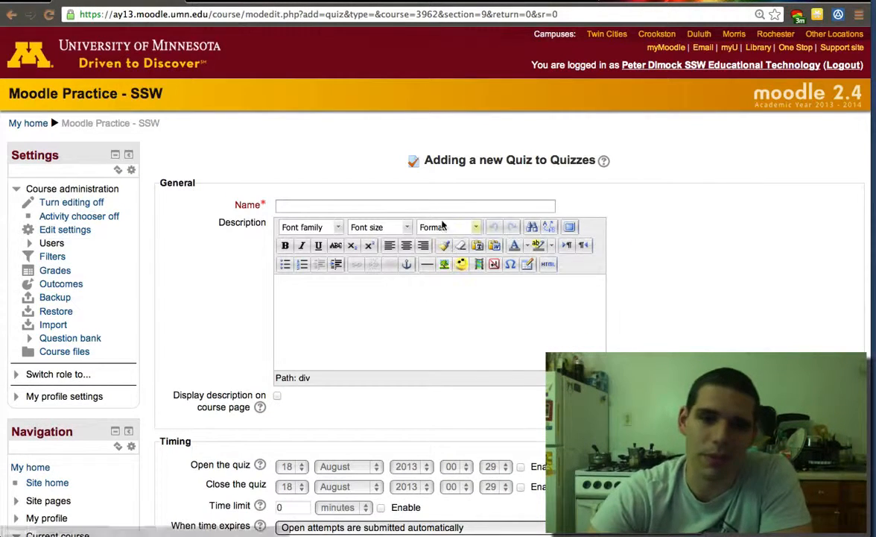
left_click(414, 204)
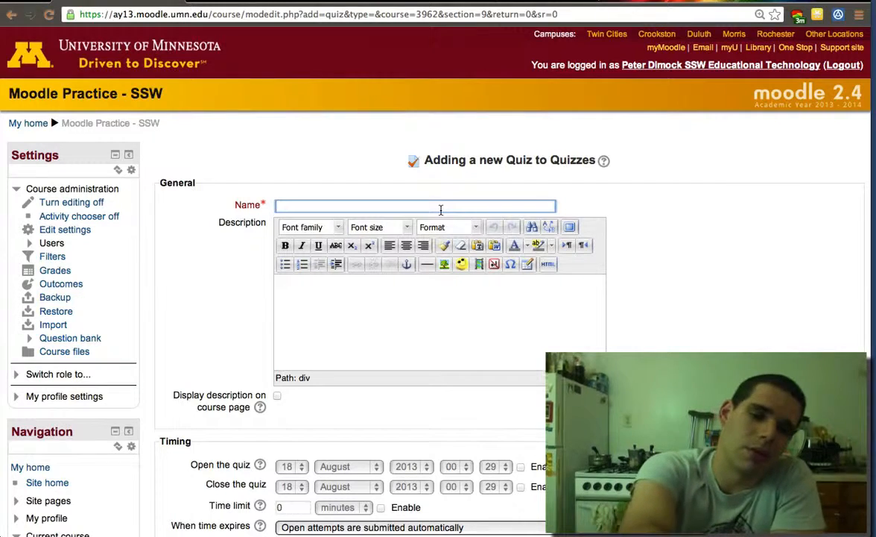
type("Eva")
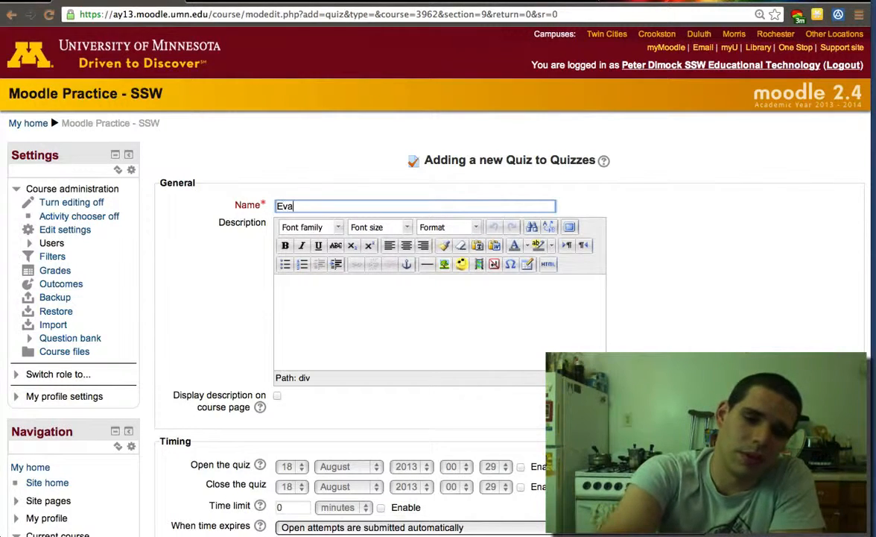
type("lua")
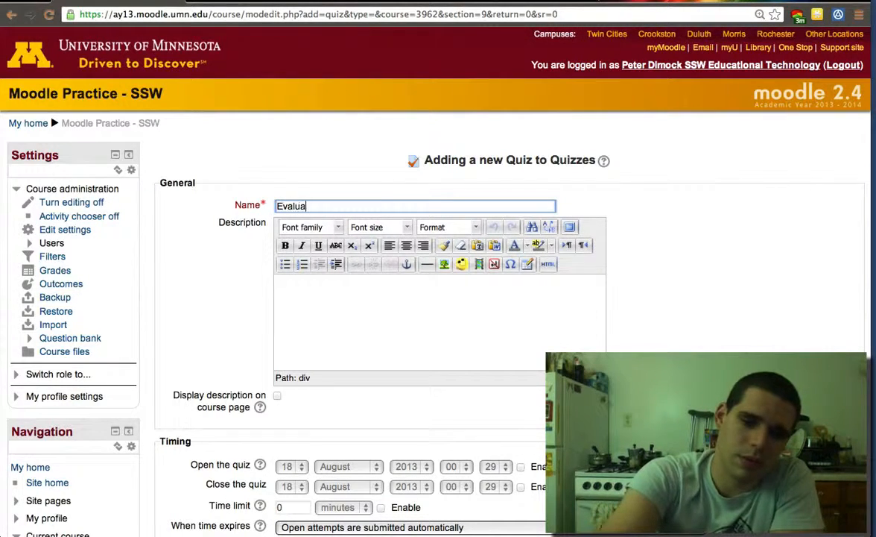
type("tion")
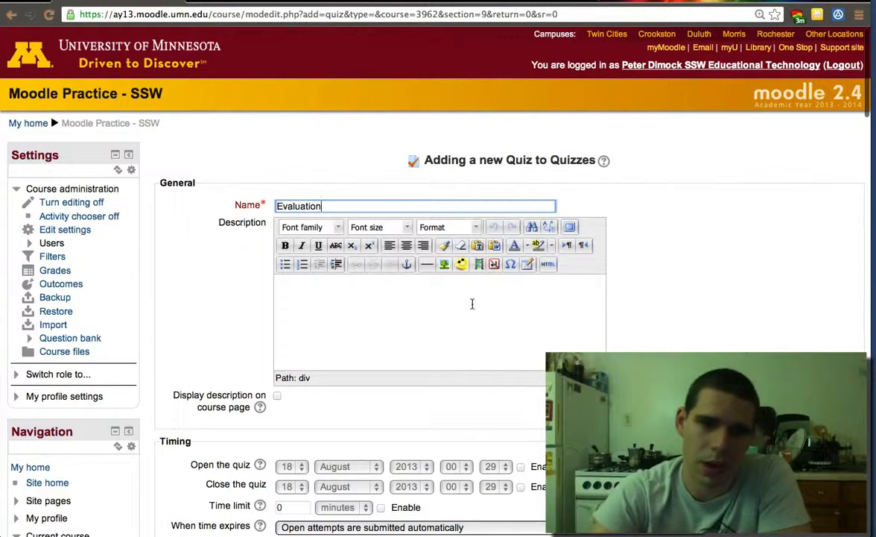
scroll("down", 3)
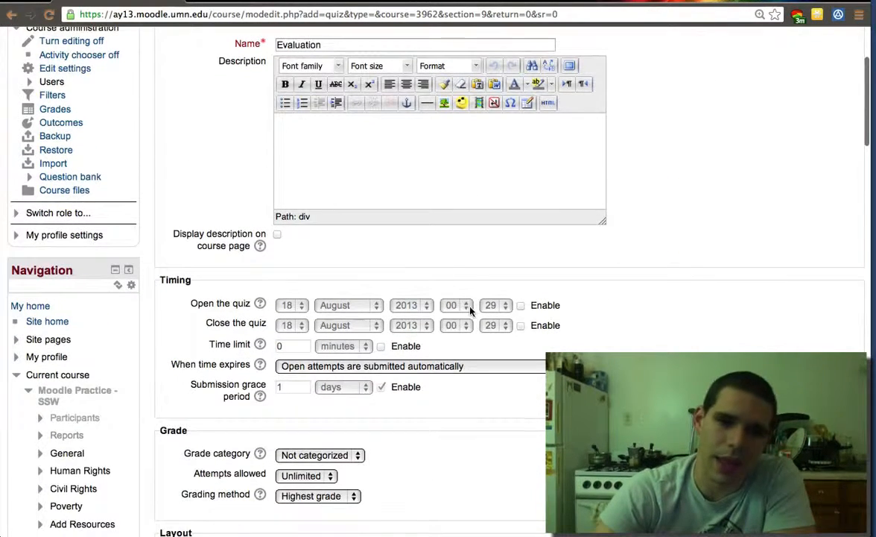
Step: Enable the quiz closing date and set it to 23 August 2013
scroll("down", 3)
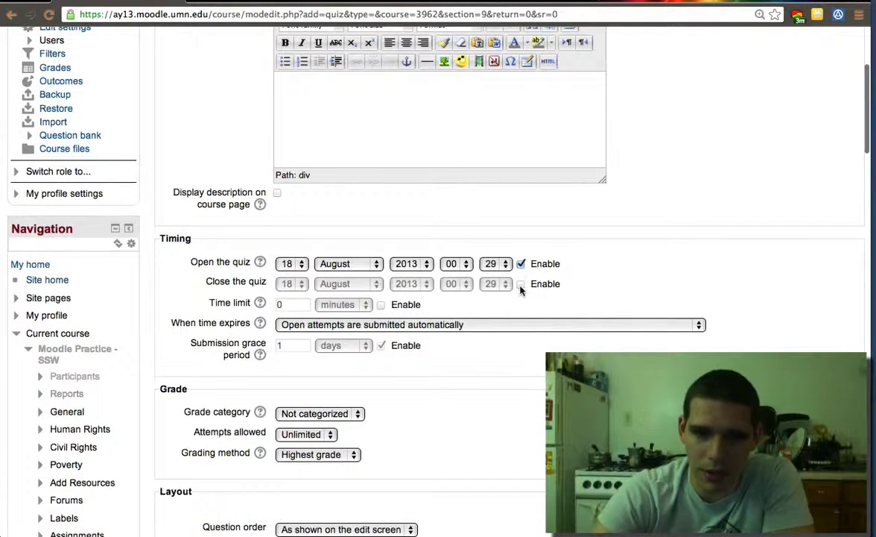
left_click(521, 283)
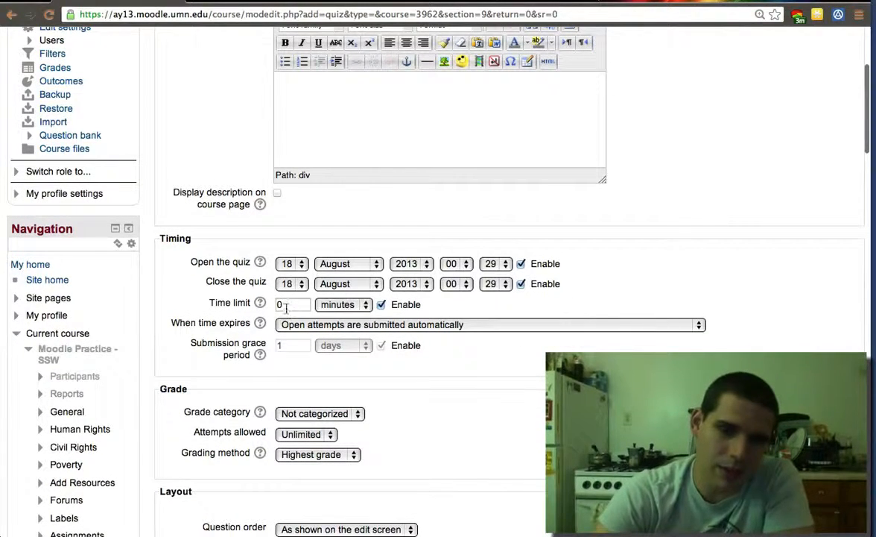
left_click(291, 283)
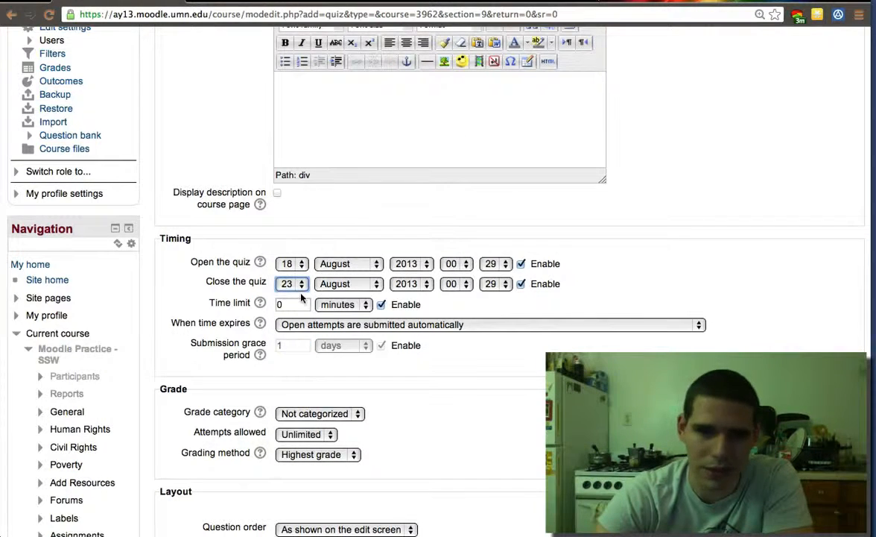
type("3")
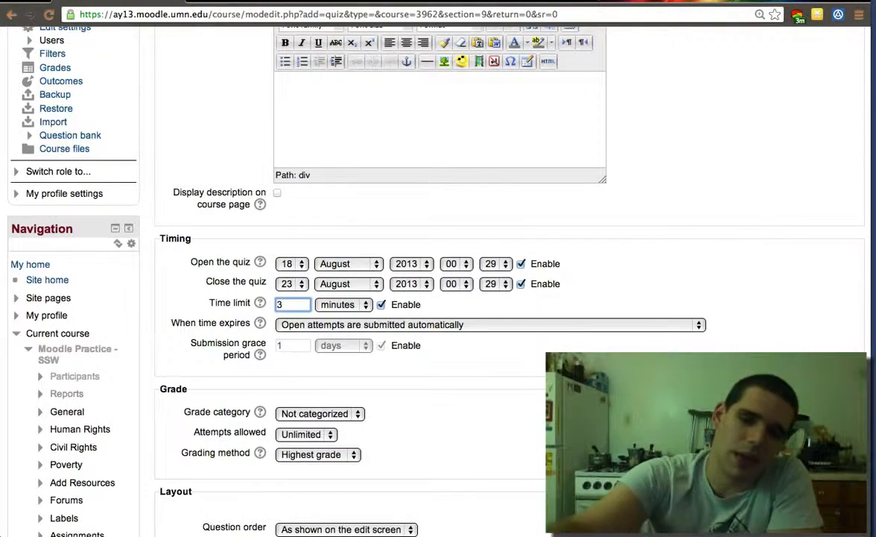
Step: Set expired attempts to submit automatically, after briefly trying the grace period option
left_click(488, 324)
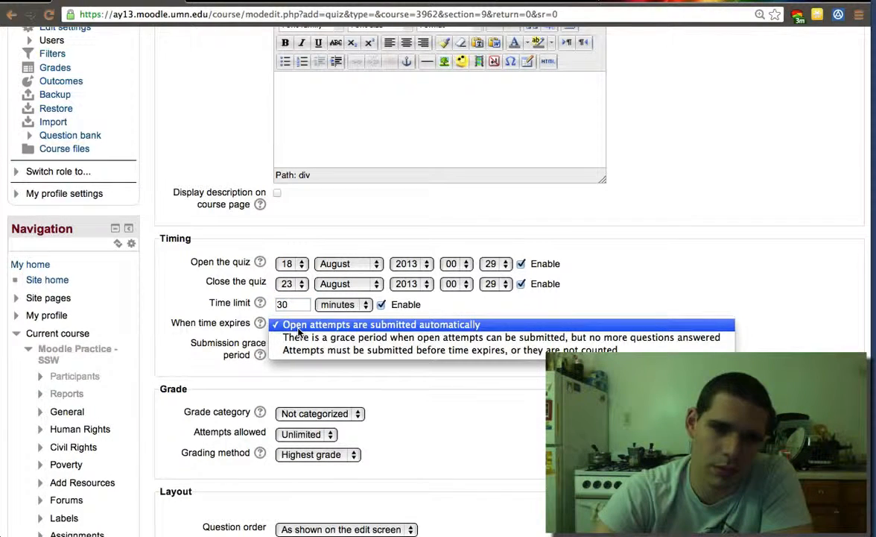
left_click(381, 324)
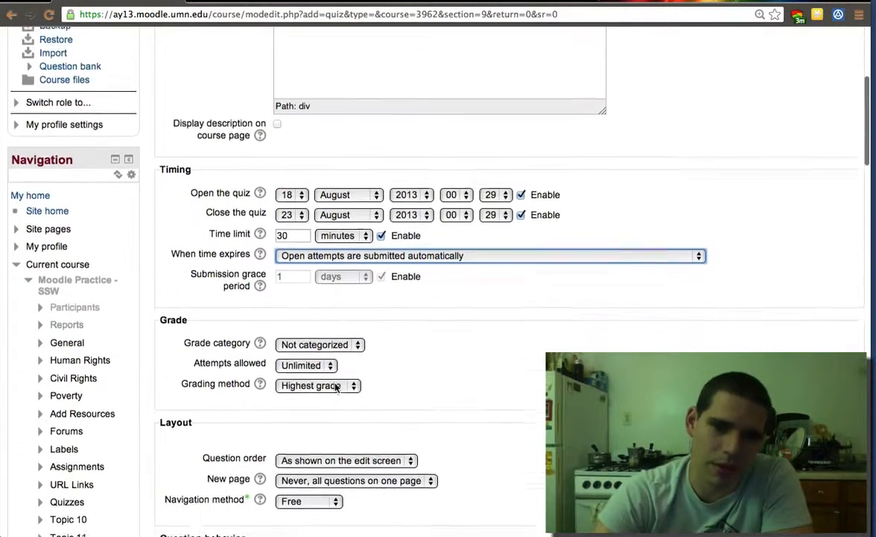
scroll("down", 3)
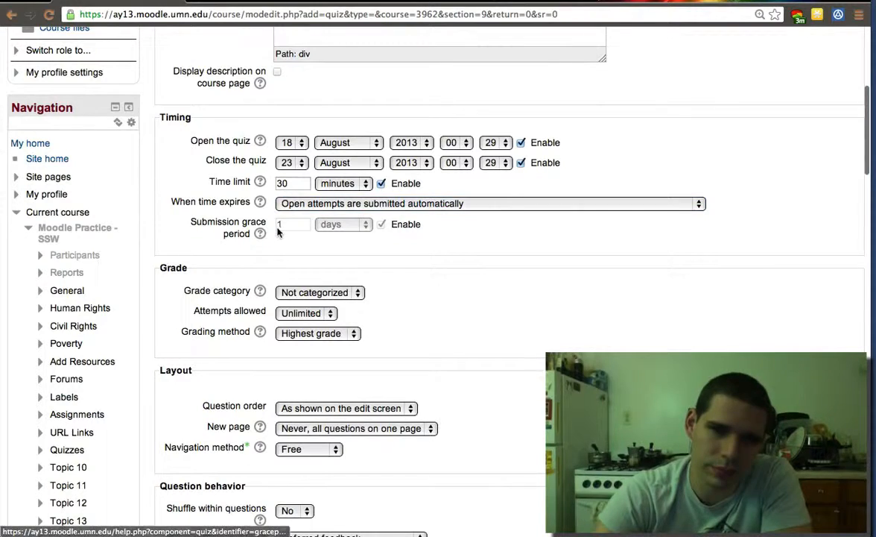
left_click(489, 203)
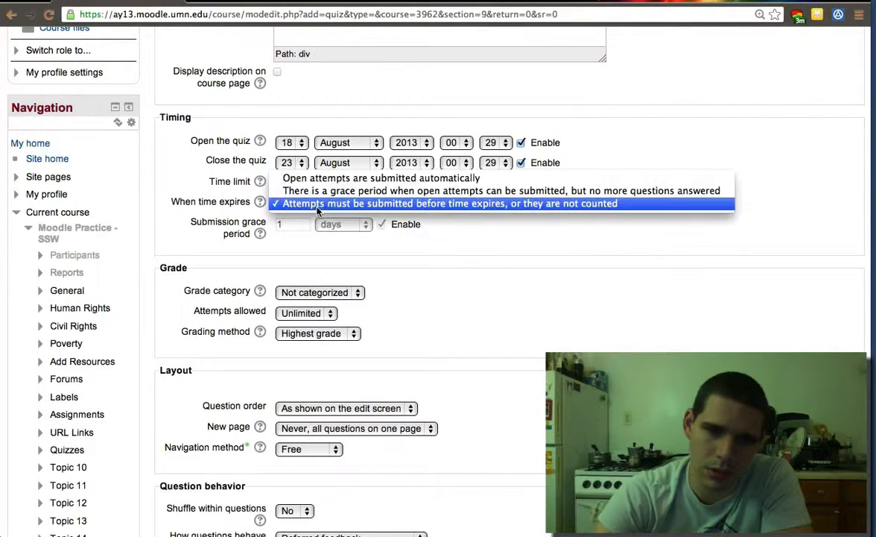
left_click(502, 190)
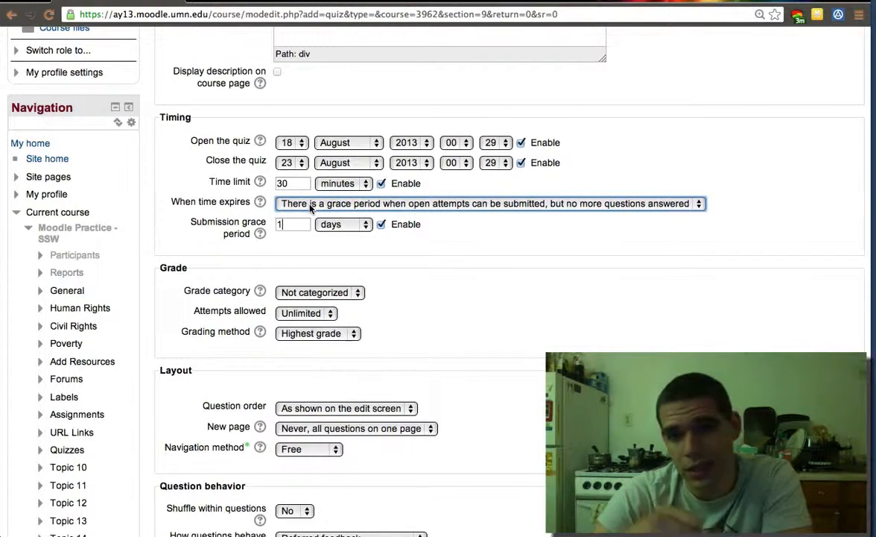
left_click(487, 203)
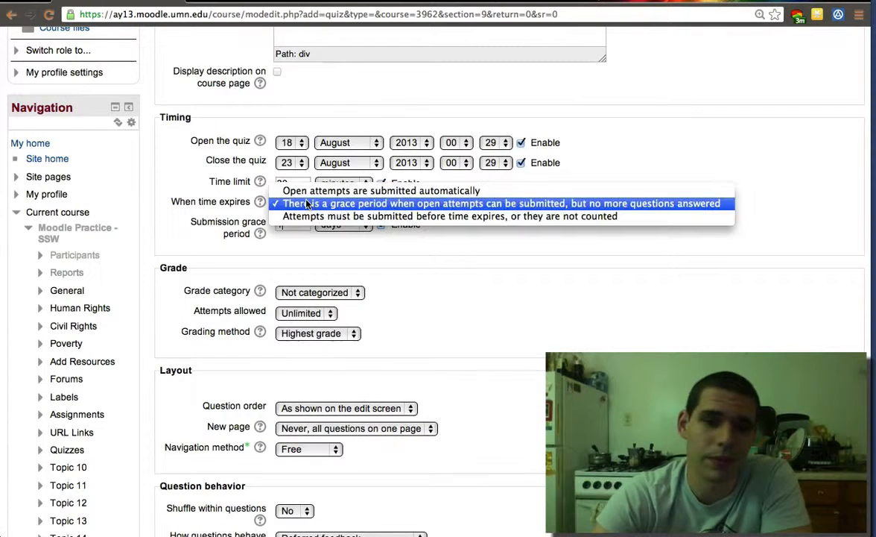
left_click(379, 190)
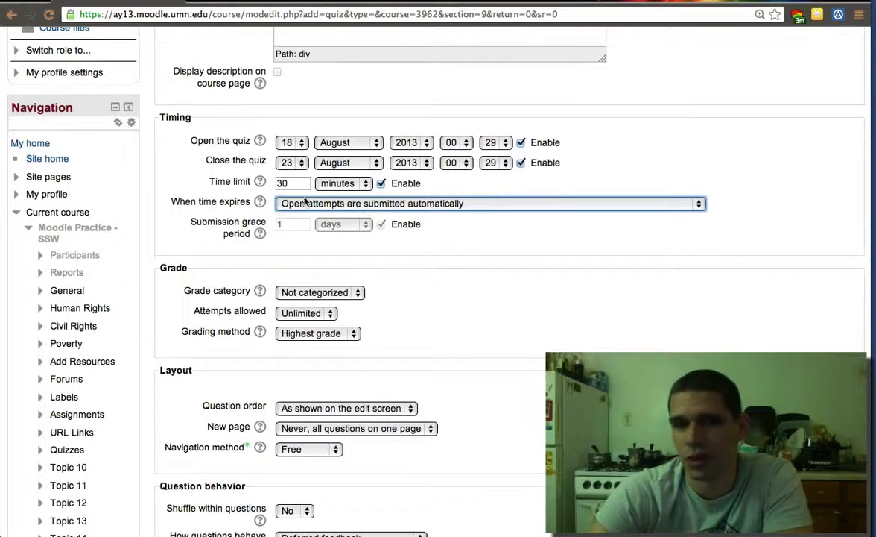
Step: Limit the quiz to 1 attempt allowed
scroll("down", 3)
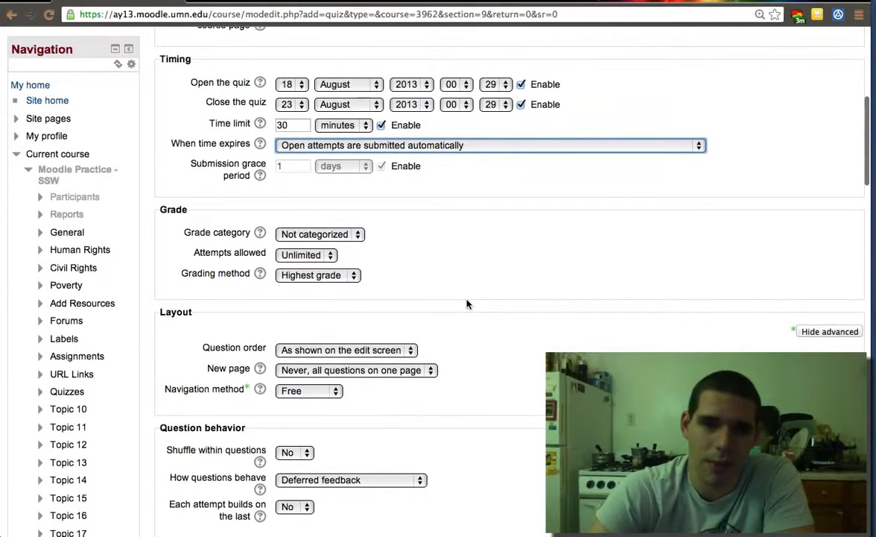
scroll("down", 3)
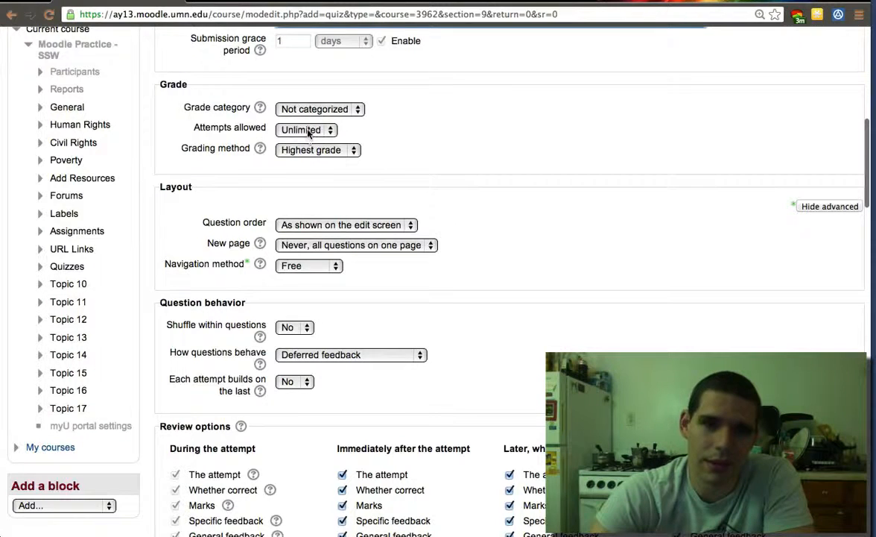
left_click(305, 129)
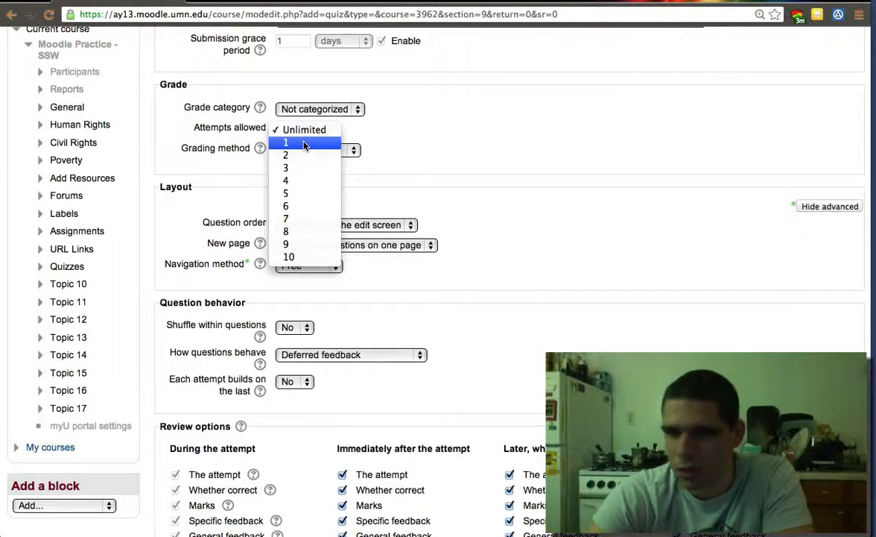
left_click(285, 142)
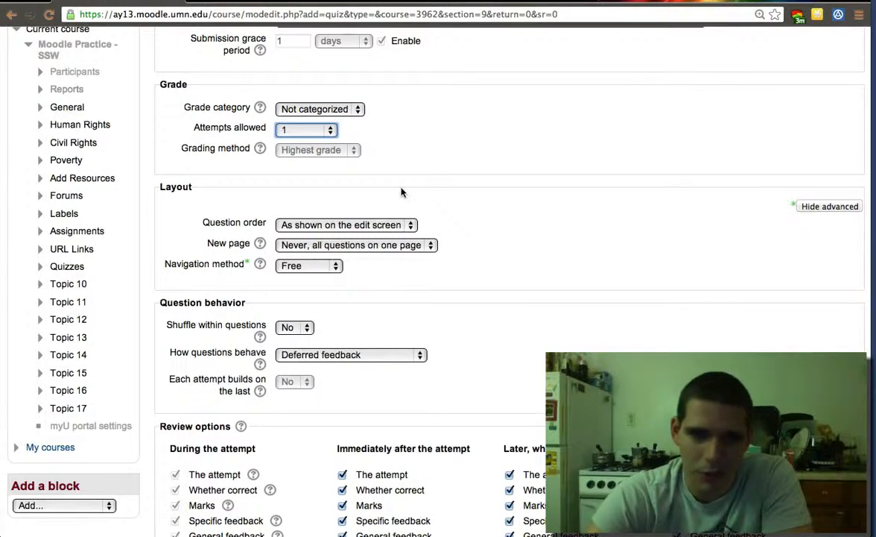
Step: Turn on shuffling within questions and set question order to shuffled randomly
scroll("down", 3)
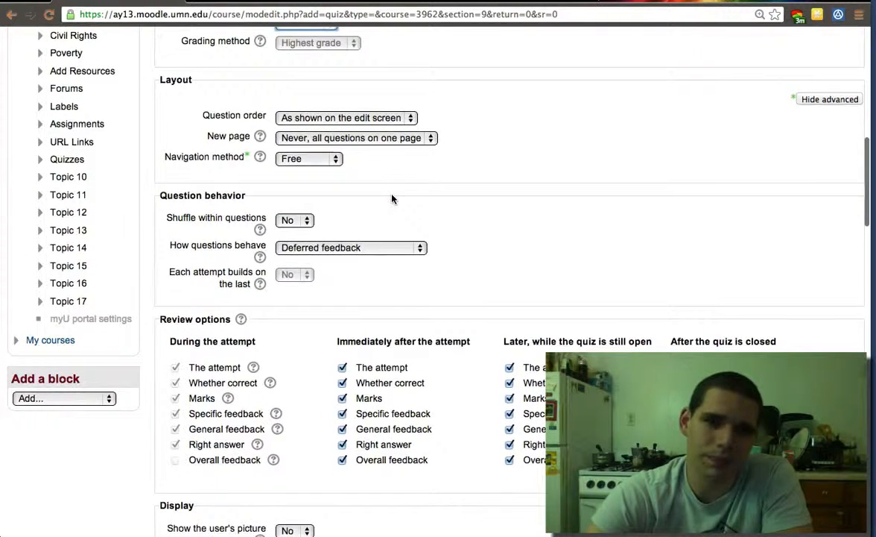
left_click(294, 219)
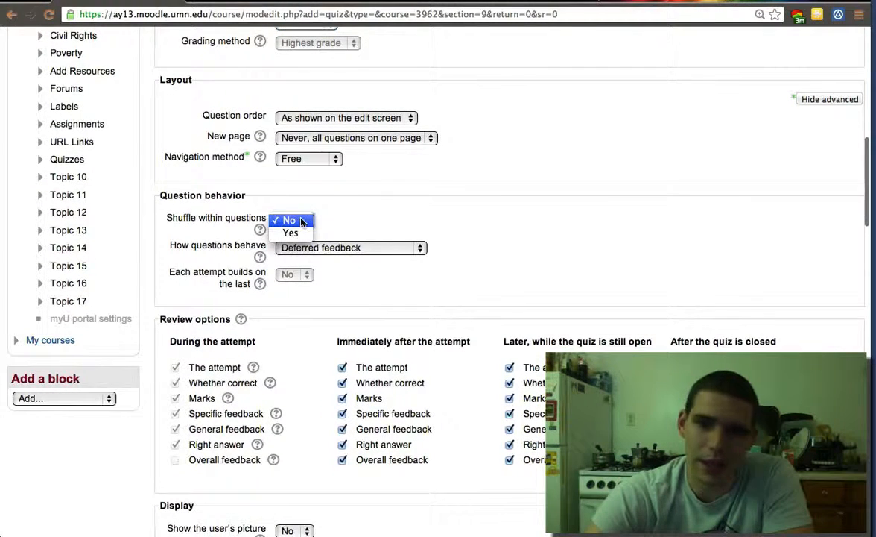
left_click(290, 232)
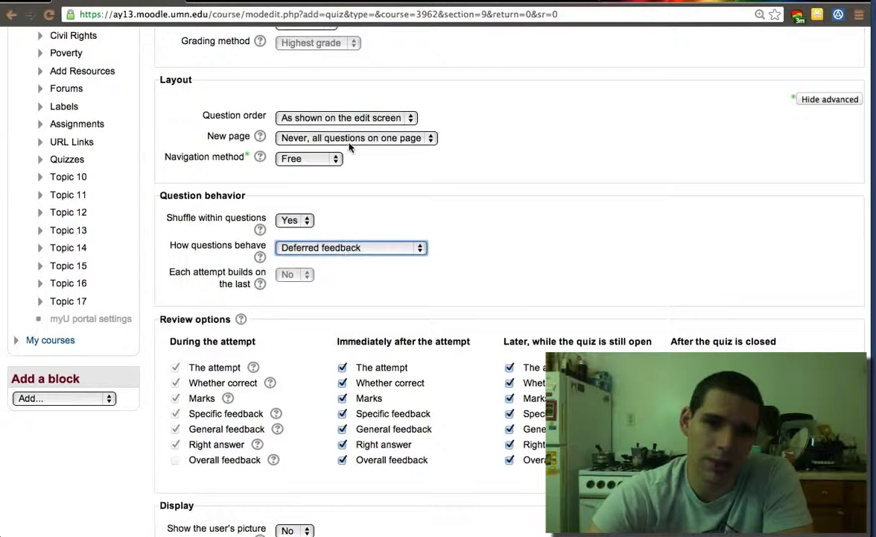
left_click(346, 117)
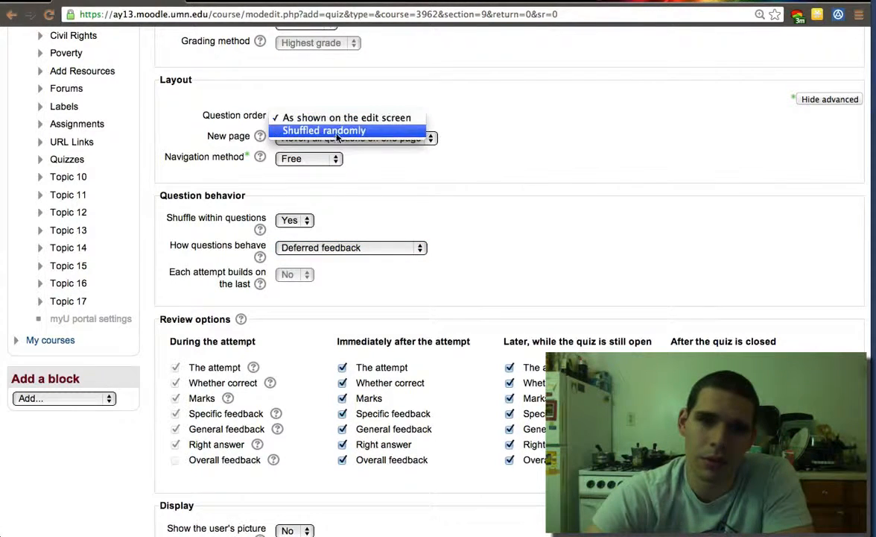
left_click(324, 131)
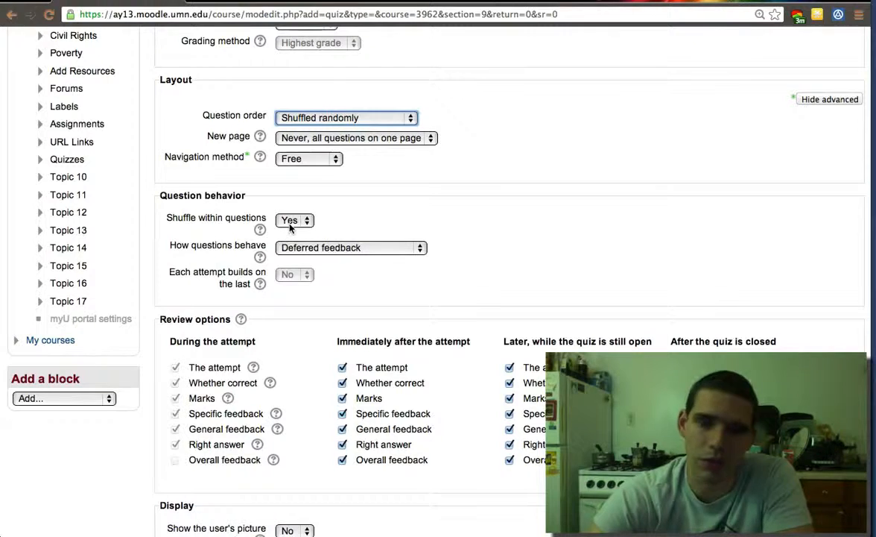
Step: Start a new page every 5 questions and hide overall feedback immediately after attempts
scroll("down", 3)
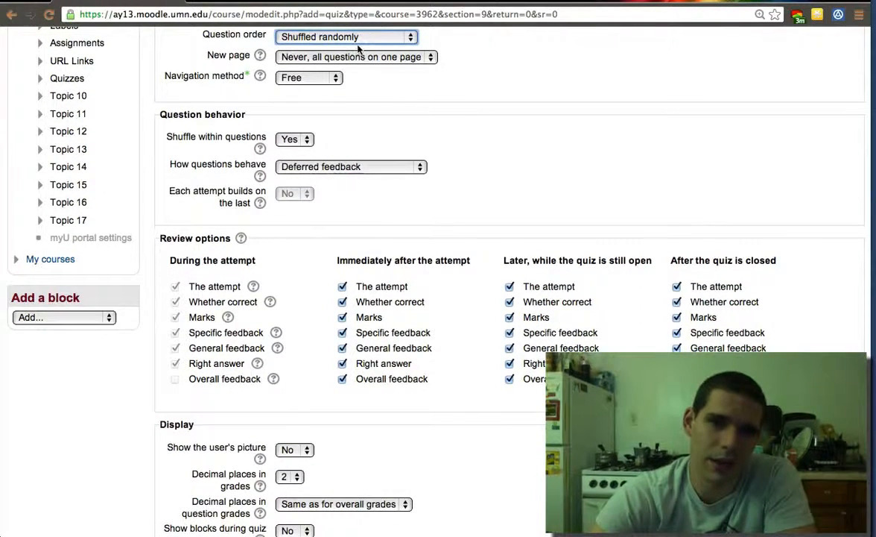
left_click(356, 56)
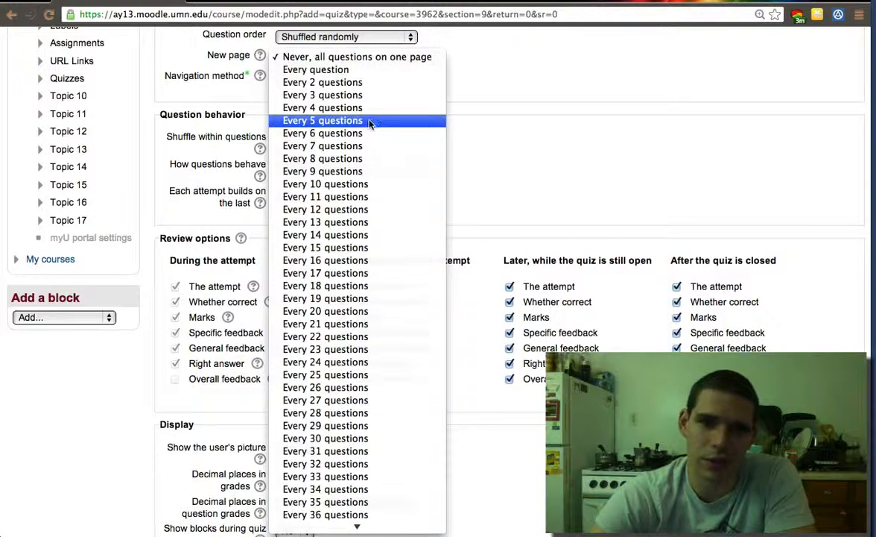
left_click(323, 120)
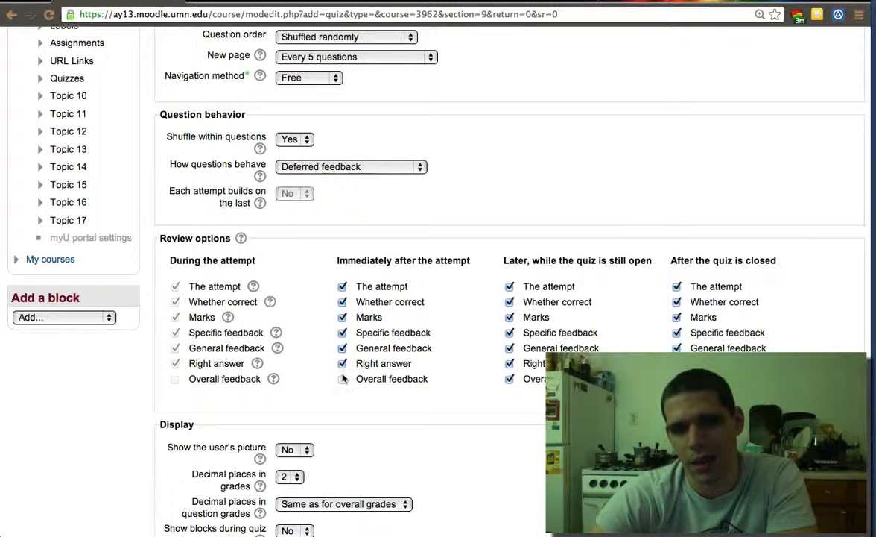
left_click(343, 378)
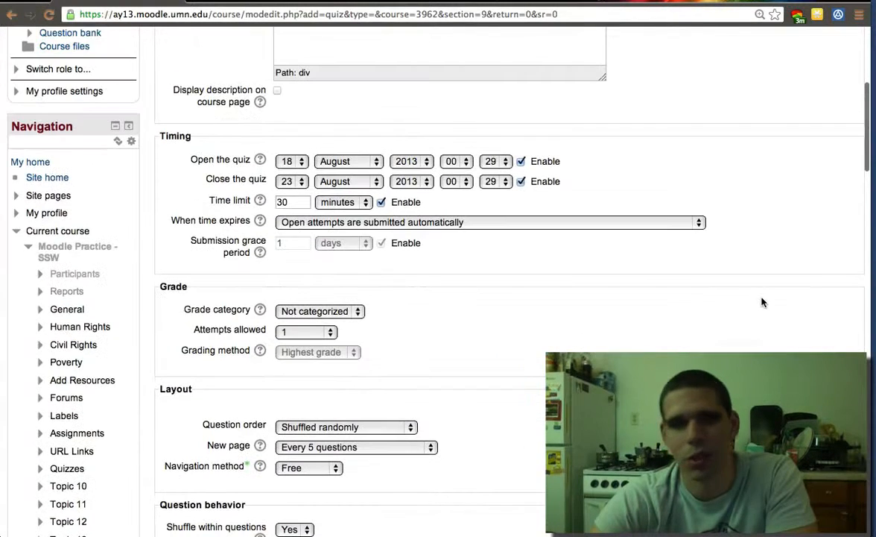
Step: Scroll through the Review options toward the Overall feedback section
scroll("down", 3)
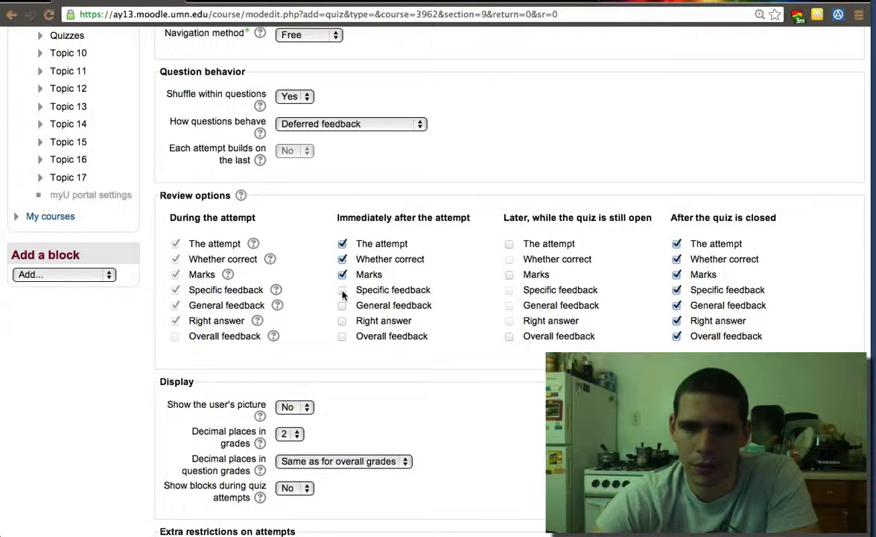
scroll("down", 3)
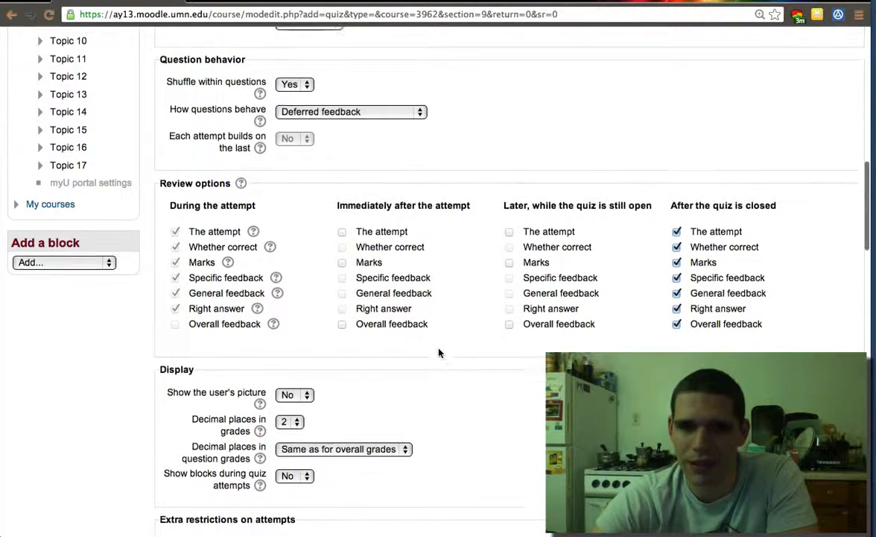
scroll("down", 3)
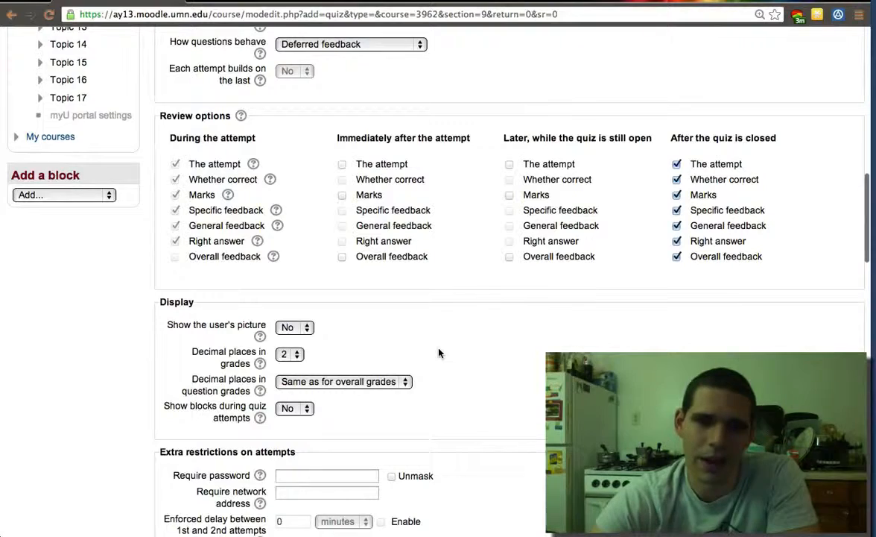
scroll("up", 3)
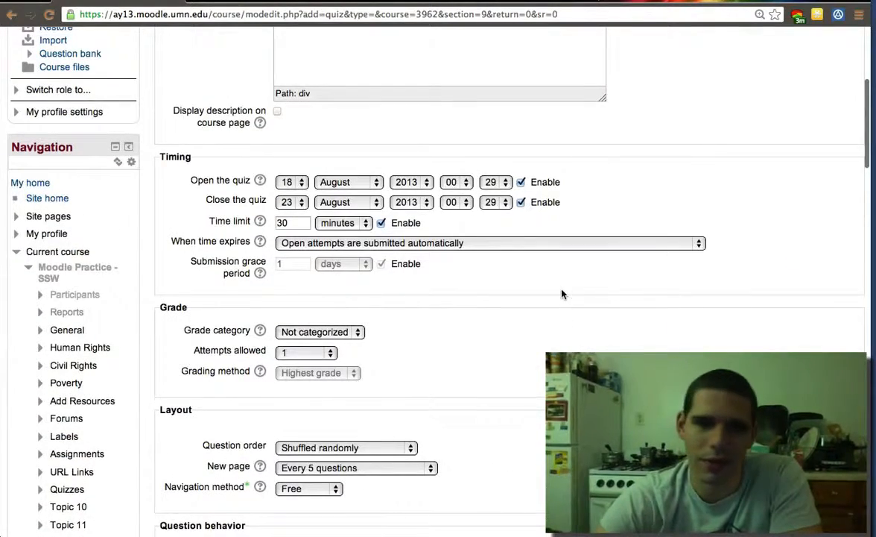
scroll("down", 3)
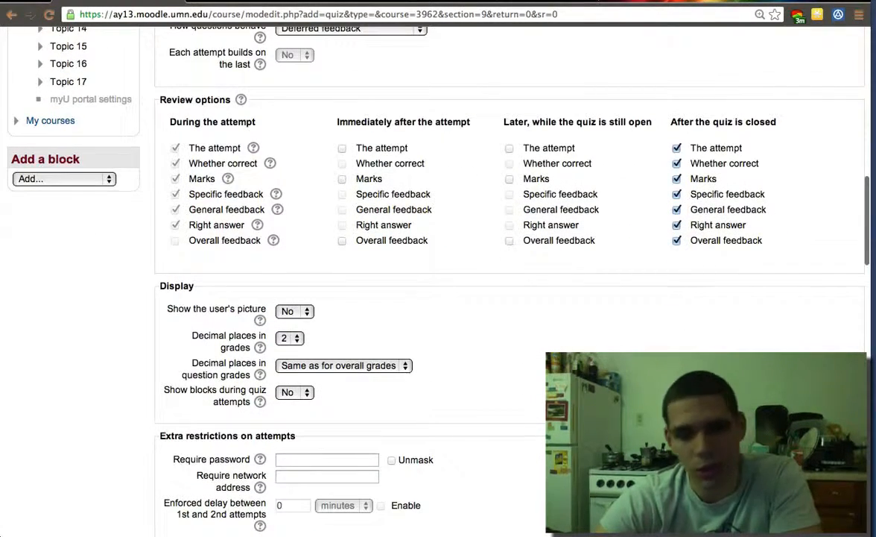
scroll("down", 3)
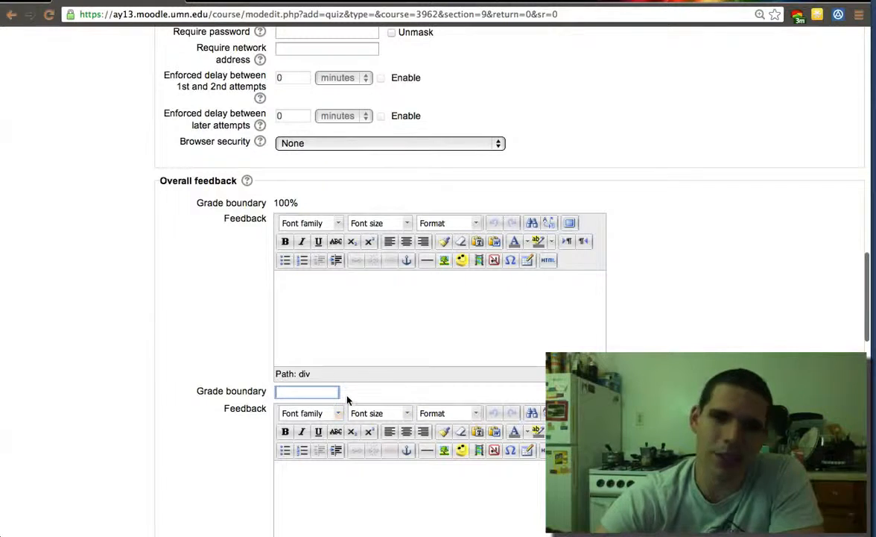
Step: Enter a 90% grade boundary, with 'Fabulous' top-band feedback and 'Great Work' below
type("90")
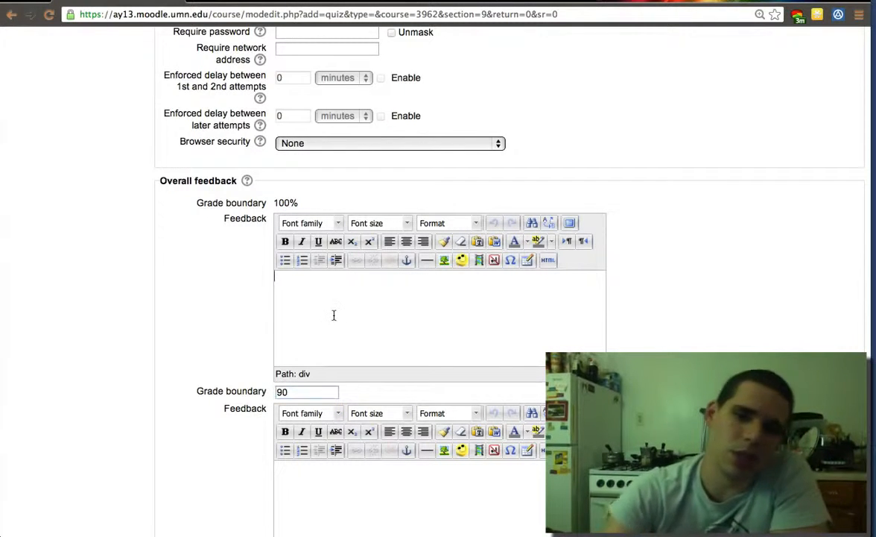
left_click(307, 391)
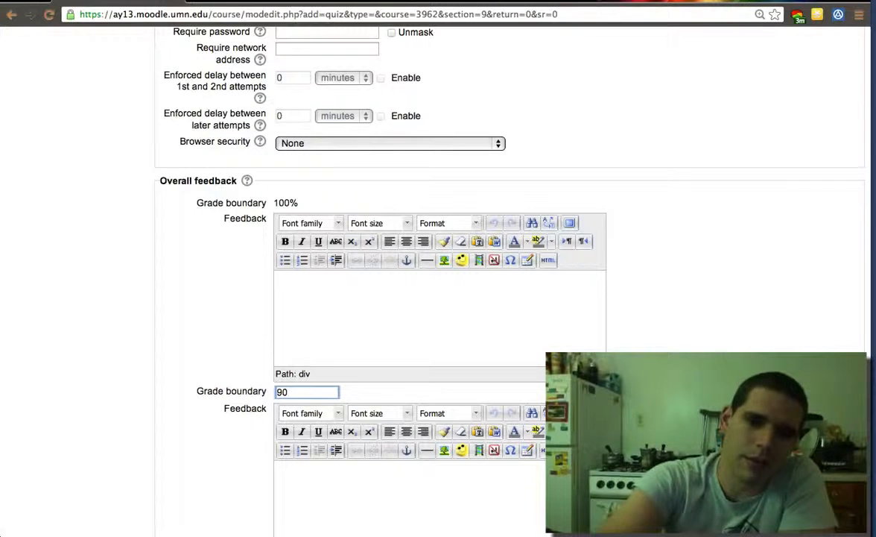
type("%")
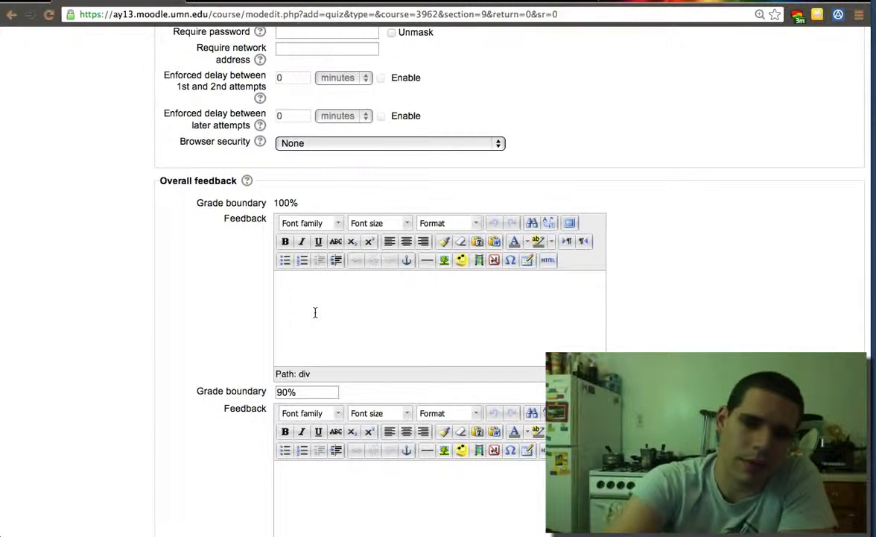
type("Fab")
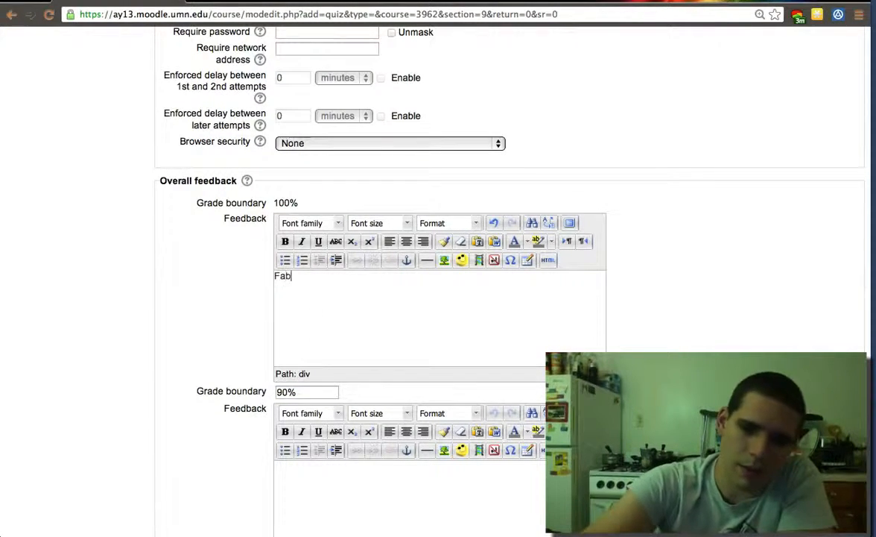
type("ulous")
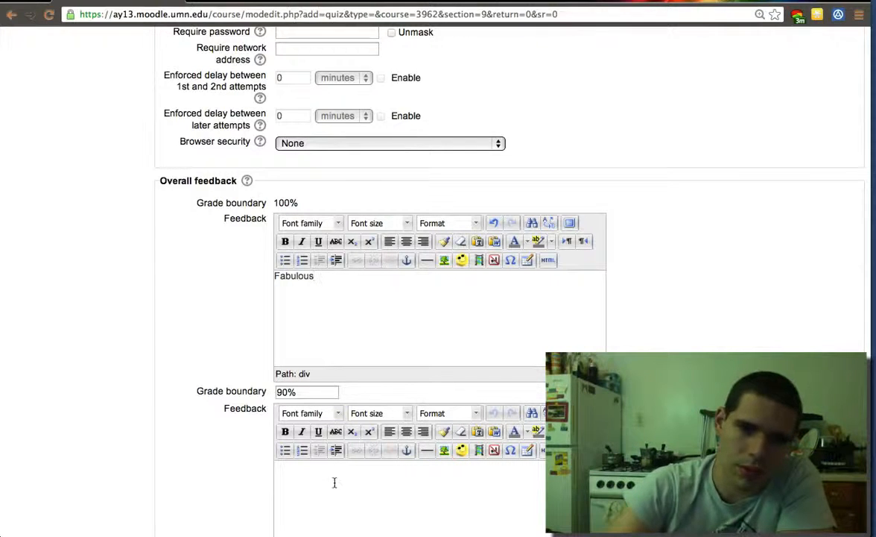
type("Great Wor")
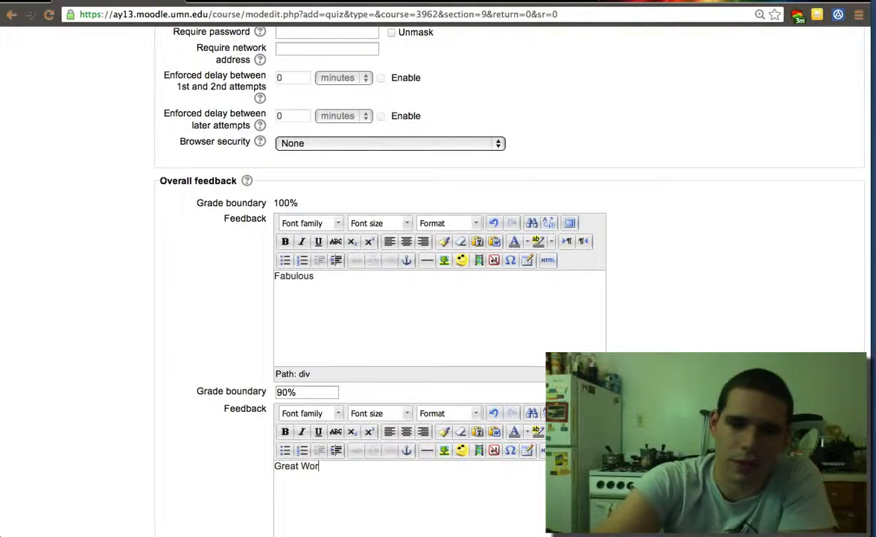
type("k")
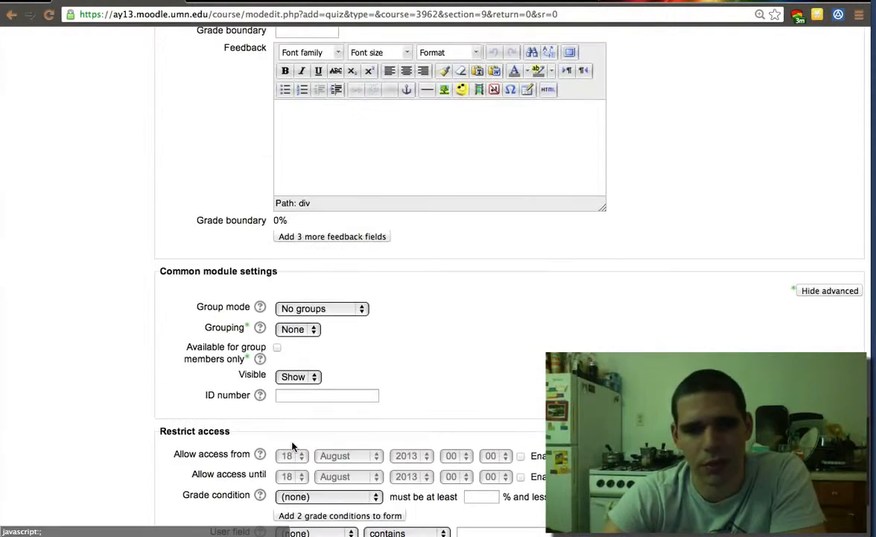
Step: Save the Evaluation quiz, return to the course, and open the quiz's info page
scroll("down", 3)
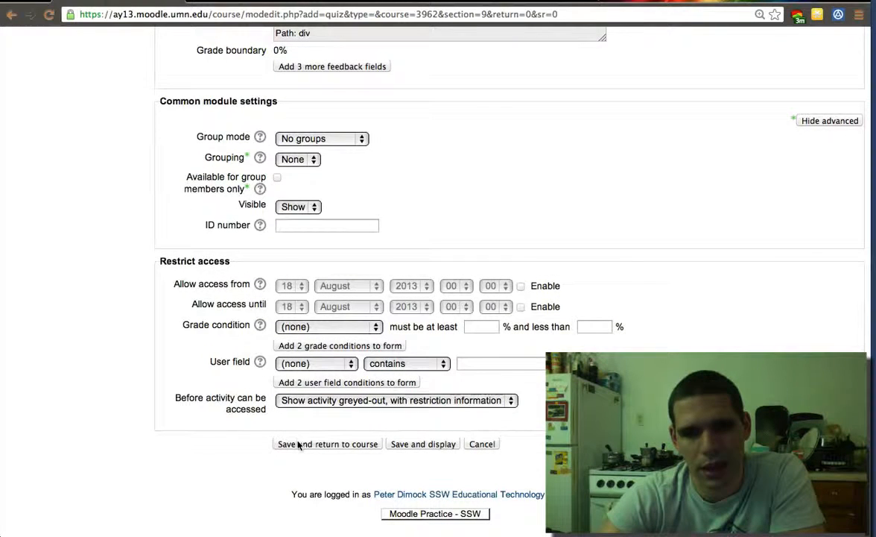
left_click(327, 443)
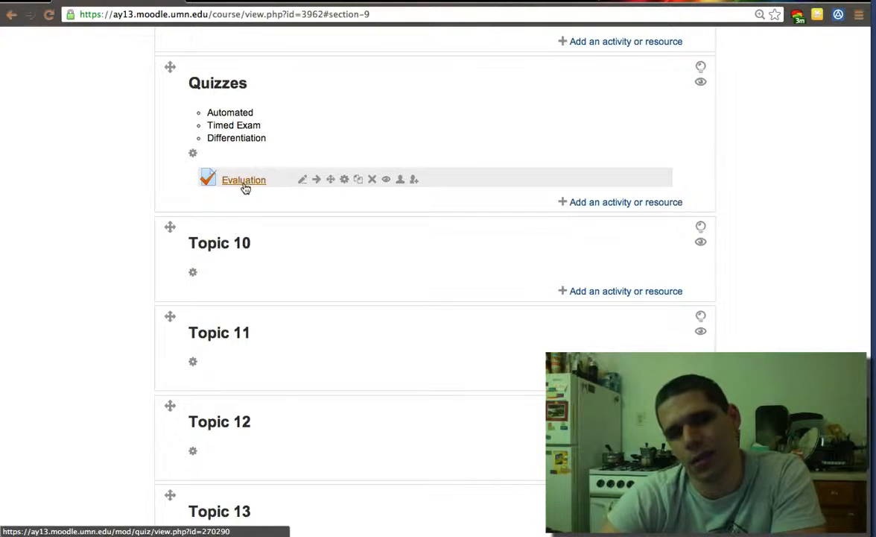
left_click(244, 180)
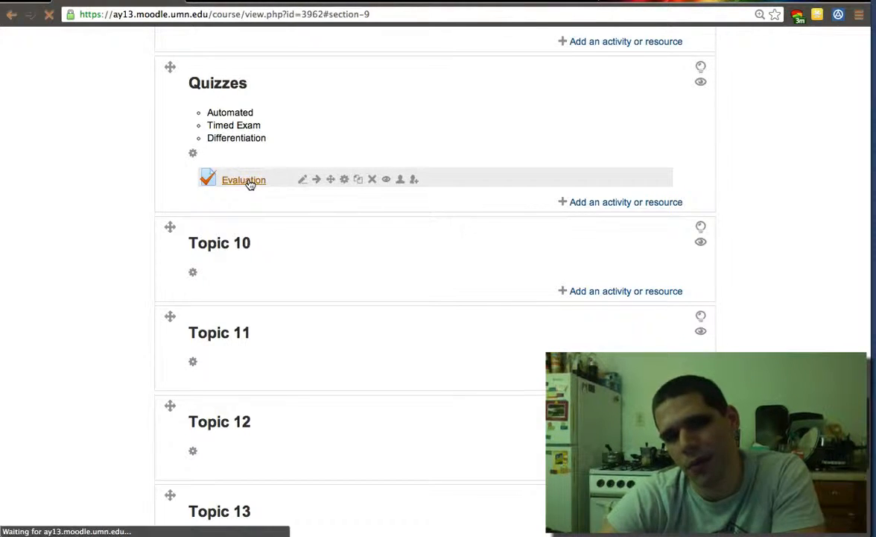
left_click(244, 180)
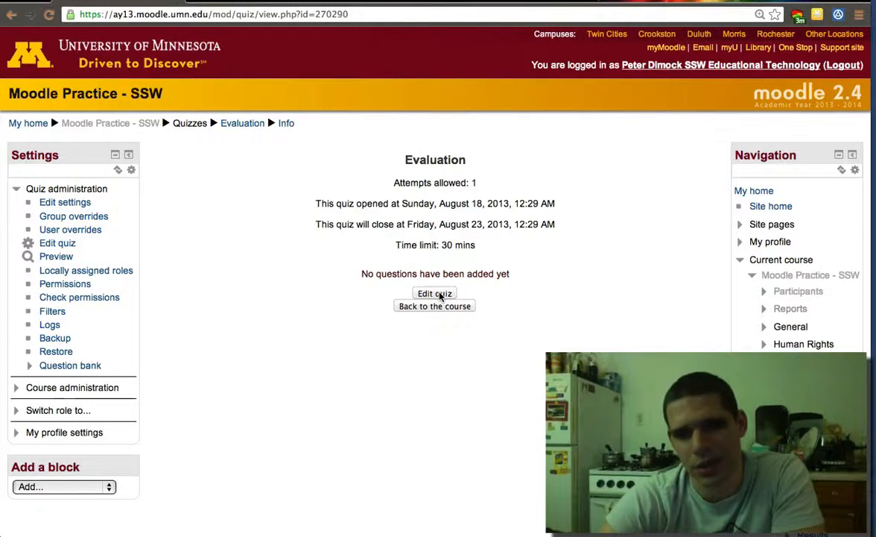
Step: Go from the Evaluation quiz editor to the question bank Categories page
left_click(435, 293)
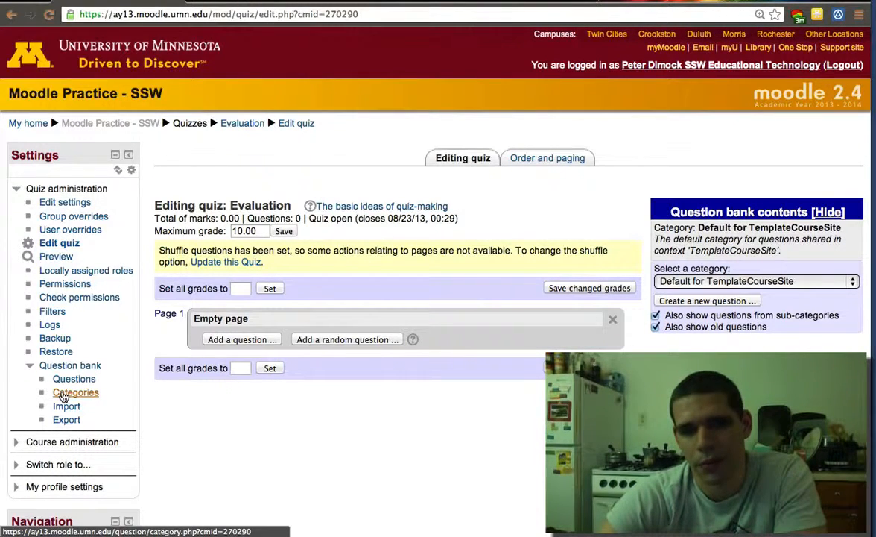
left_click(75, 391)
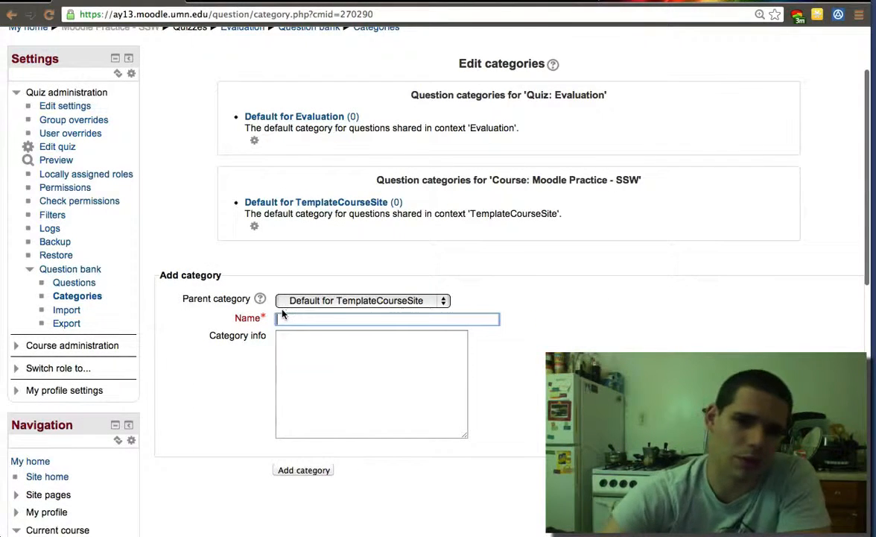
Step: Add a question category named Ch1 under the course default category
type("Ch1")
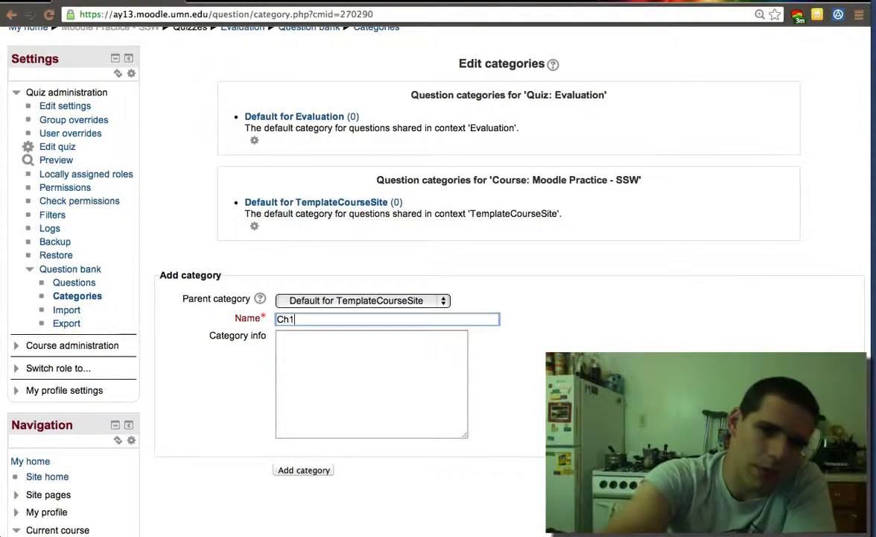
left_click(303, 470)
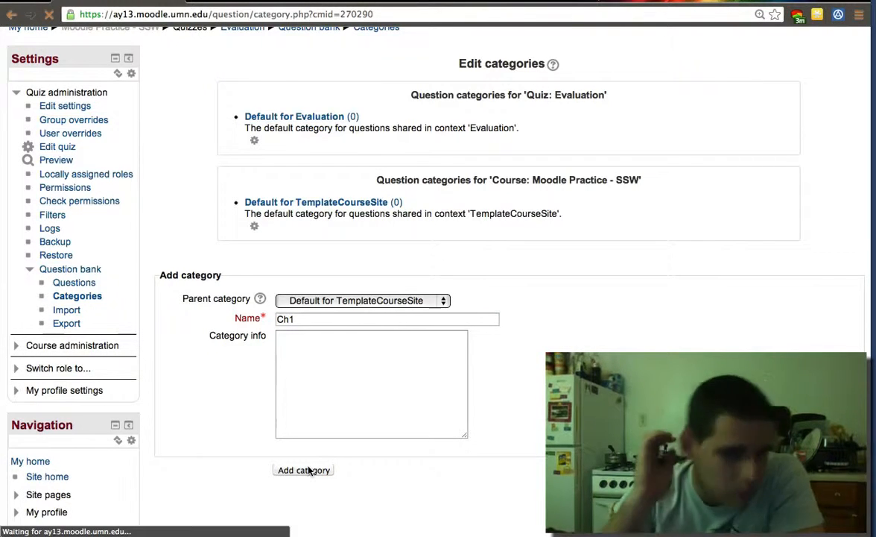
left_click(302, 469)
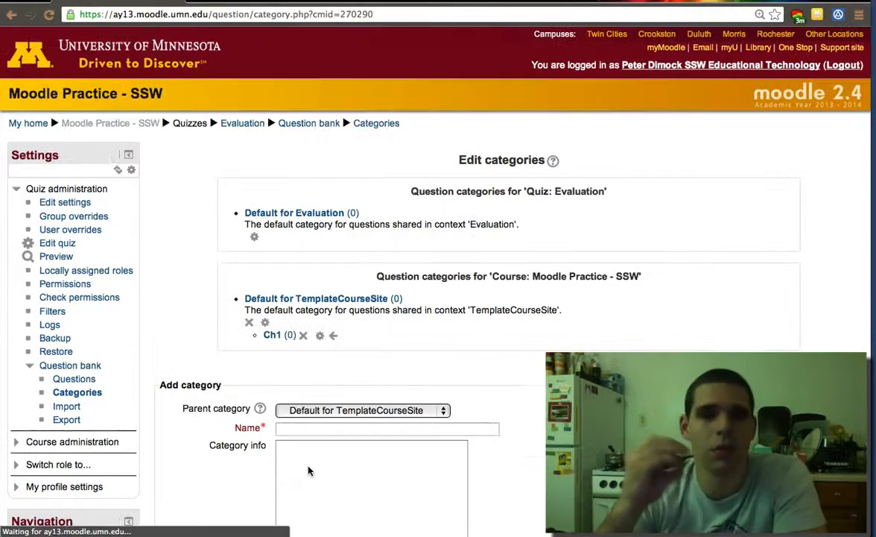
Step: Add a second category, Ch2, and open the question bank's Questions page
left_click(386, 427)
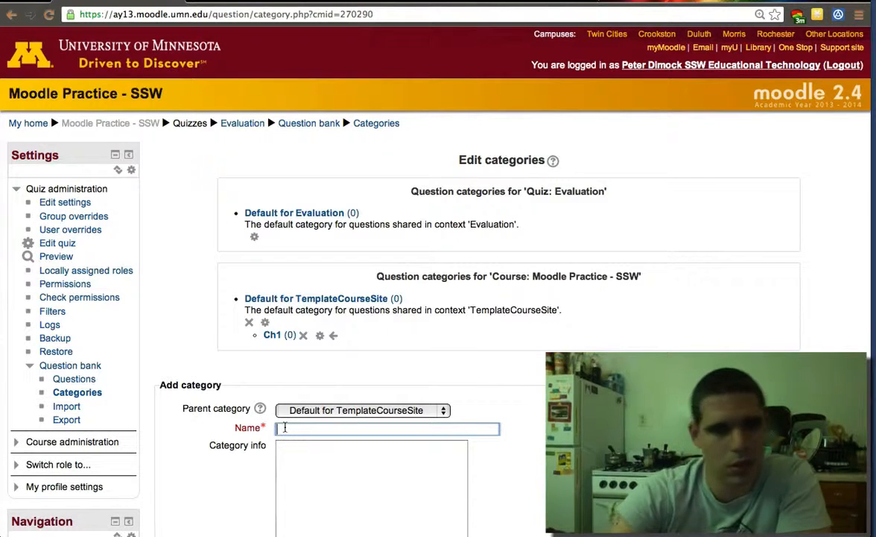
type("Cg")
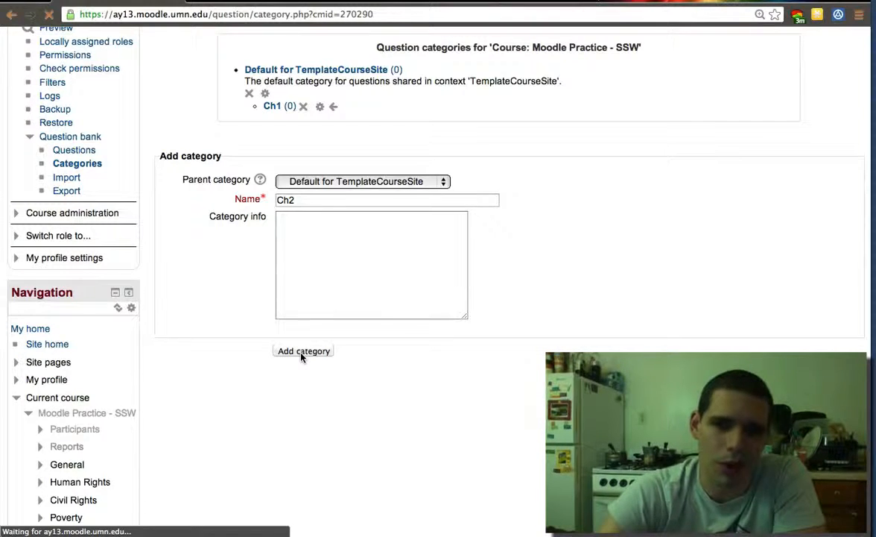
left_click(304, 350)
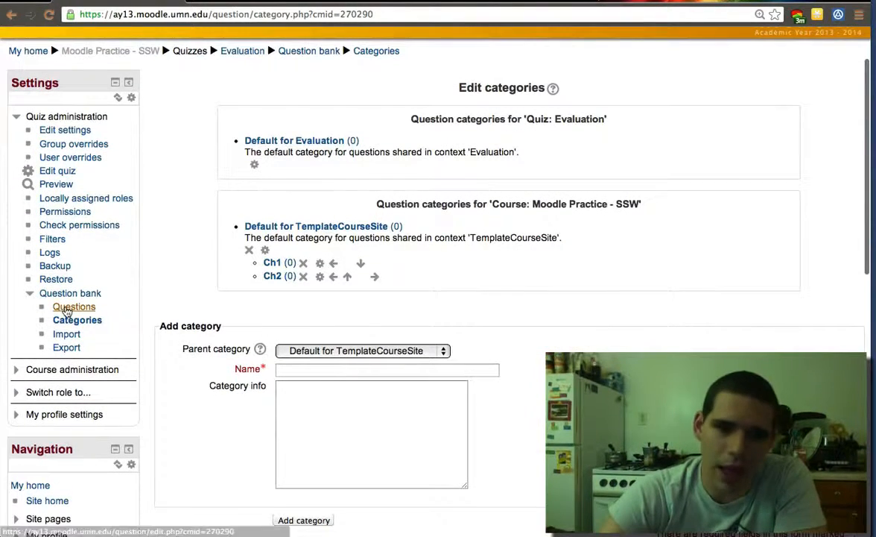
left_click(73, 306)
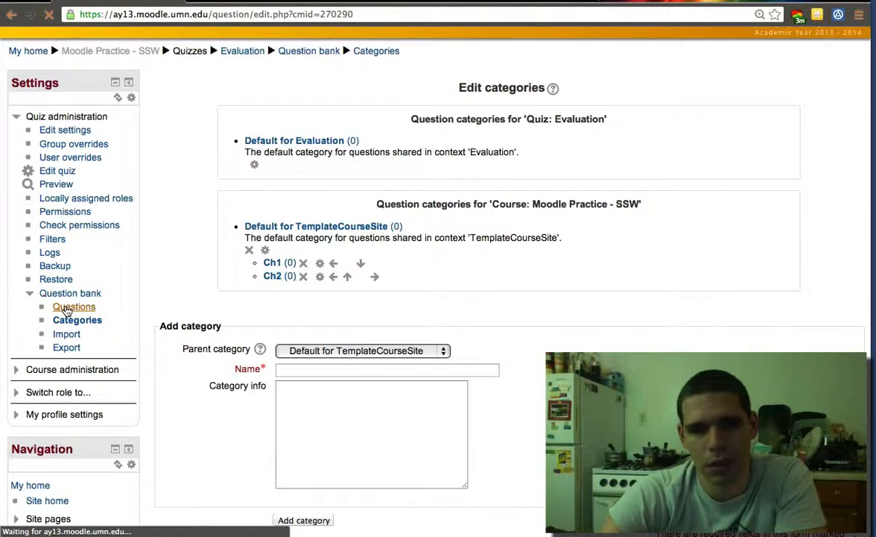
left_click(74, 307)
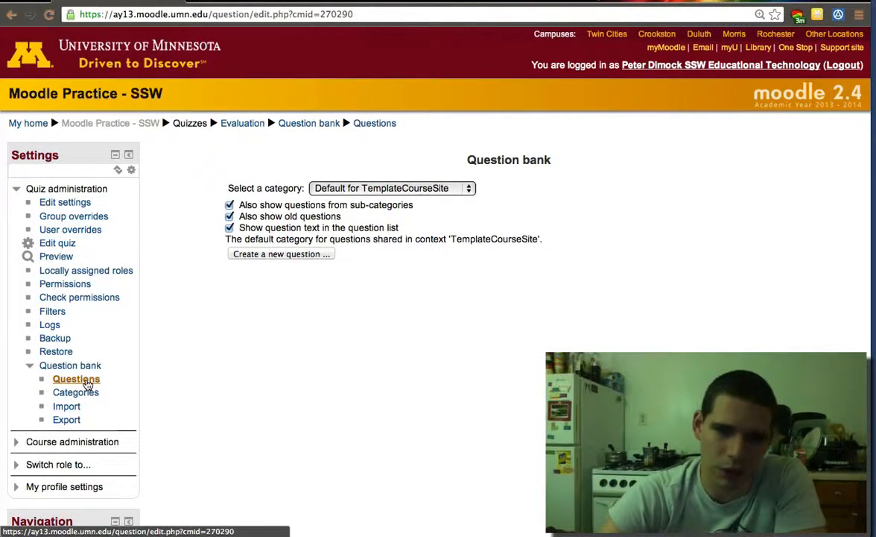
Step: Select the Ch1 category and choose Multiple choice for a new question
left_click(391, 188)
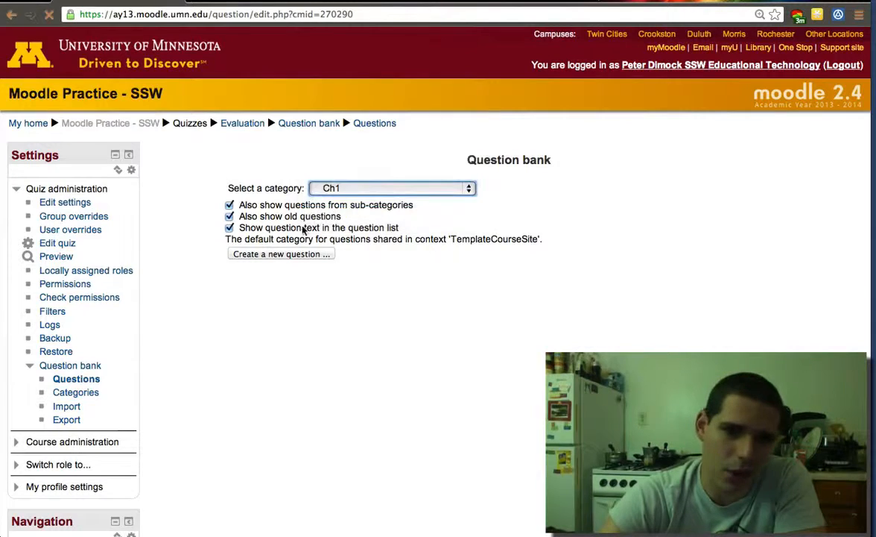
left_click(281, 253)
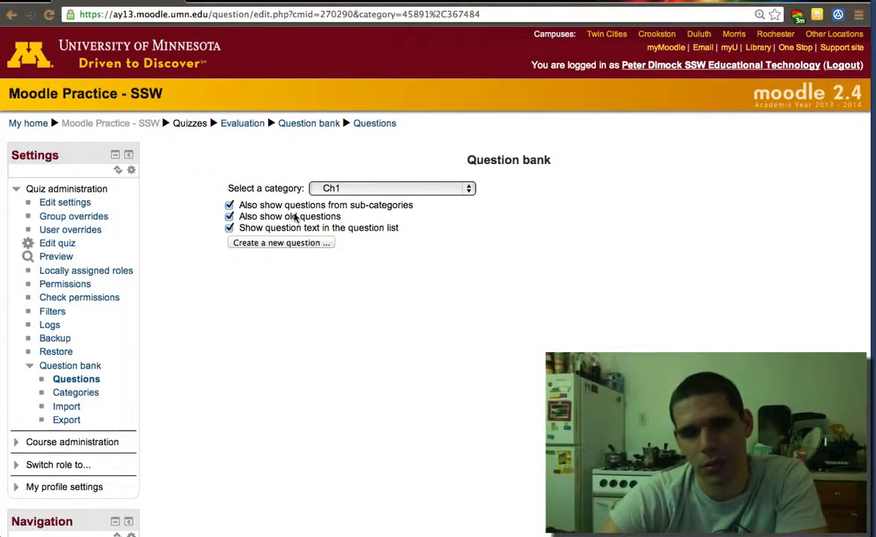
left_click(281, 242)
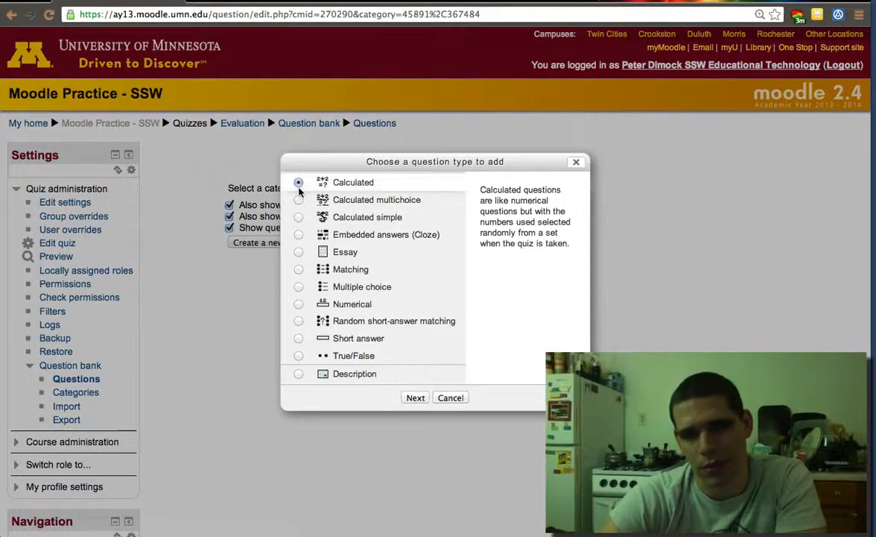
left_click(298, 199)
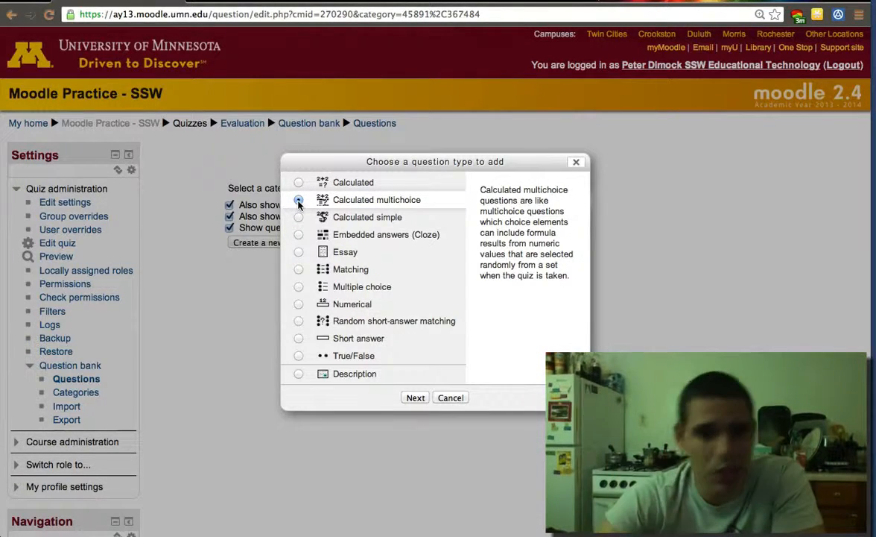
left_click(298, 337)
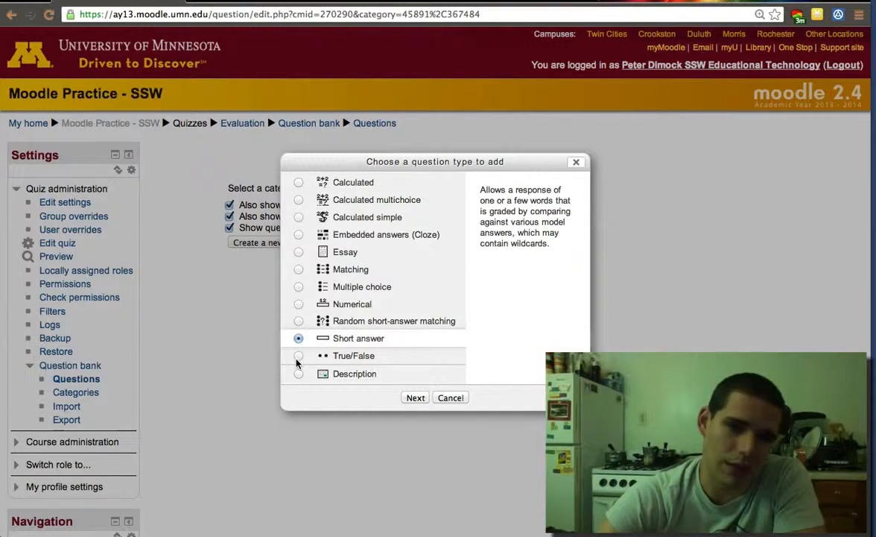
left_click(298, 373)
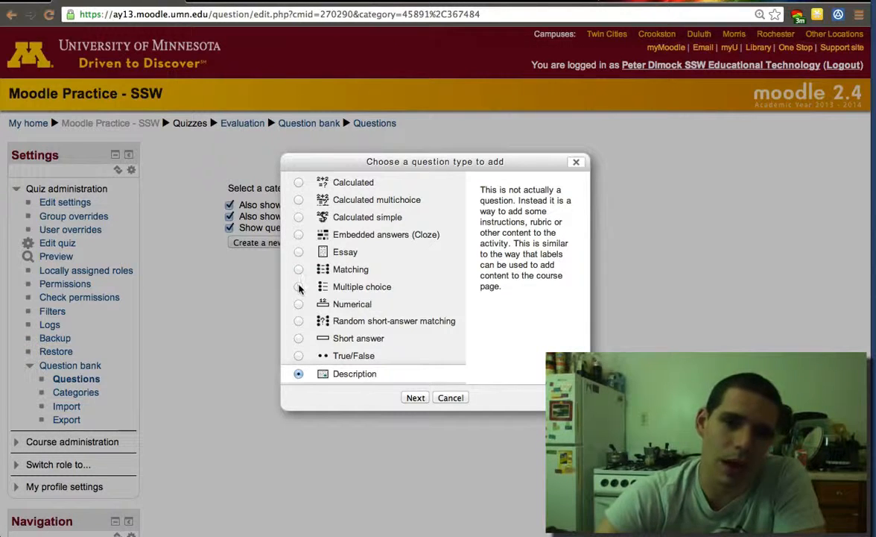
left_click(298, 287)
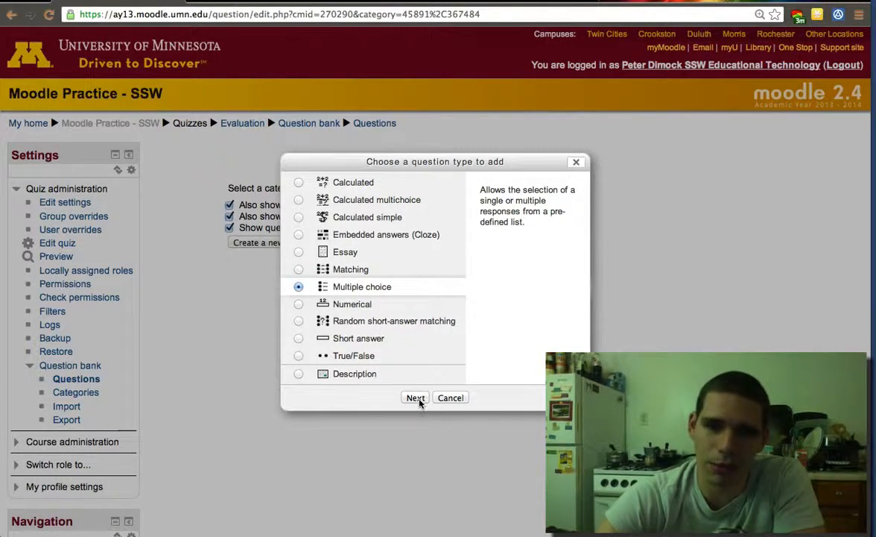
left_click(415, 397)
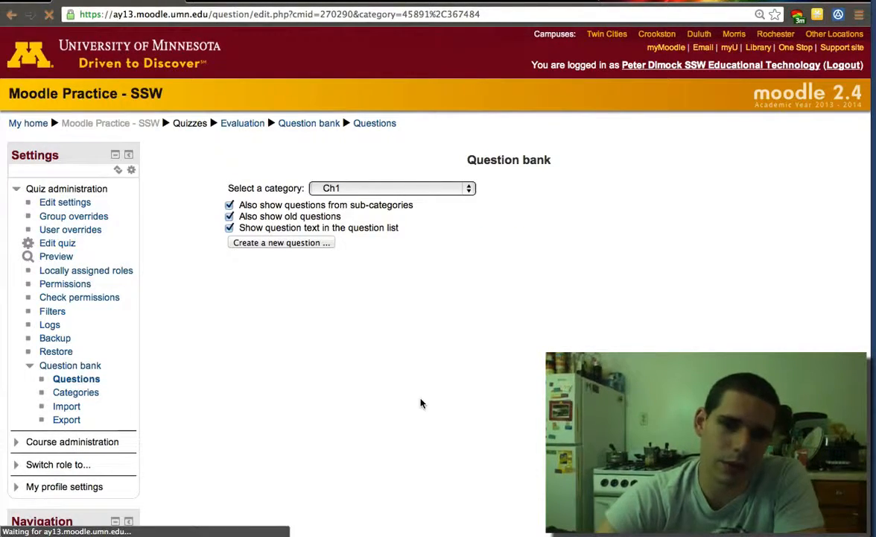
Step: Name the question 'Question 1 - What did I eat for lunch?' with matching question text
left_click(280, 243)
type("What t")
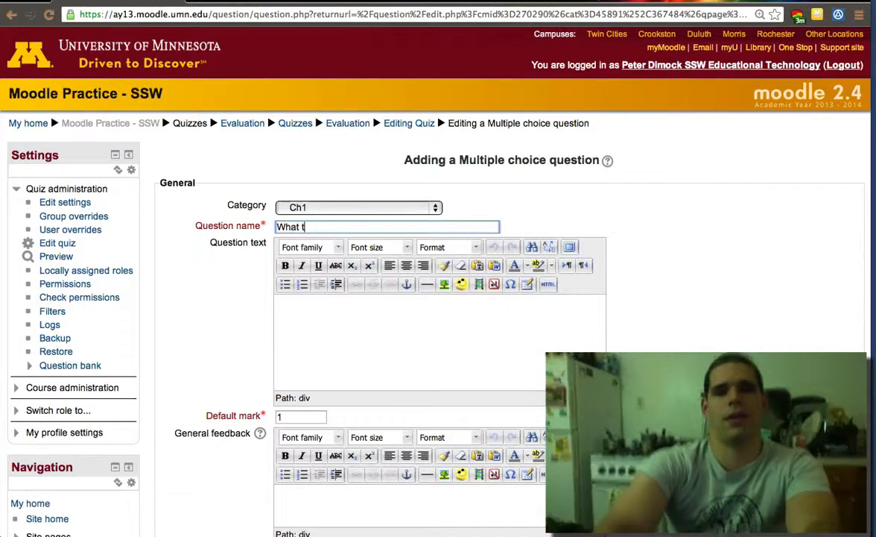
type("did I eat for")
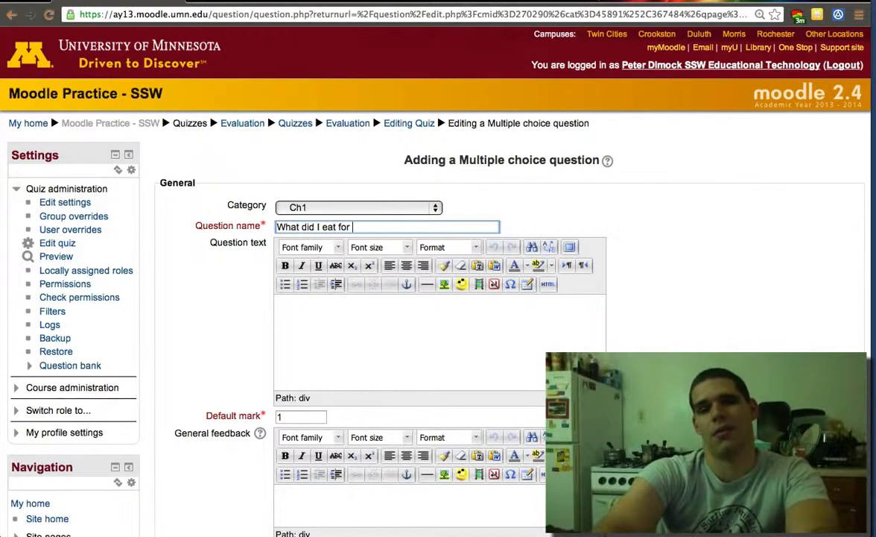
type("luch")
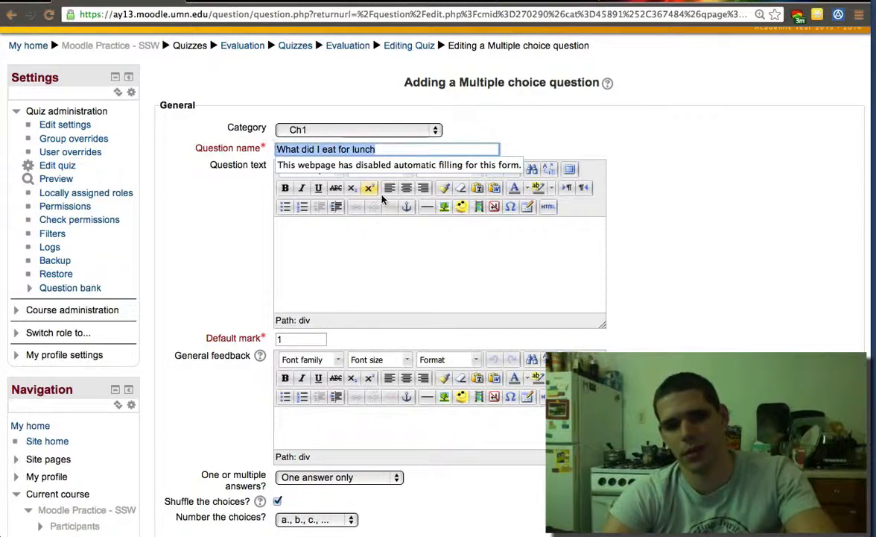
type("What did I eat for lunch?")
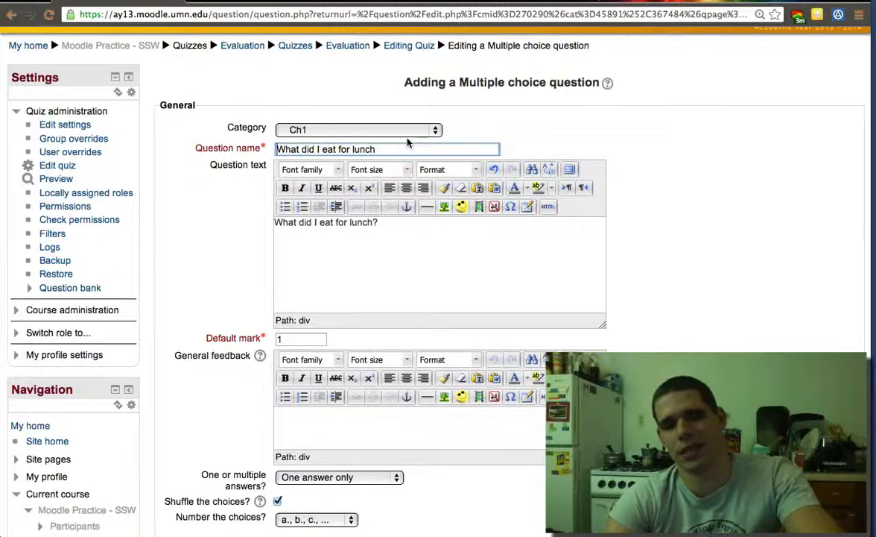
type("Question 1 -")
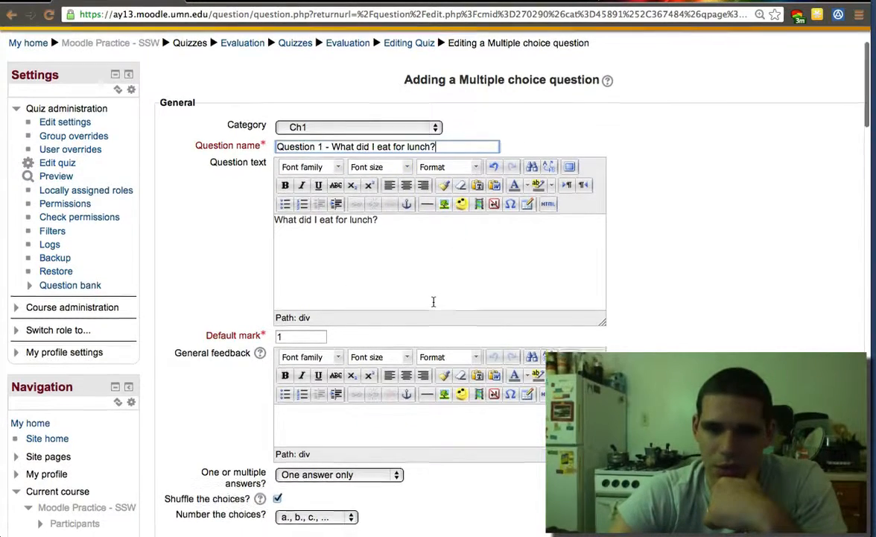
Step: Enter choices Apple, Hamburger and Chocolate, with Hamburger graded 100%
scroll("down", 3)
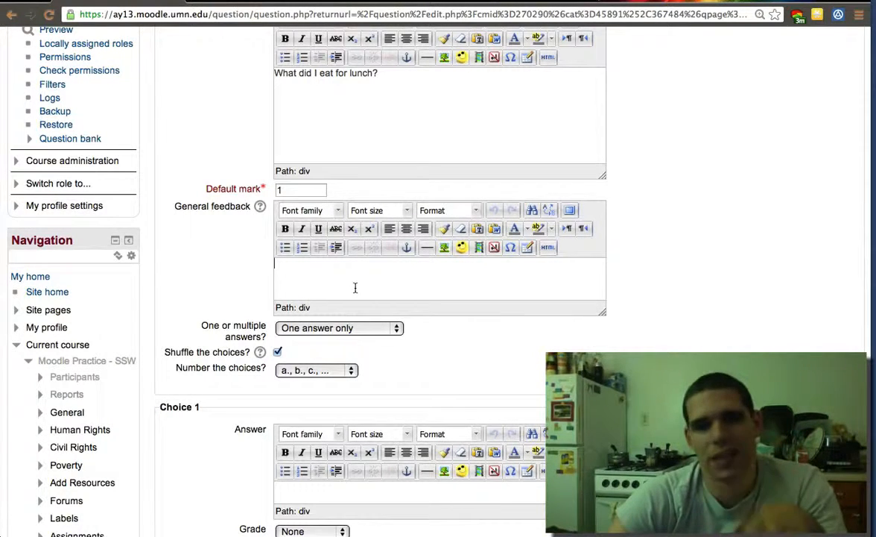
scroll("down", 3)
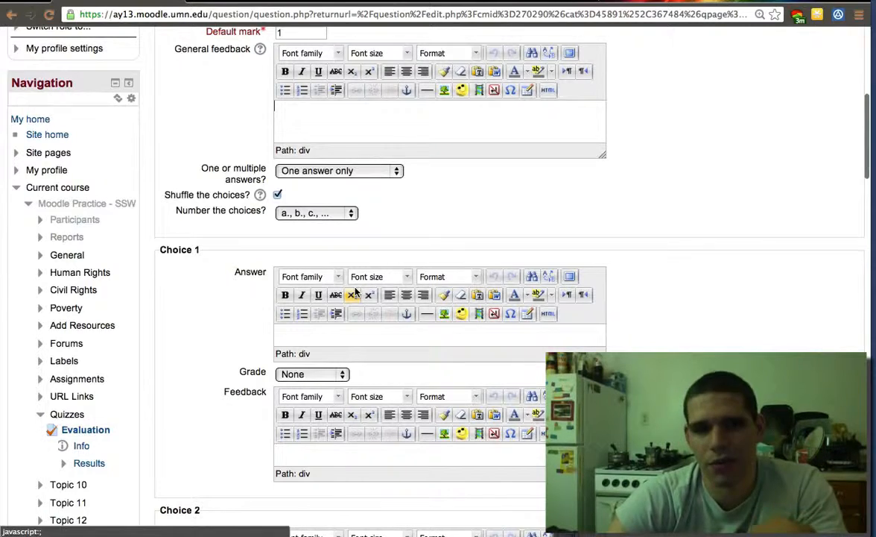
scroll("down", 3)
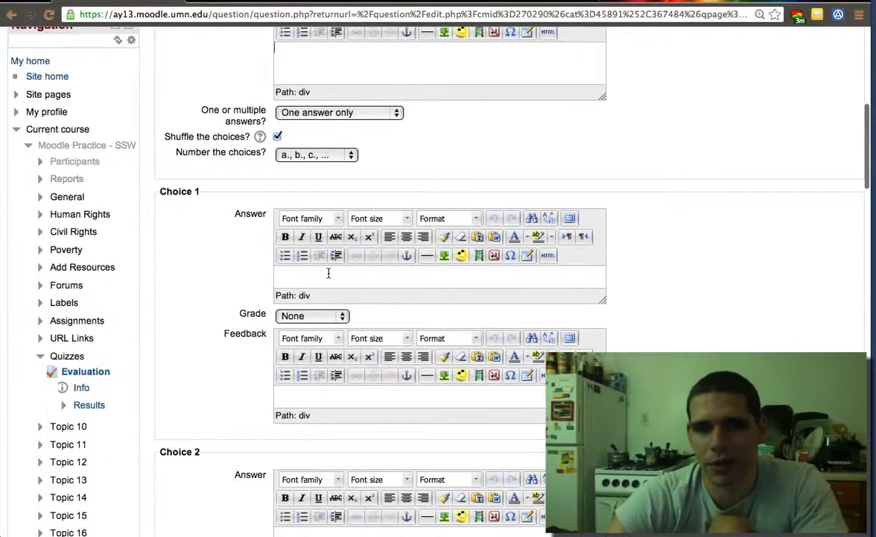
type("Apple")
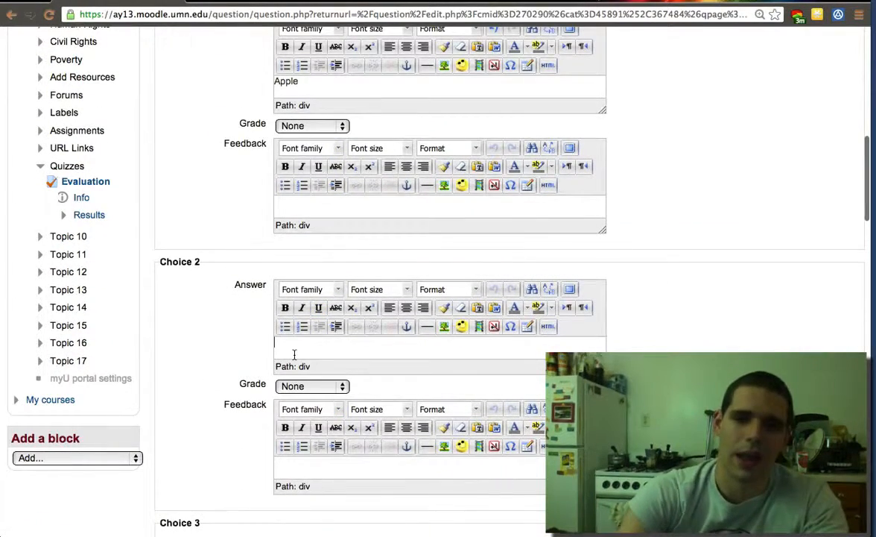
type("Hamgu")
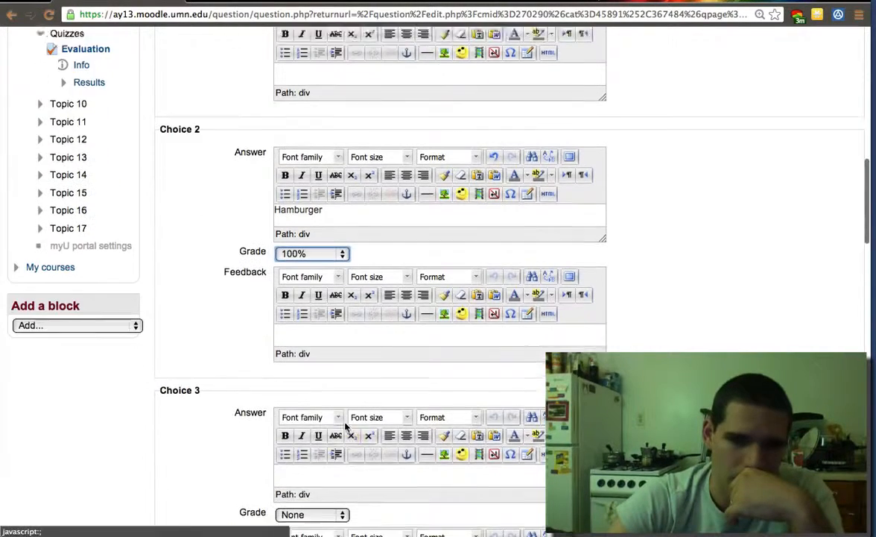
scroll("down", 3)
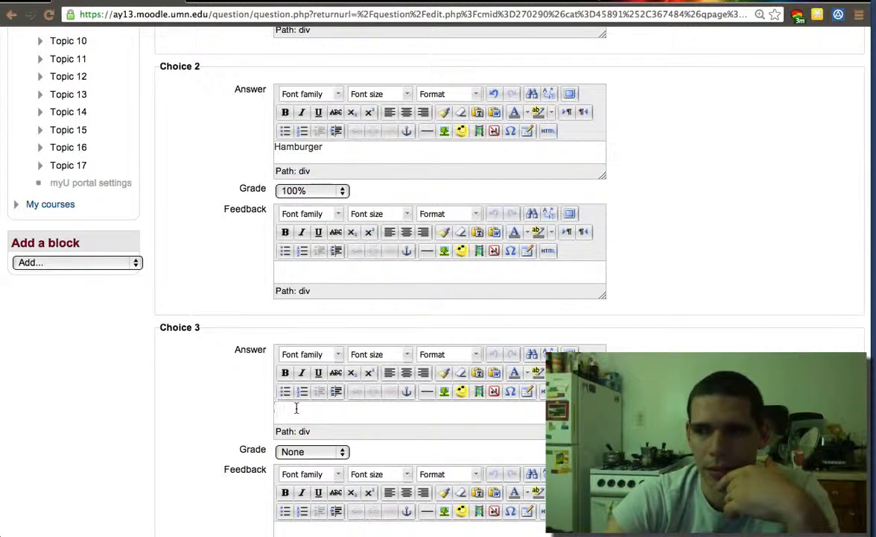
type("C")
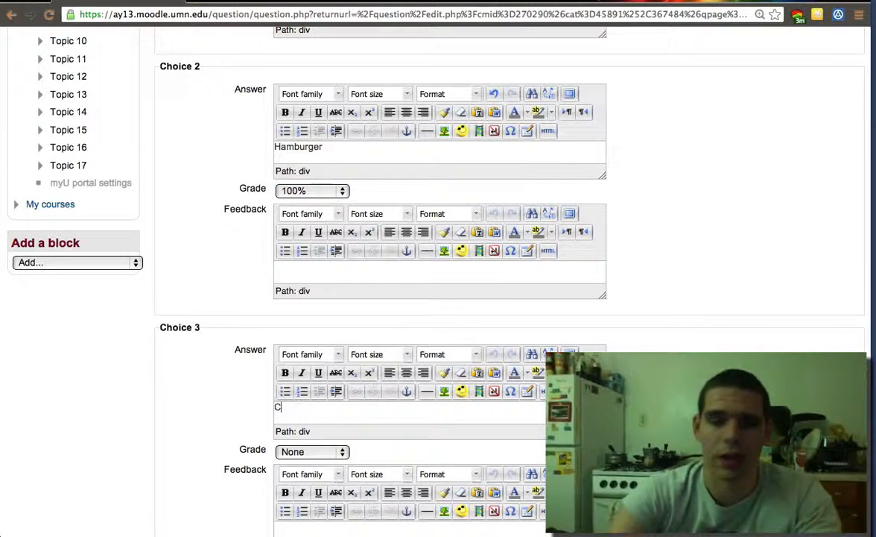
type("hoco")
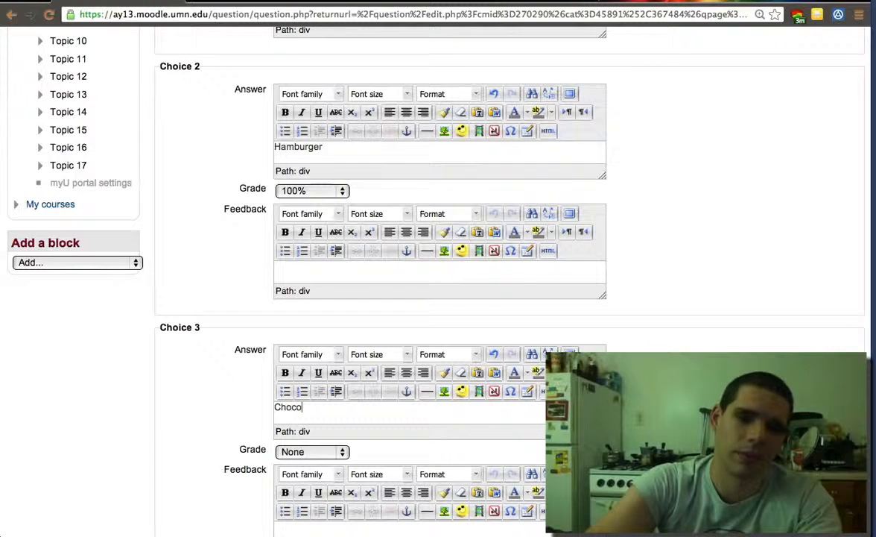
type("late")
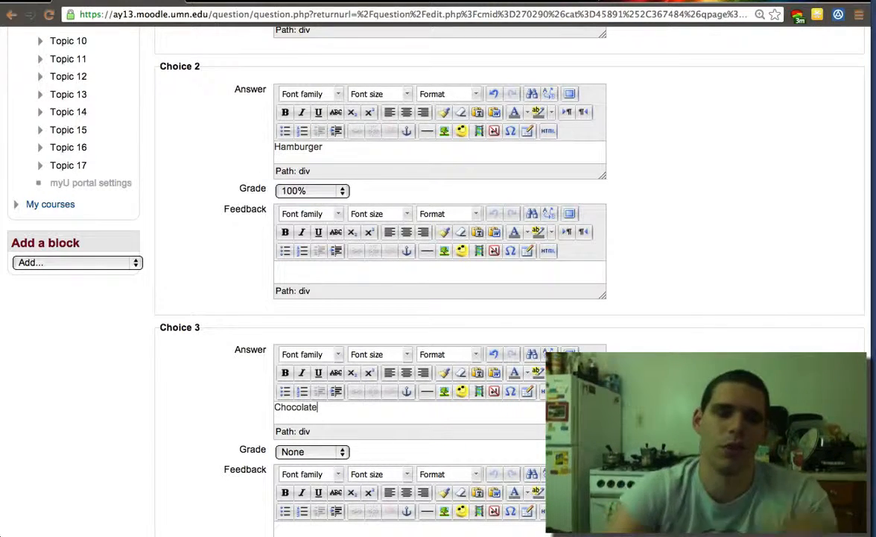
scroll("down", 3)
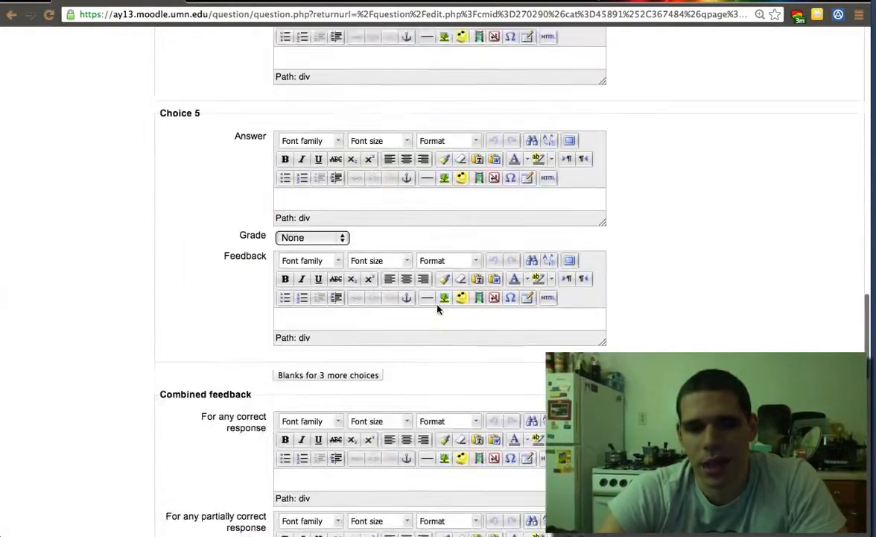
Step: Set the penalty per incorrect try to 0% and save the lunch question in Ch1
scroll("down", 3)
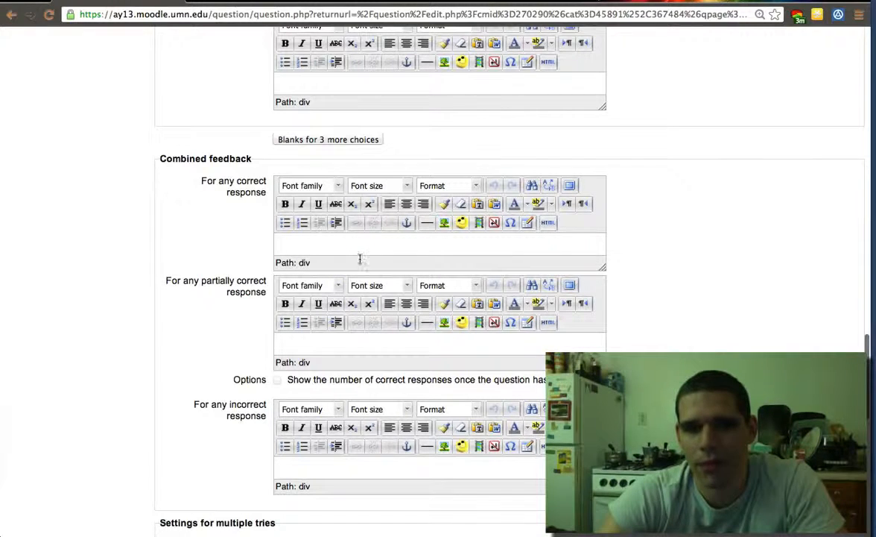
scroll("down", 3)
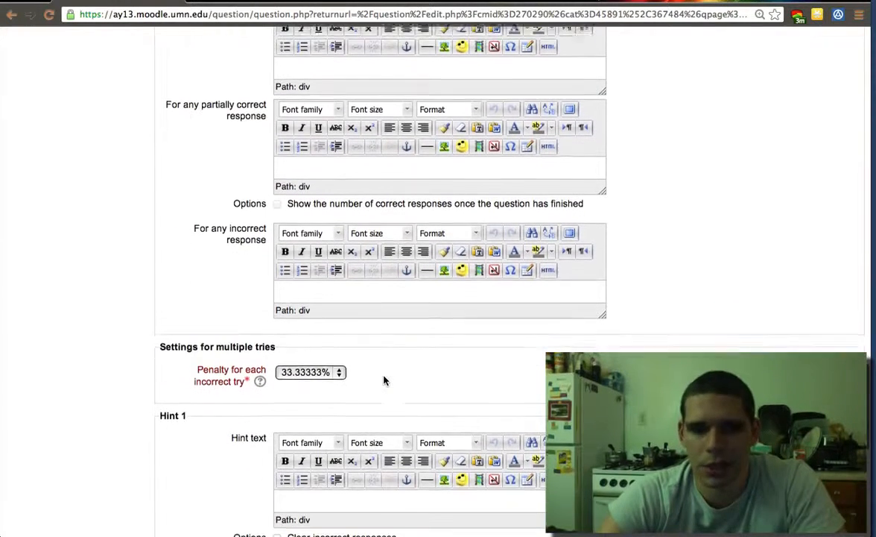
left_click(310, 372)
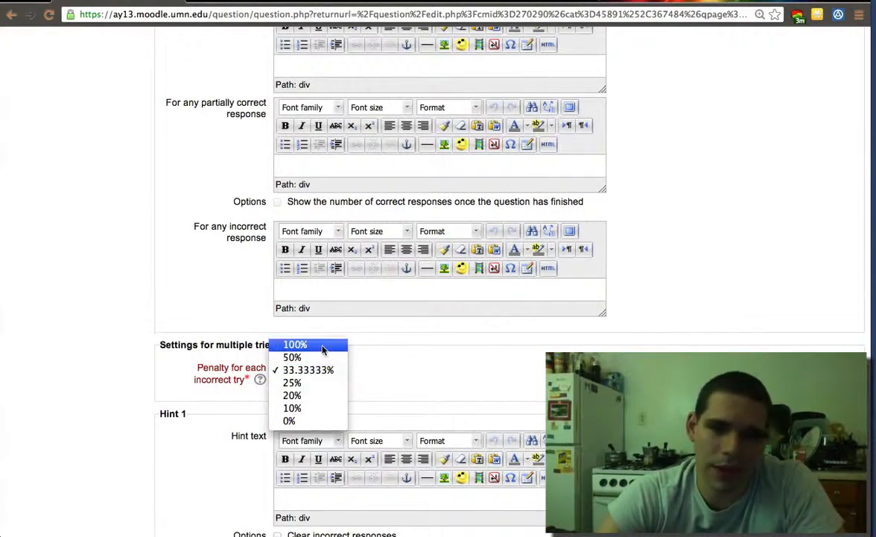
left_click(290, 420)
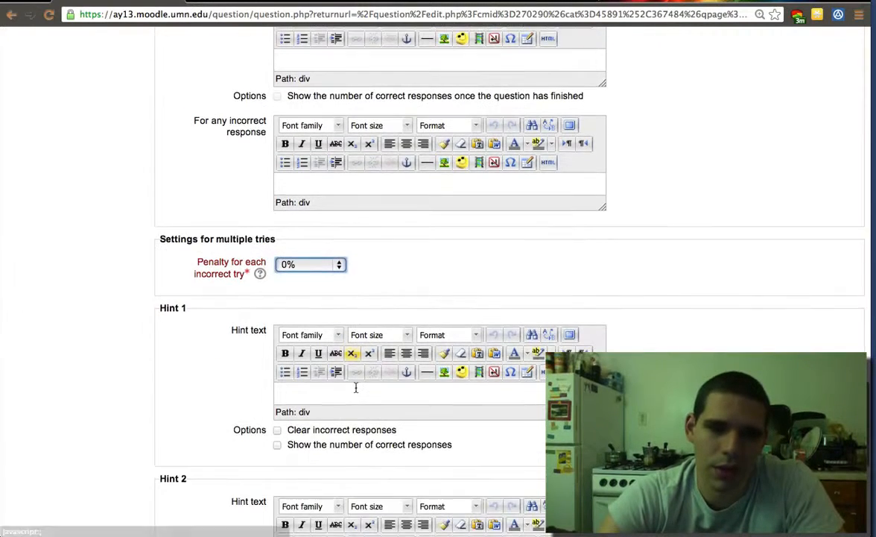
scroll("down", 3)
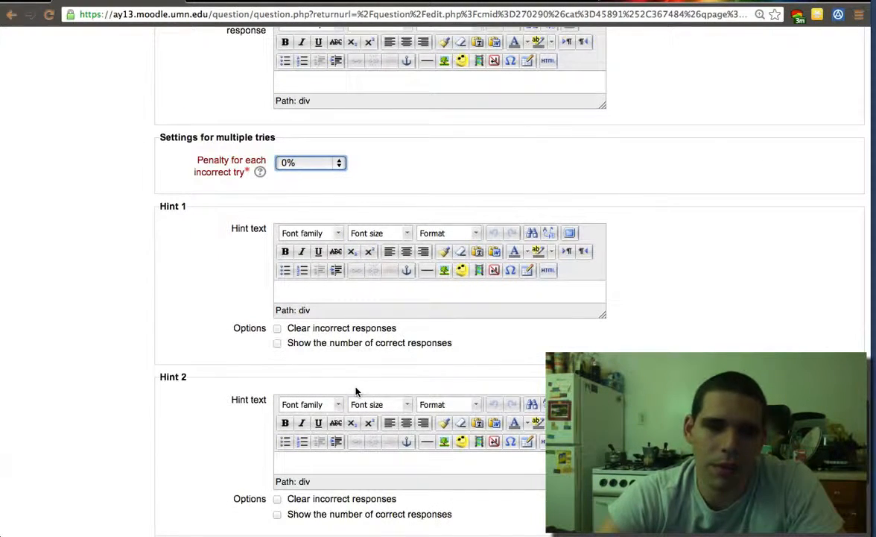
scroll("down", 3)
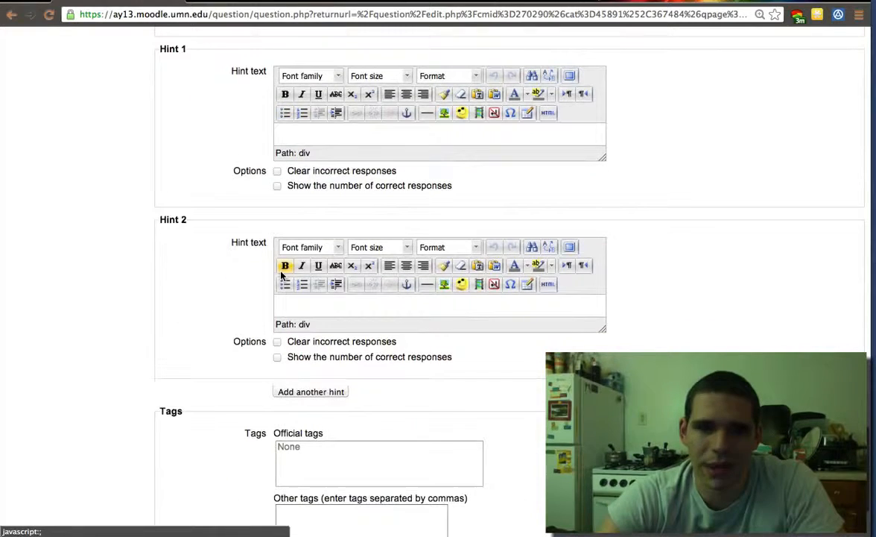
scroll("down", 3)
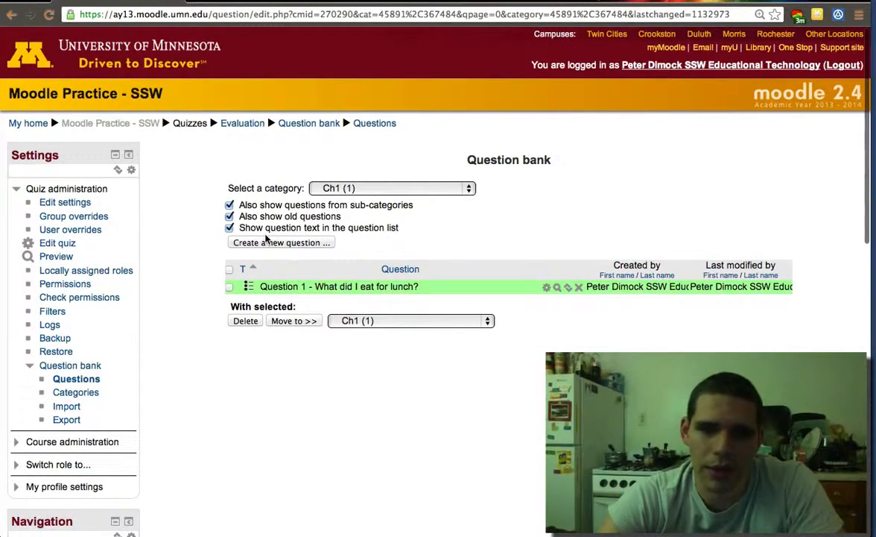
Step: Start another multiple choice question in the Ch1 category
left_click(281, 242)
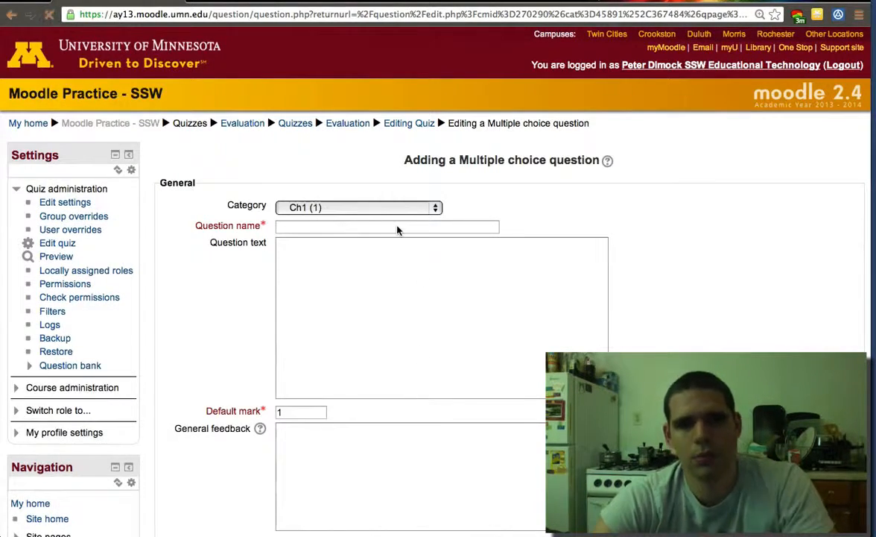
Step: Name it 'Question 2 - What did I buy Ellie last week?' with matching question text
type("Q")
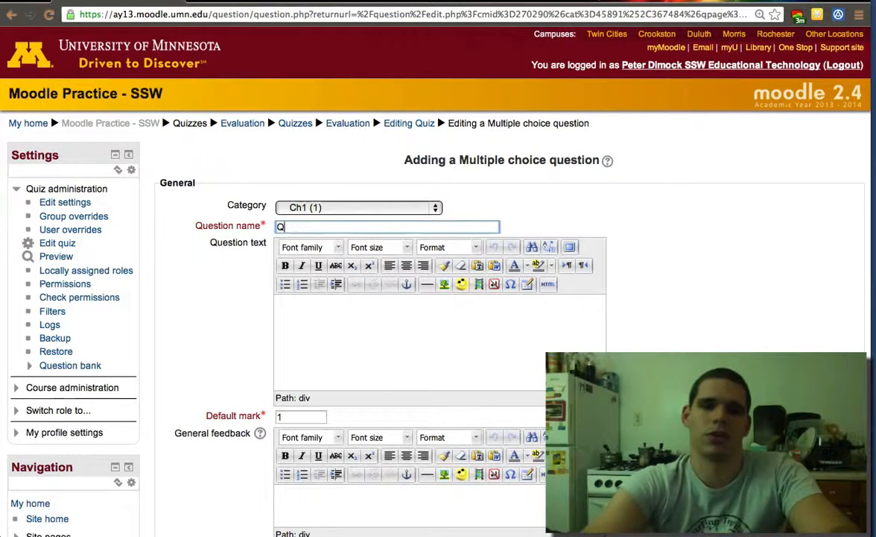
type("uestion 2 -")
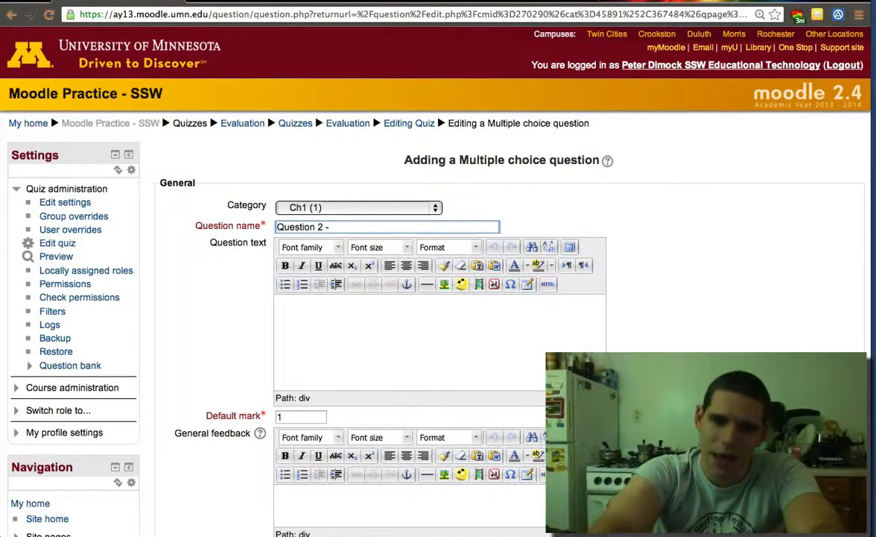
type("p")
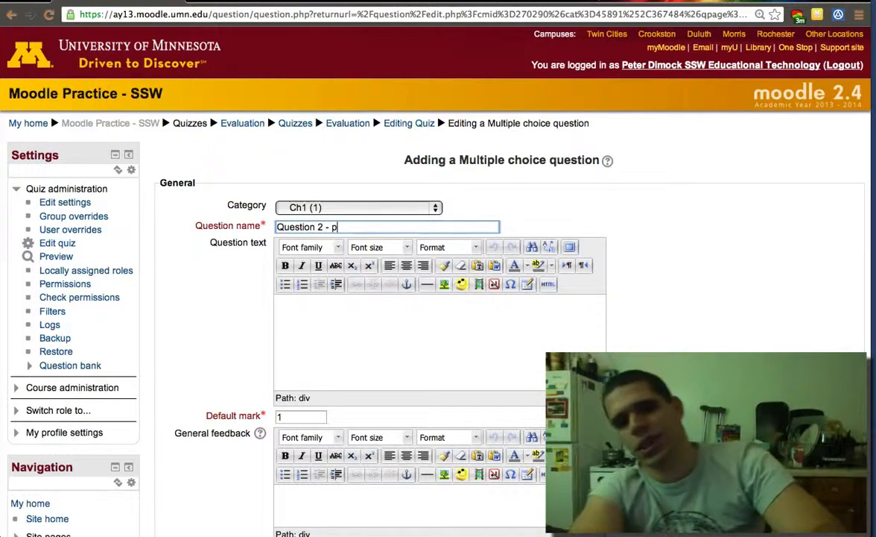
key("Backspace")
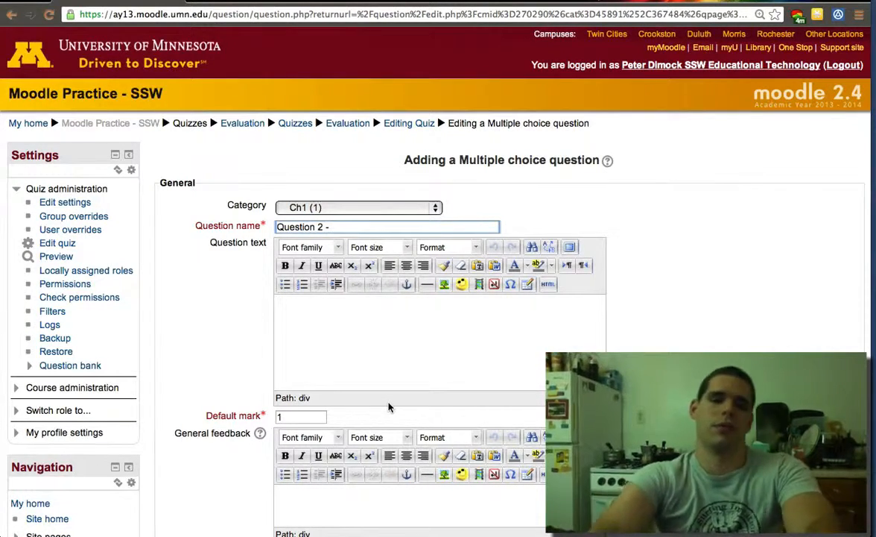
type("W")
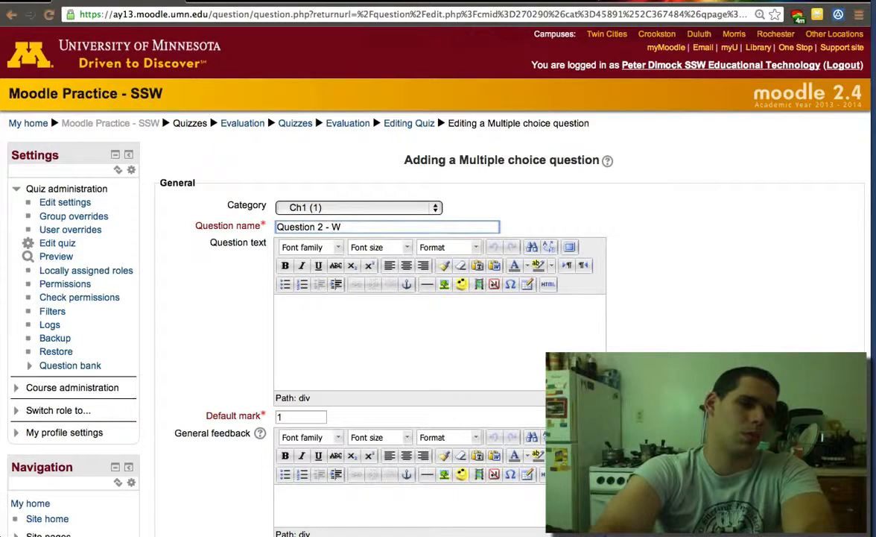
type("hat")
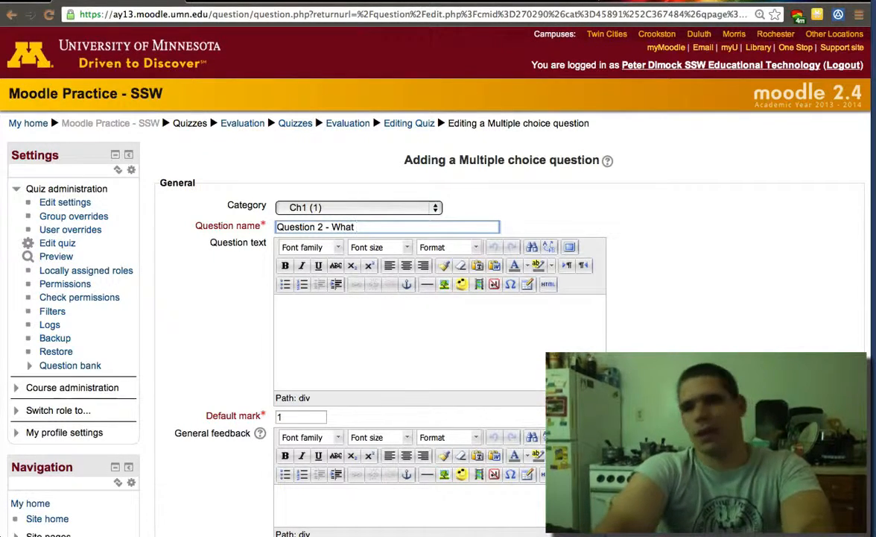
type("did I buy")
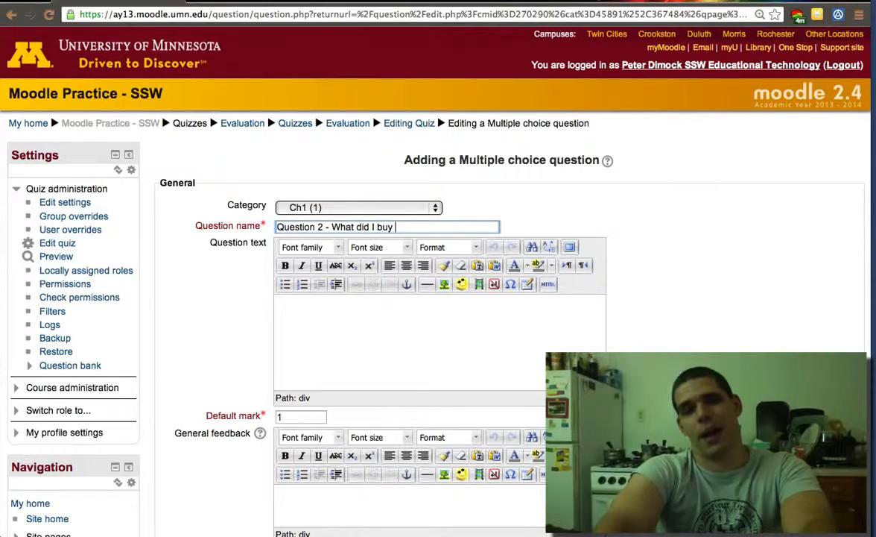
type("Ellie last")
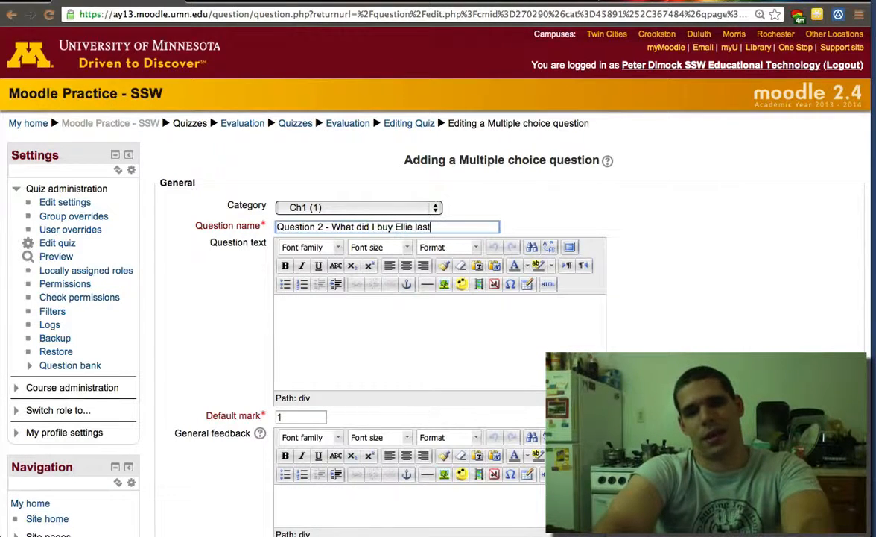
type("week?")
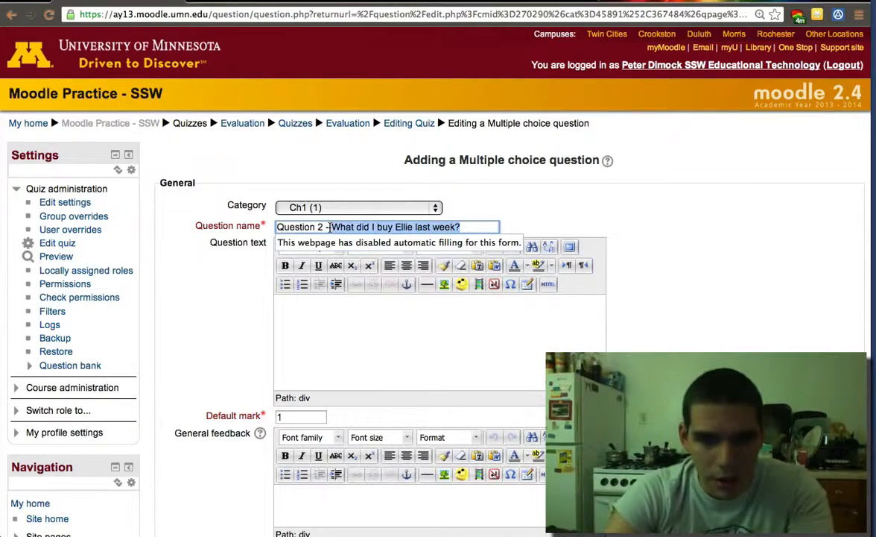
Step: Enter choices Perfume at 100% grade, plus Cheese and Wine
scroll("down", 3)
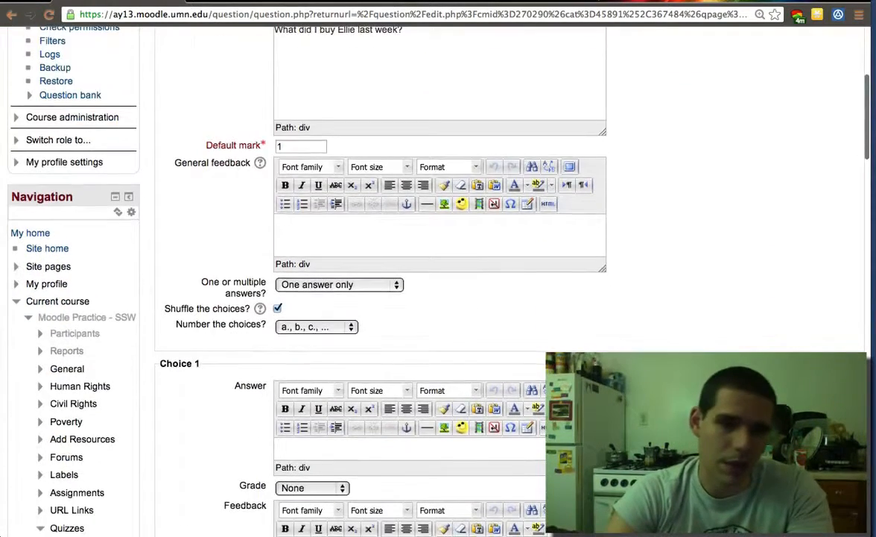
scroll("down", 3)
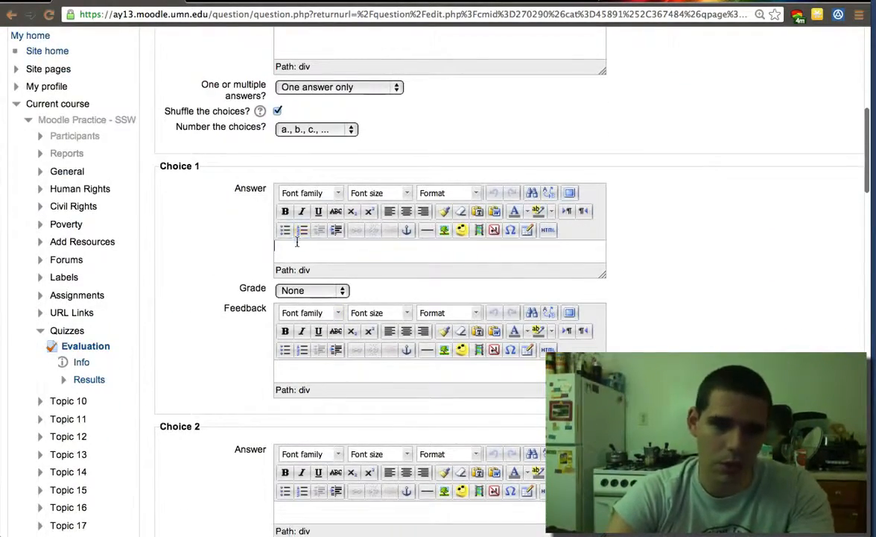
type("Perfu")
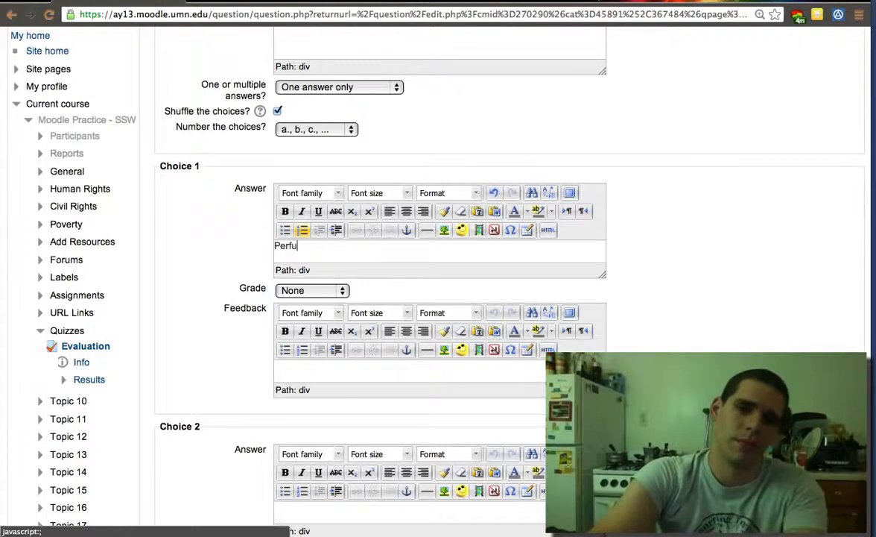
left_click(311, 290)
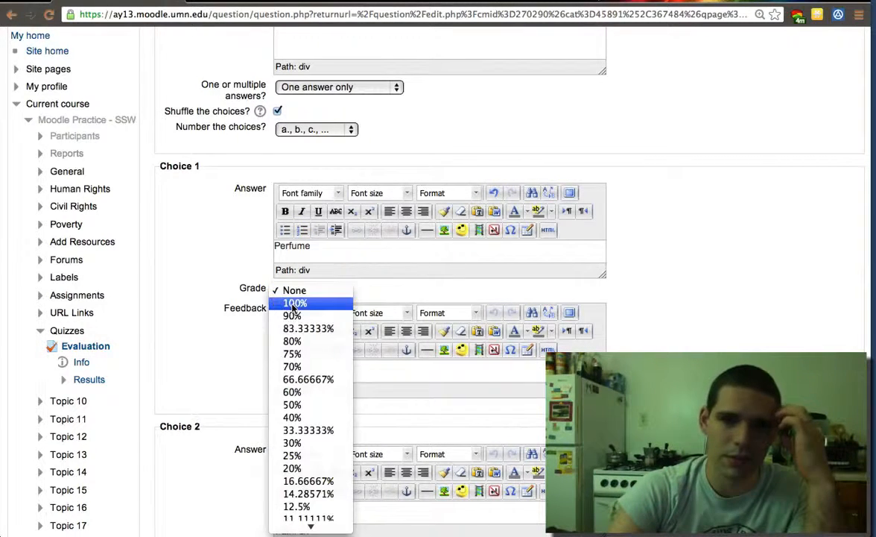
left_click(295, 303)
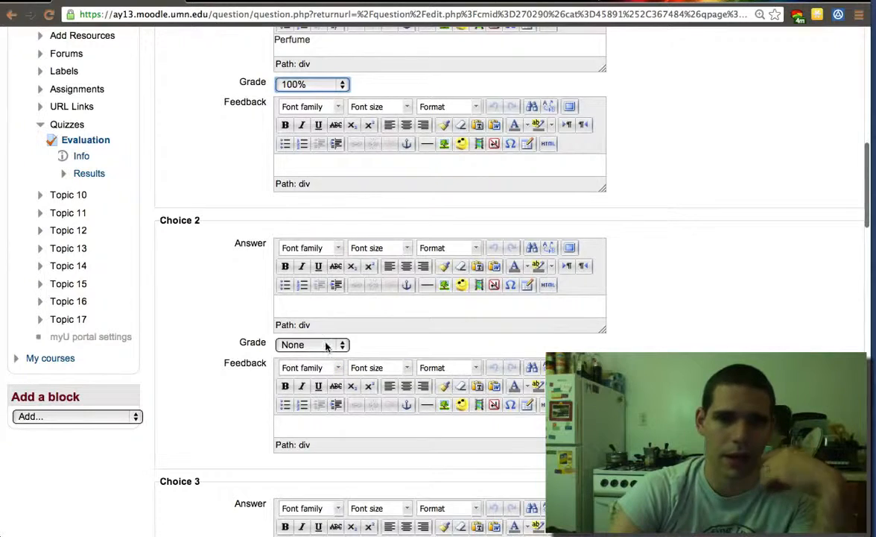
left_click(326, 309)
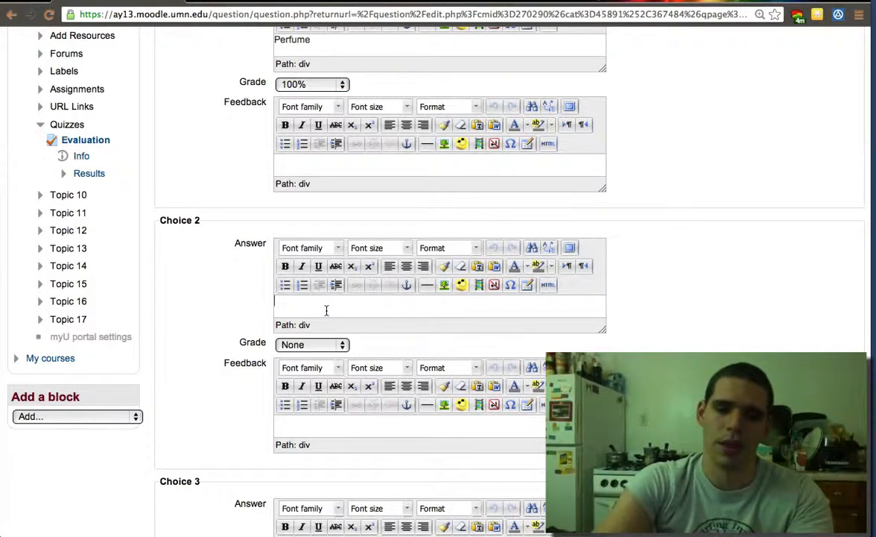
type("Chees")
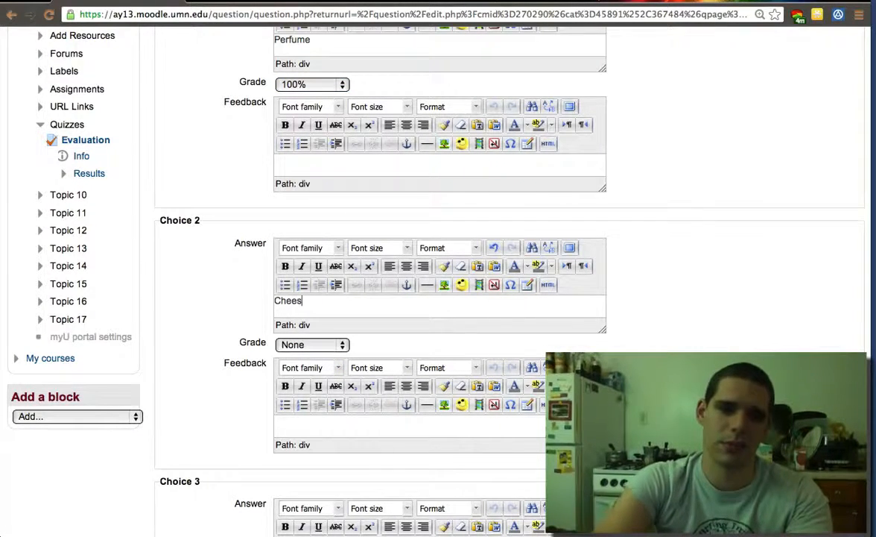
scroll("down", 3)
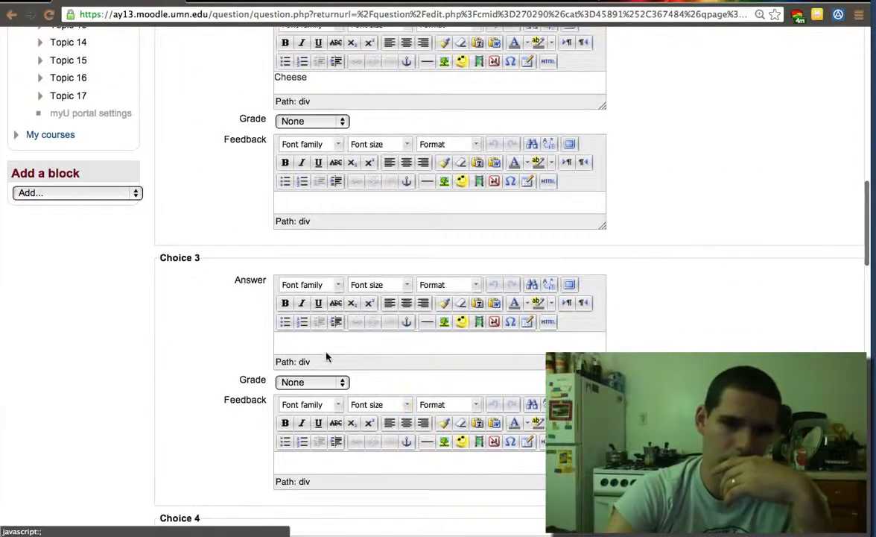
type("W")
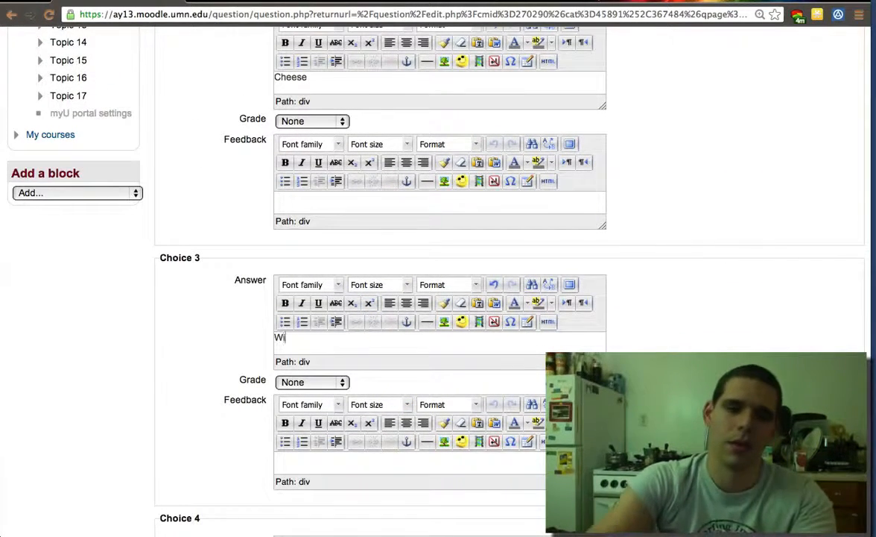
type("ine")
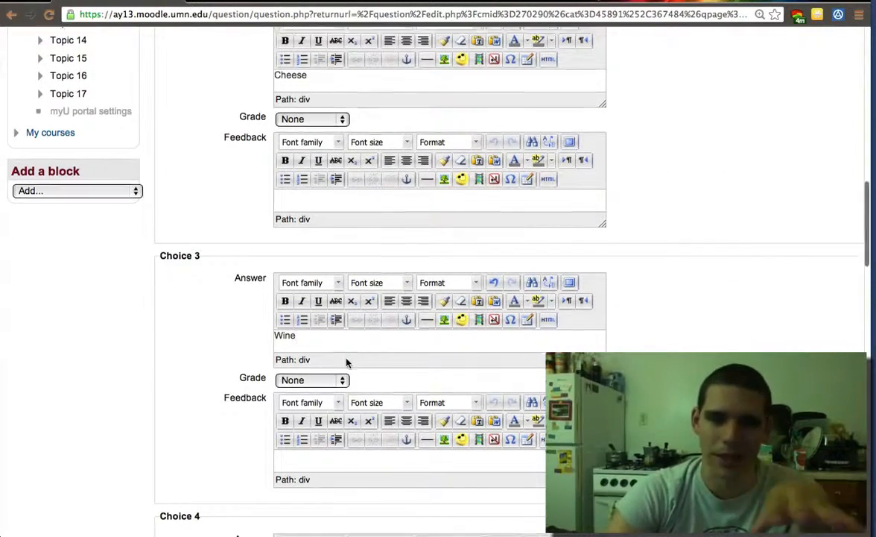
Step: Save Question 2 to the Ch1 question bank
scroll("down", 3)
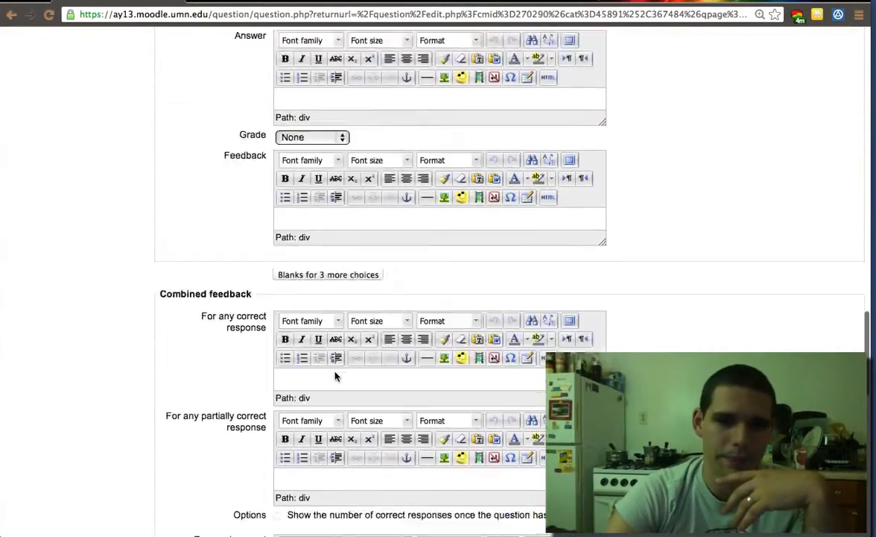
scroll("down", 3)
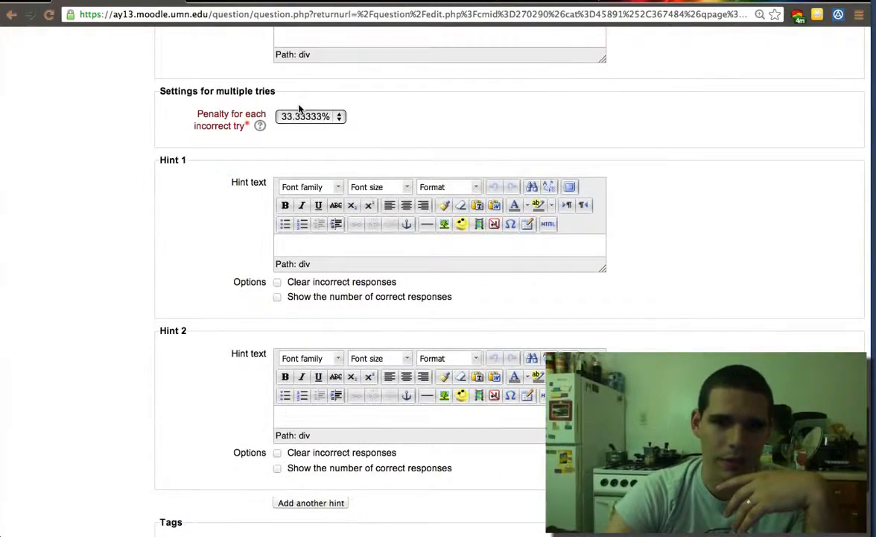
scroll("down", 3)
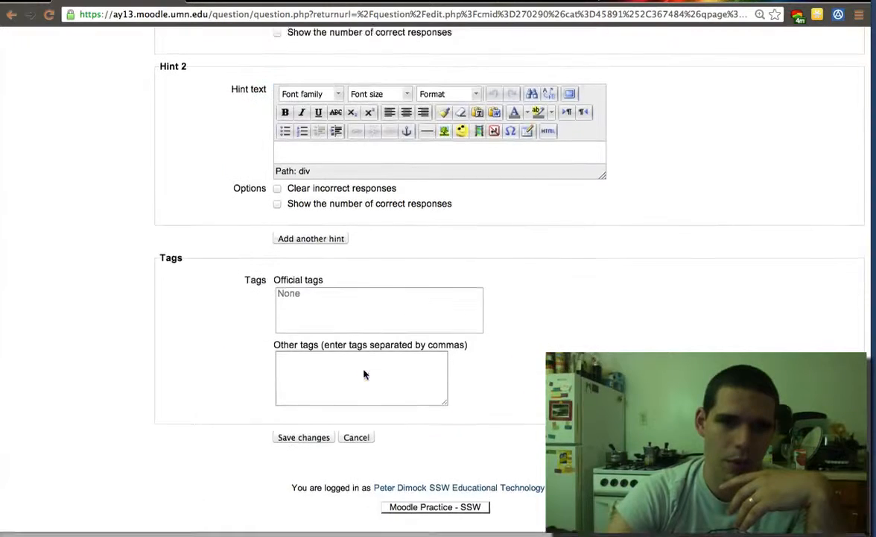
left_click(302, 437)
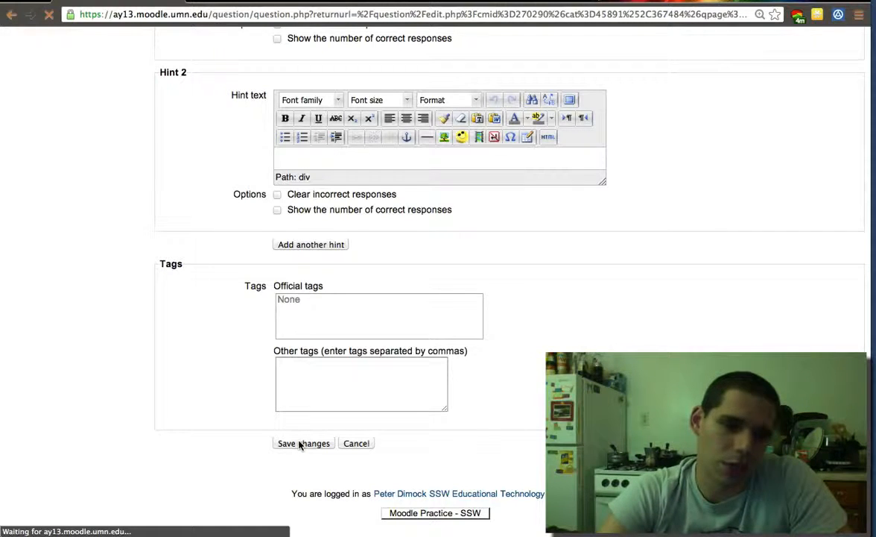
Step: Switch the question bank to Ch2 and choose True/False for a new question
left_click(303, 443)
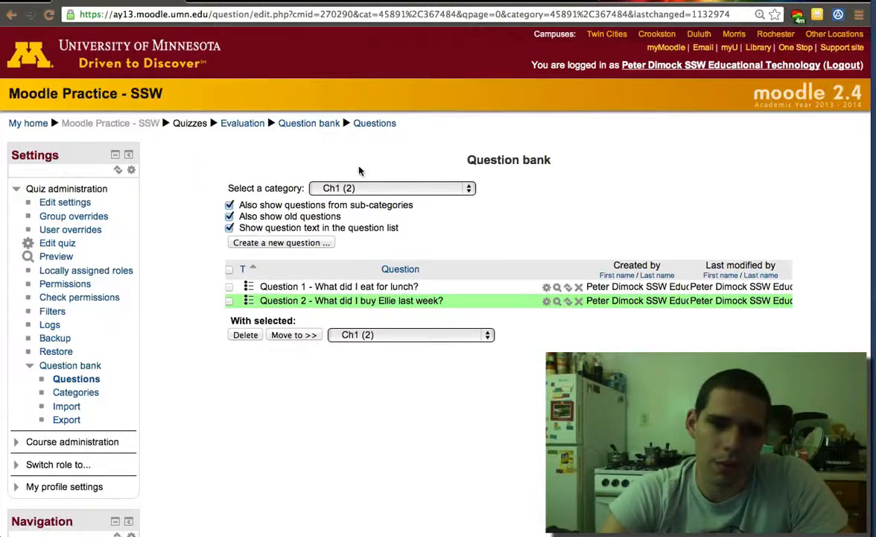
left_click(393, 188)
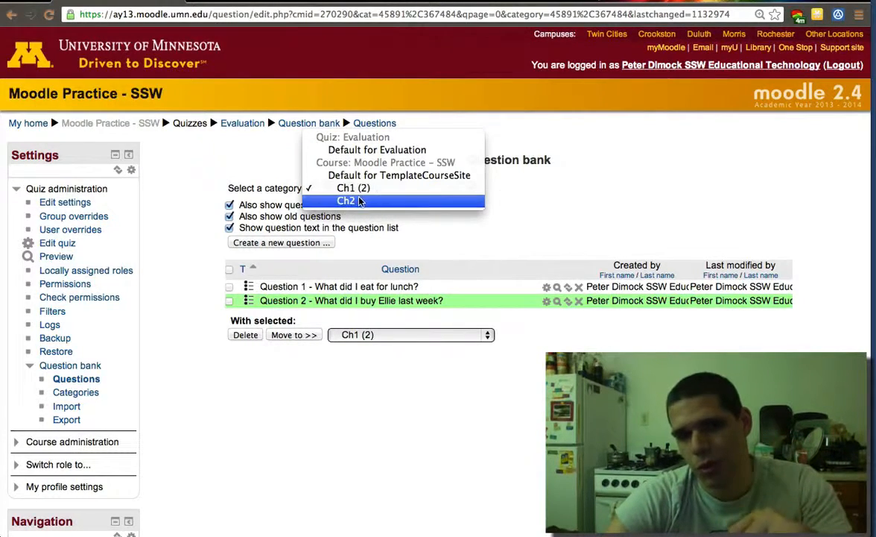
left_click(345, 201)
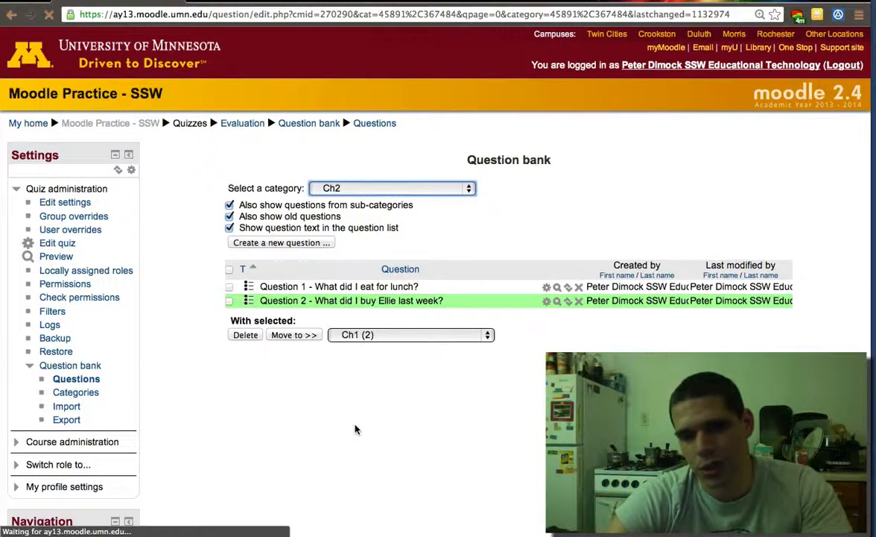
left_click(391, 188)
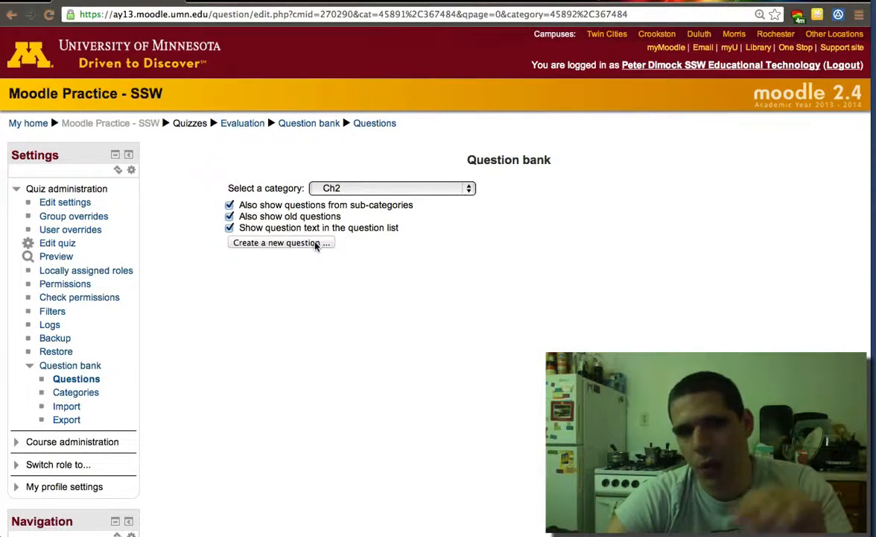
left_click(280, 242)
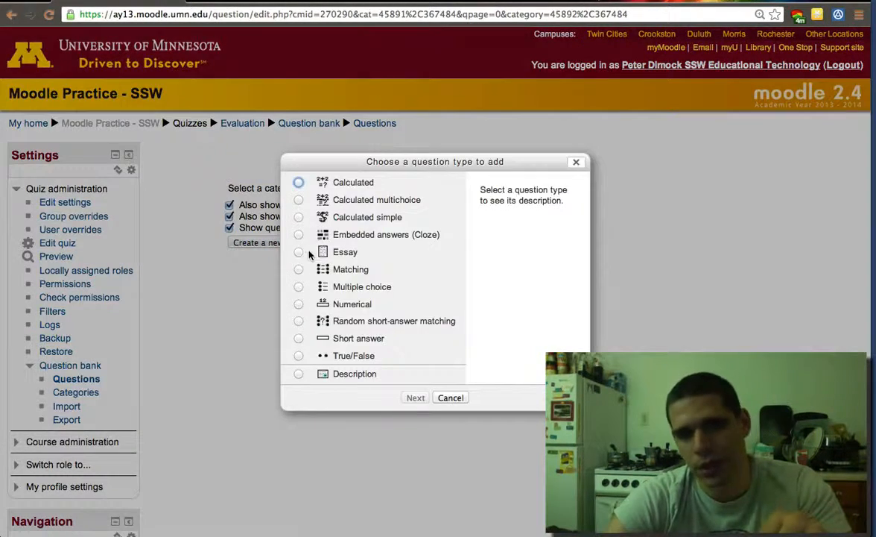
left_click(298, 356)
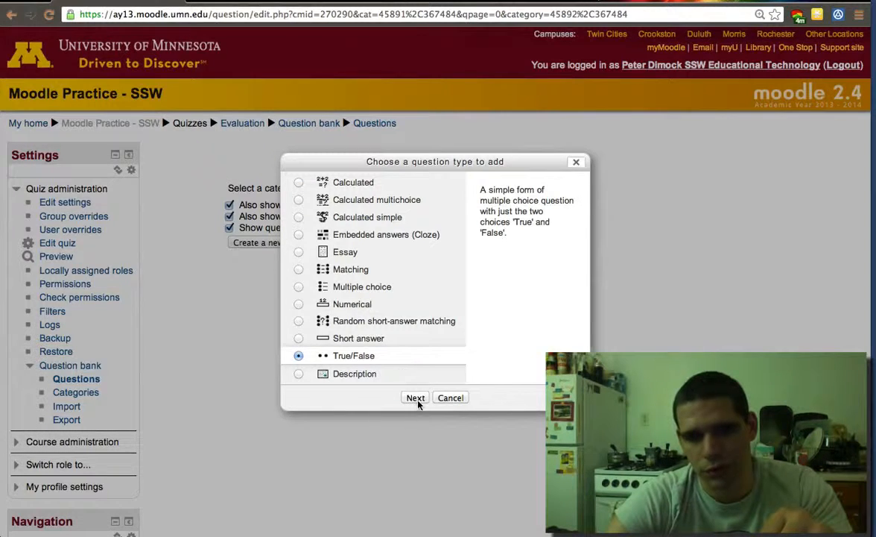
left_click(416, 397)
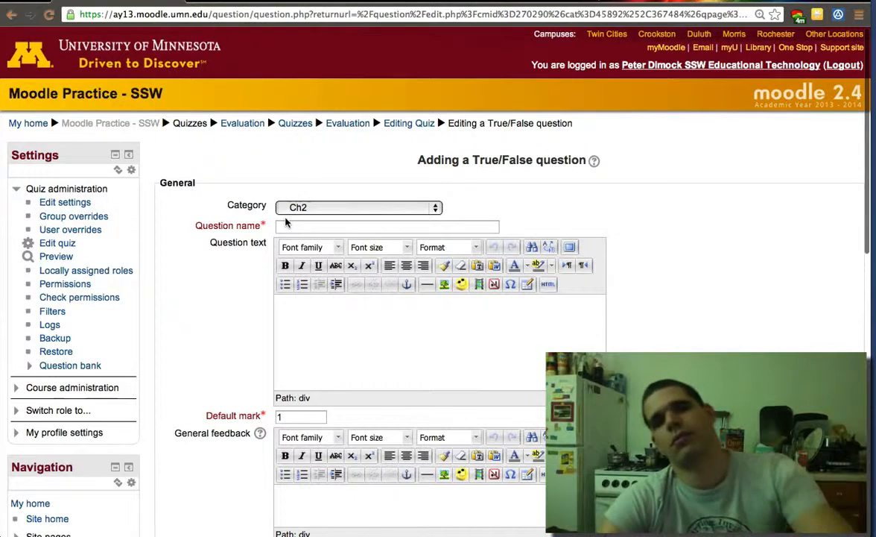
Step: Name it 'Question 1 - I am six foot two inches' with that statement as question text
type("Quet")
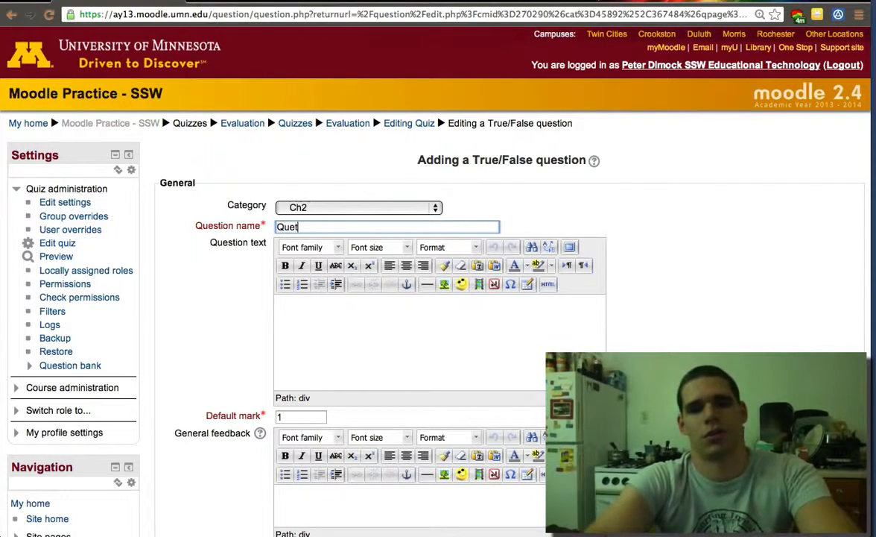
type("Question 1 -")
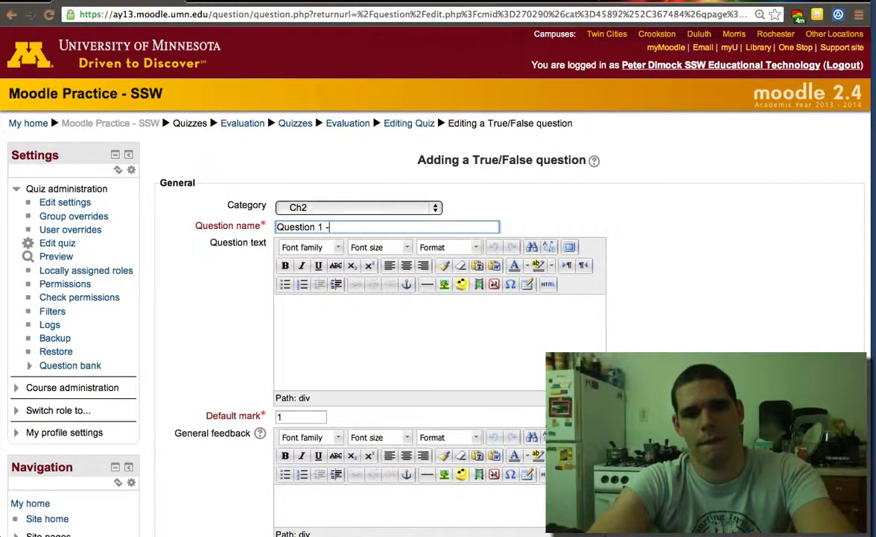
type("I am")
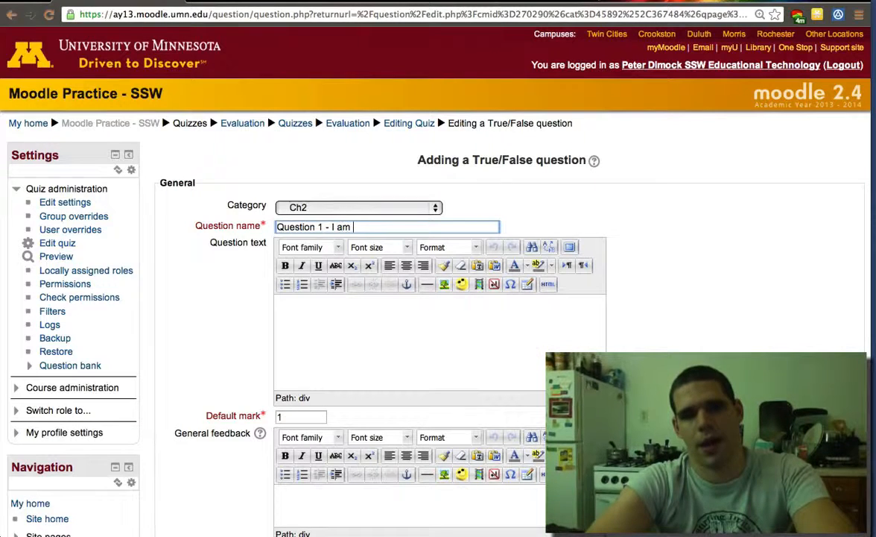
type("six")
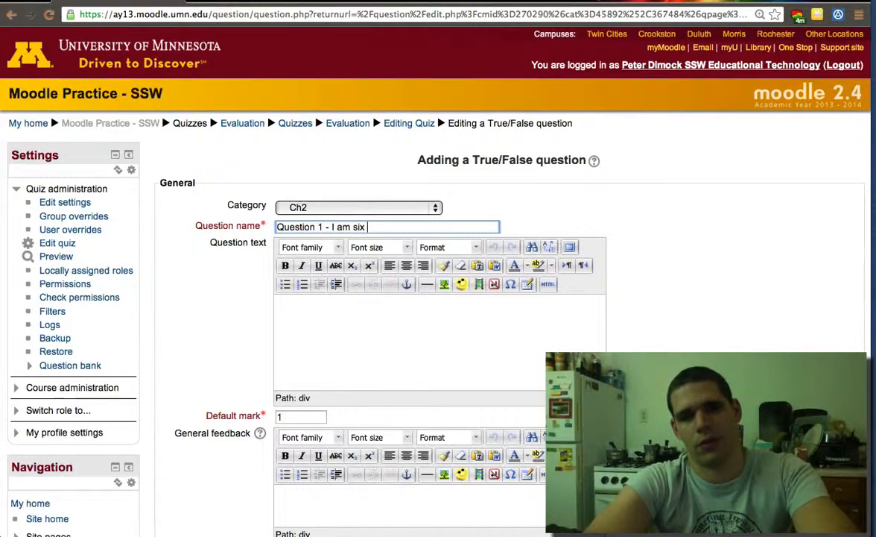
type("foot tw")
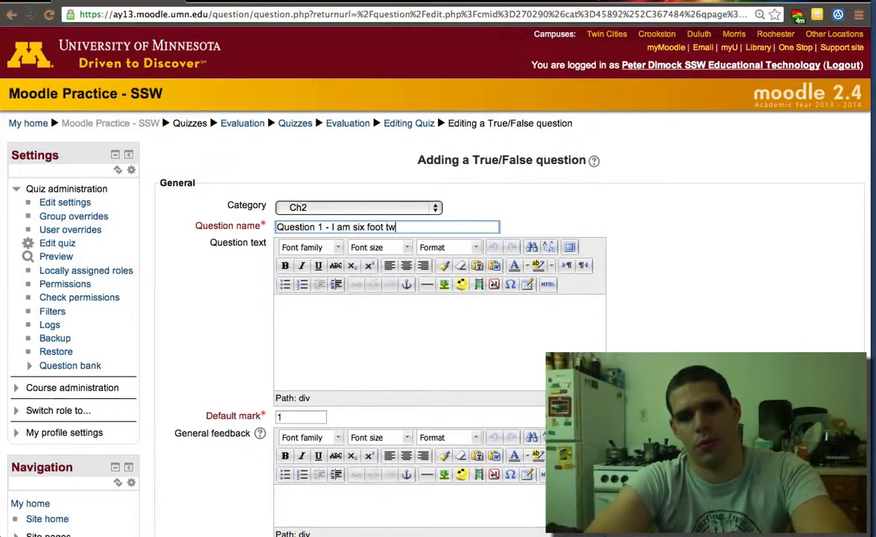
type("o inches")
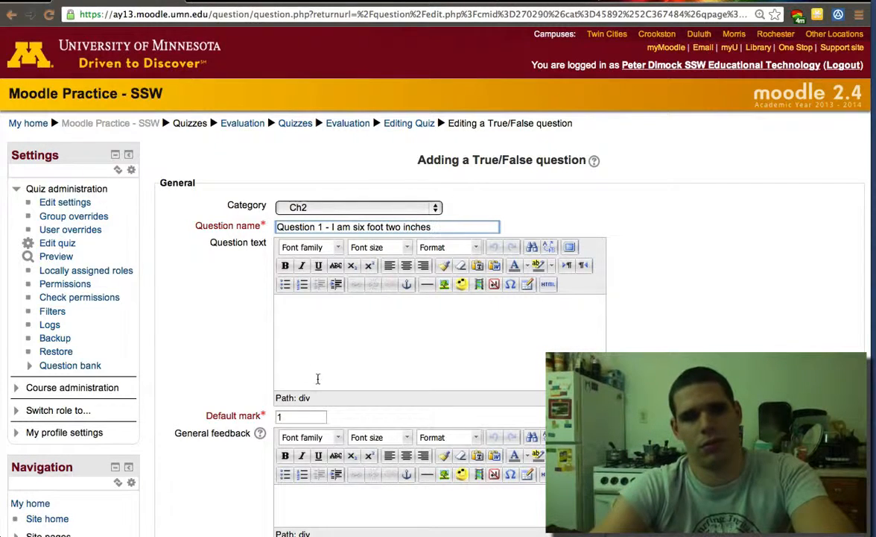
double_click(380, 227)
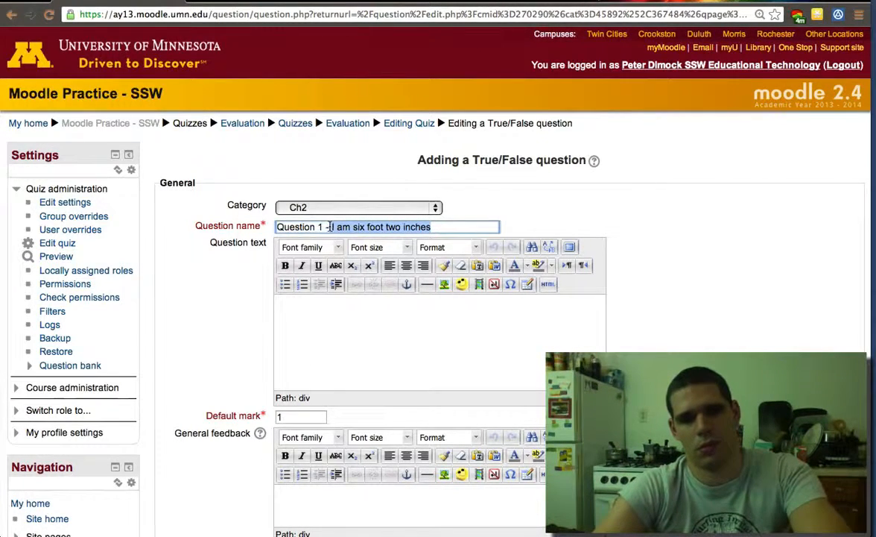
type("I am six foot two inches")
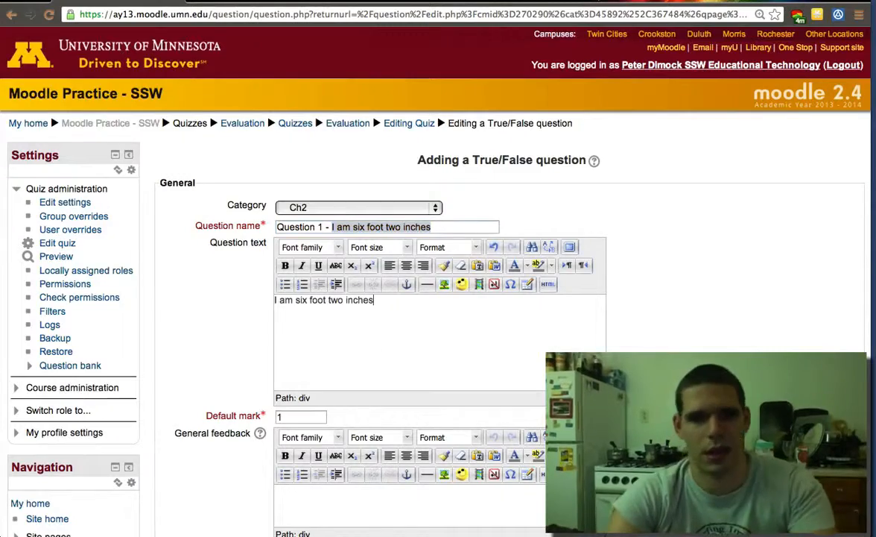
Step: Add general feedback 'I am only 6 foot tall.' and save the true/false question
scroll("down", 3)
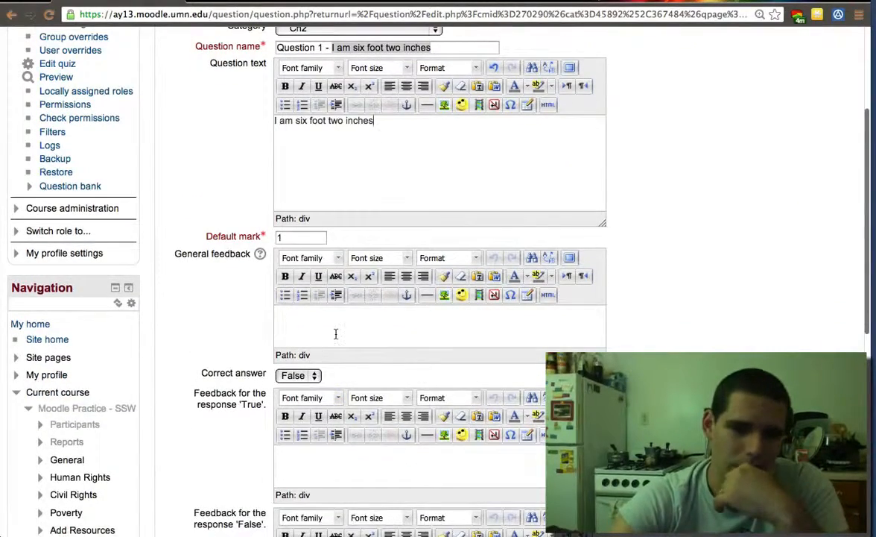
scroll("down", 3)
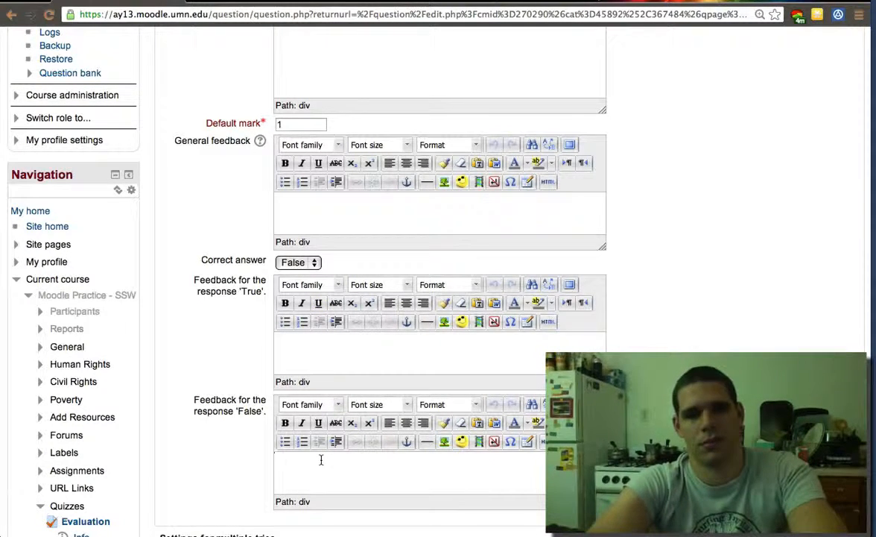
type("Yes, I am")
left_click(439, 214)
type("I am only")
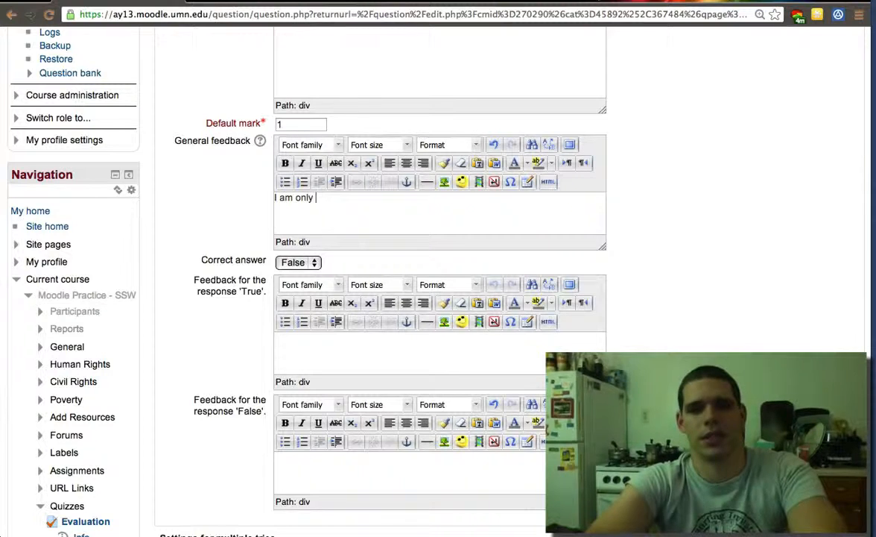
type("6 foot")
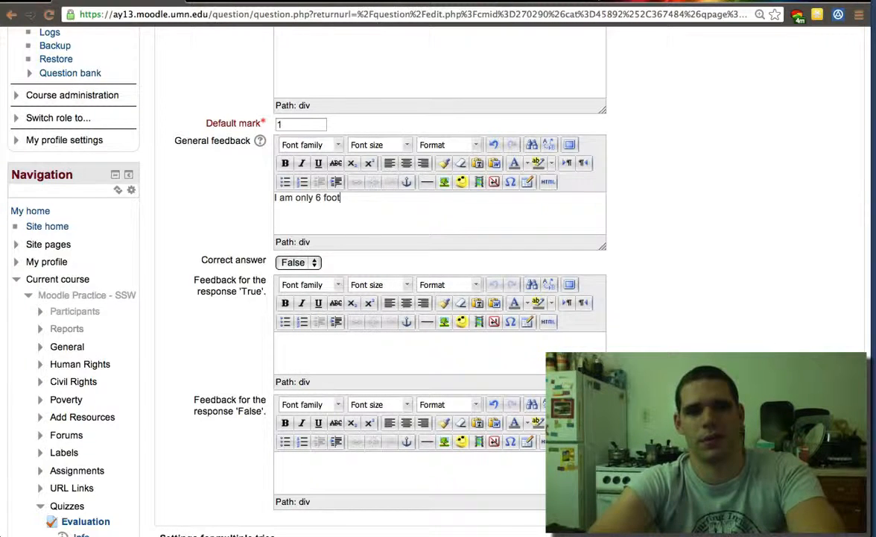
type("tall.")
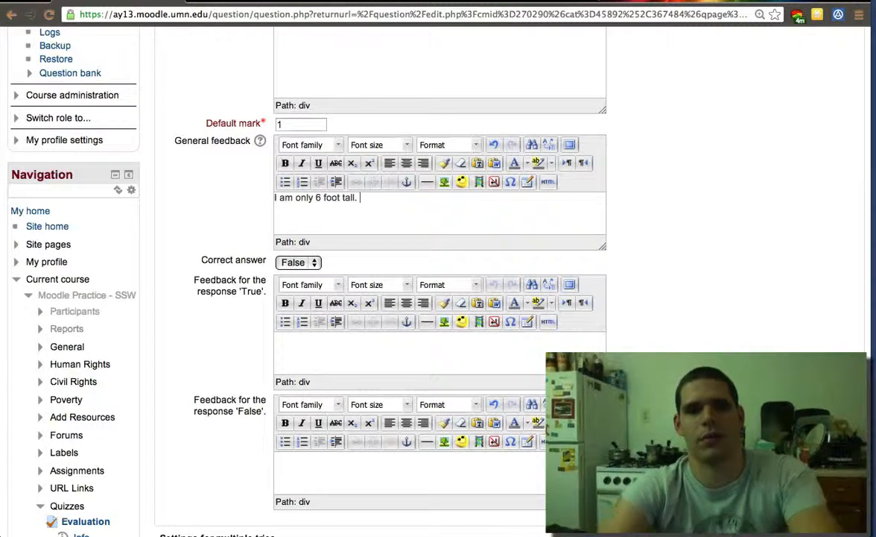
scroll("down", 3)
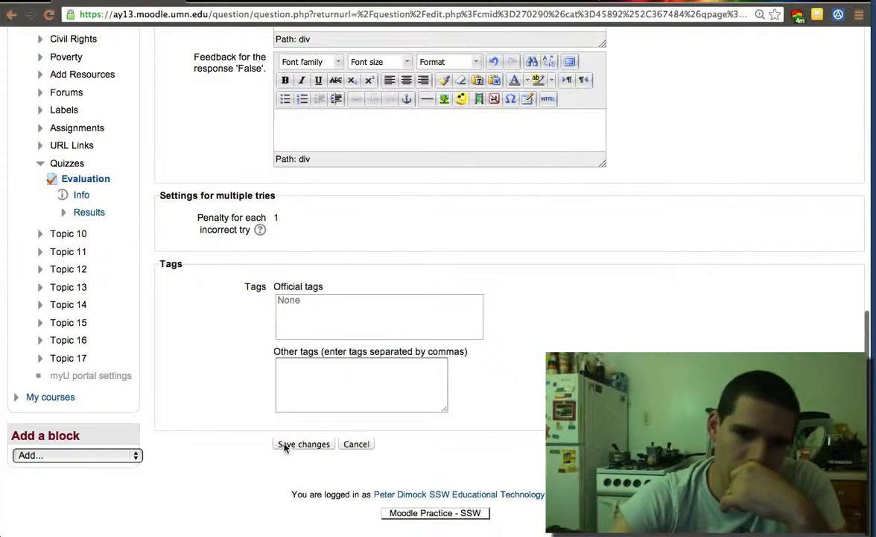
left_click(304, 443)
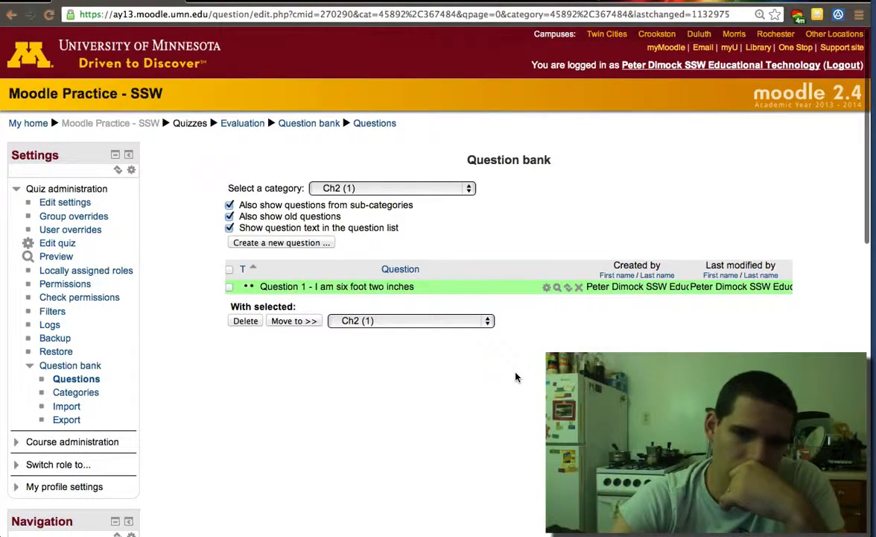
mouse_move(324, 286)
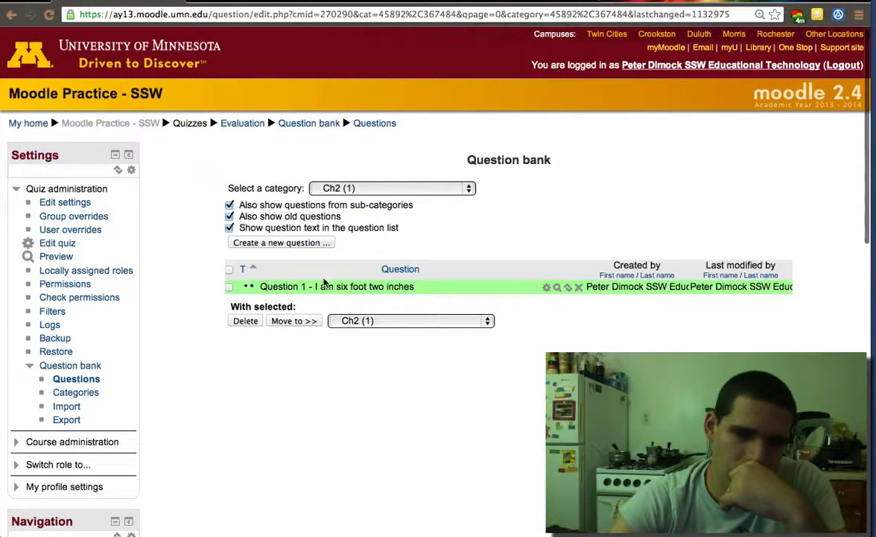
Step: Create and save True/False question 'Question 2 - I am 30 years old' with feedback 'I am 28 year'
left_click(281, 242)
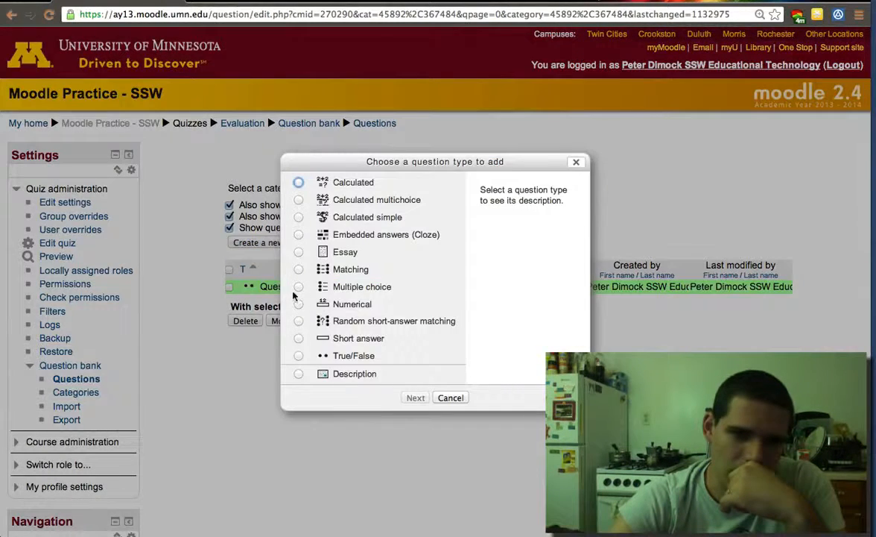
left_click(298, 355)
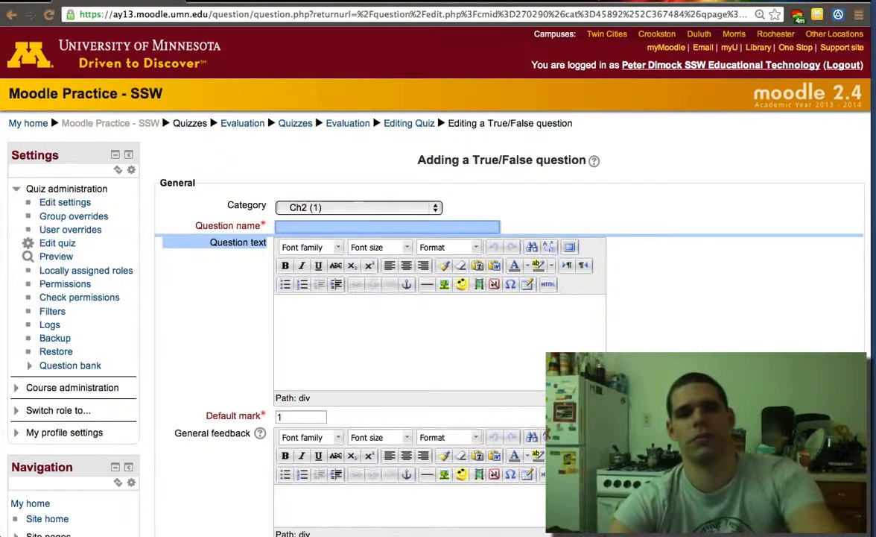
type("Q")
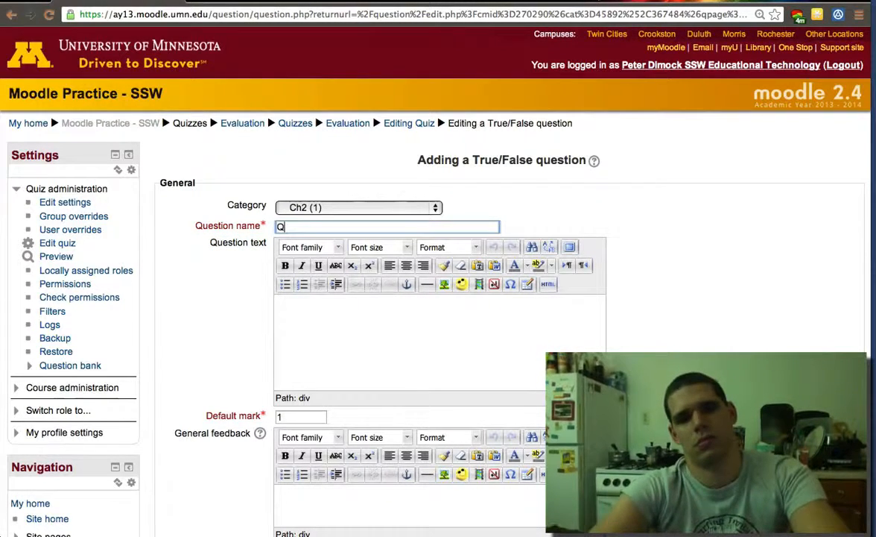
type("uestion 2 - I am")
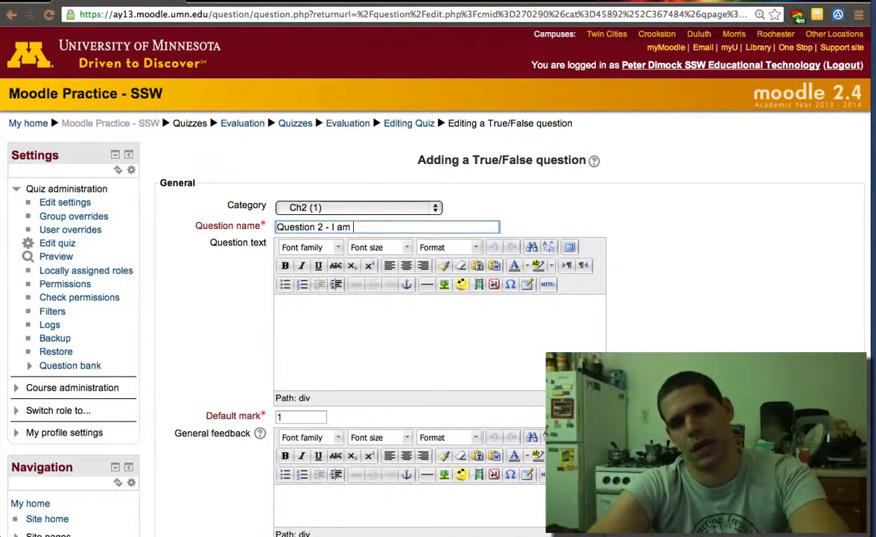
type("30")
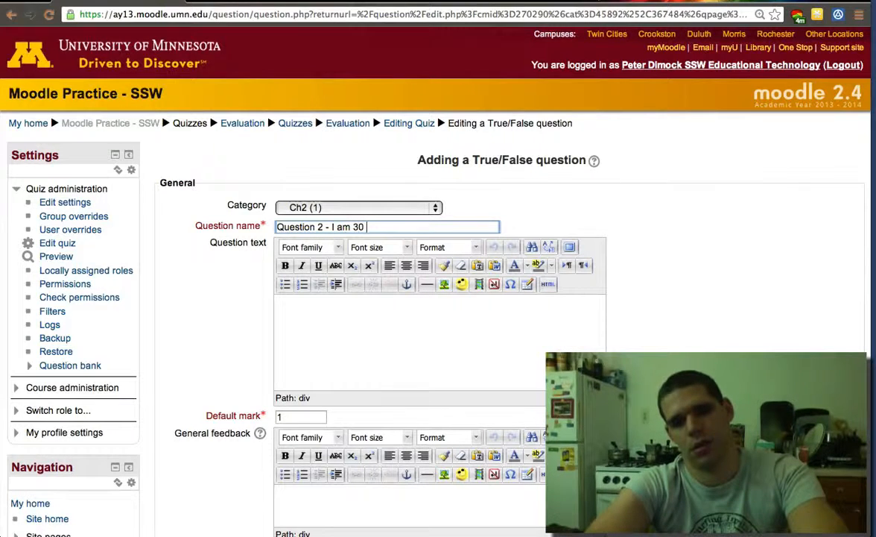
type("years old")
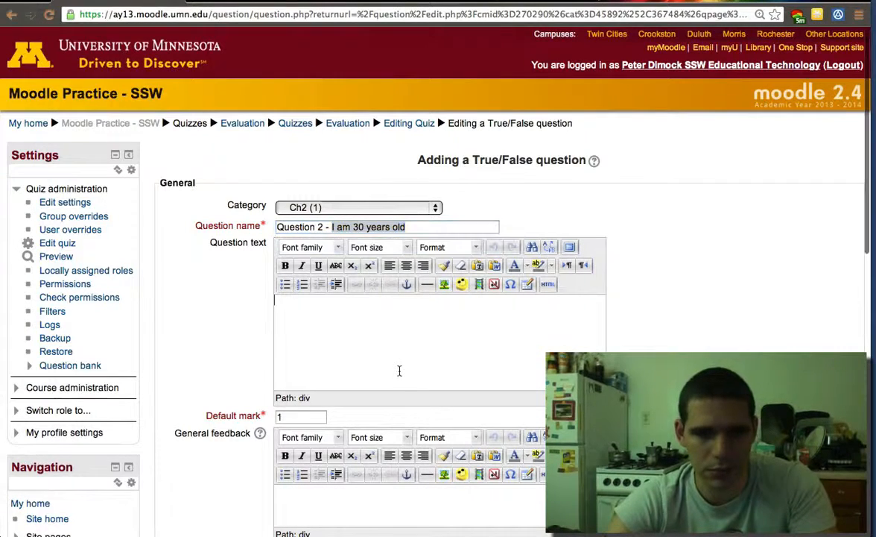
scroll("down", 3)
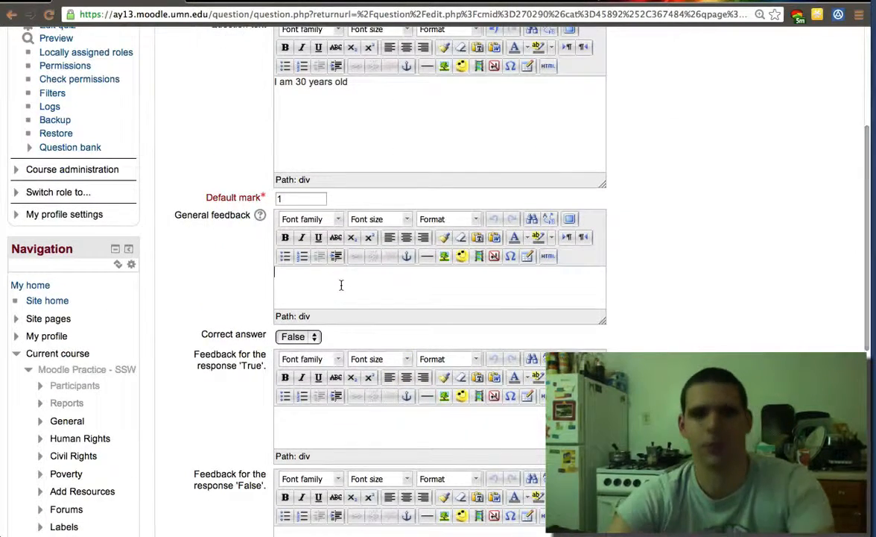
type("I am 28 year")
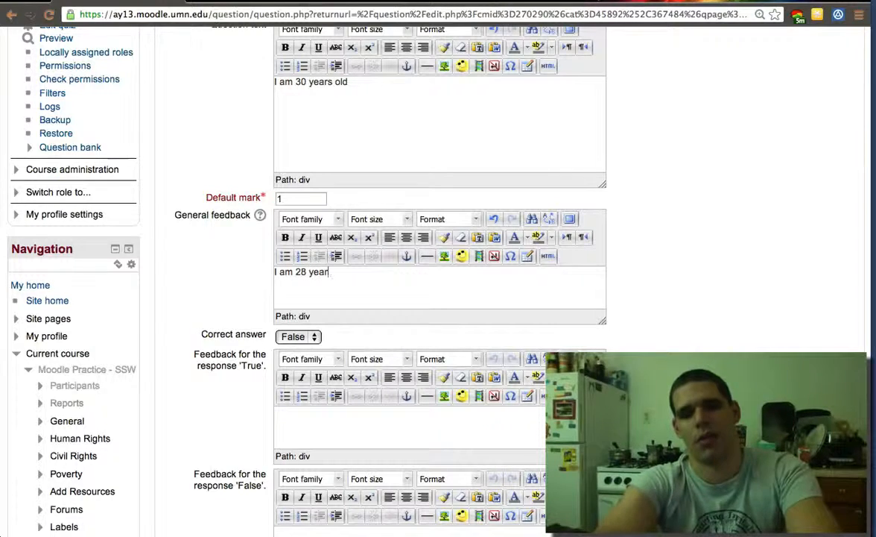
scroll("down", 3)
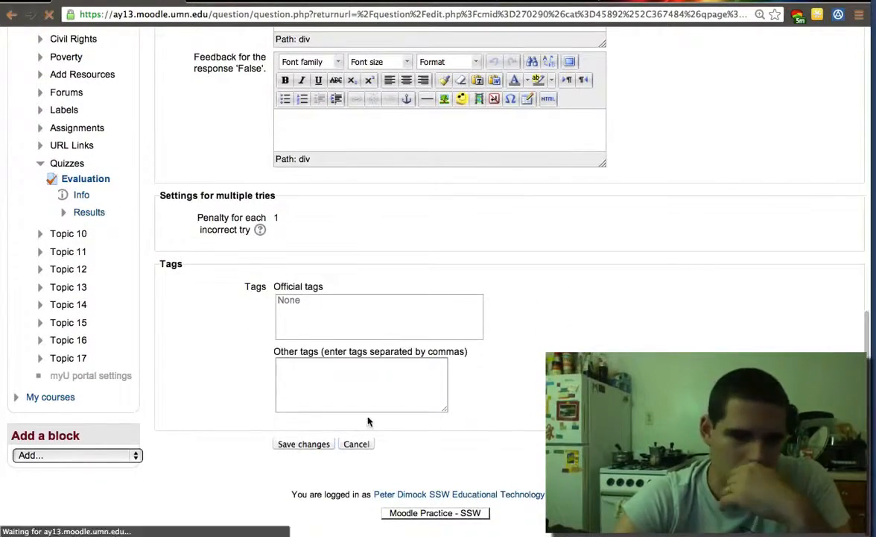
left_click(304, 443)
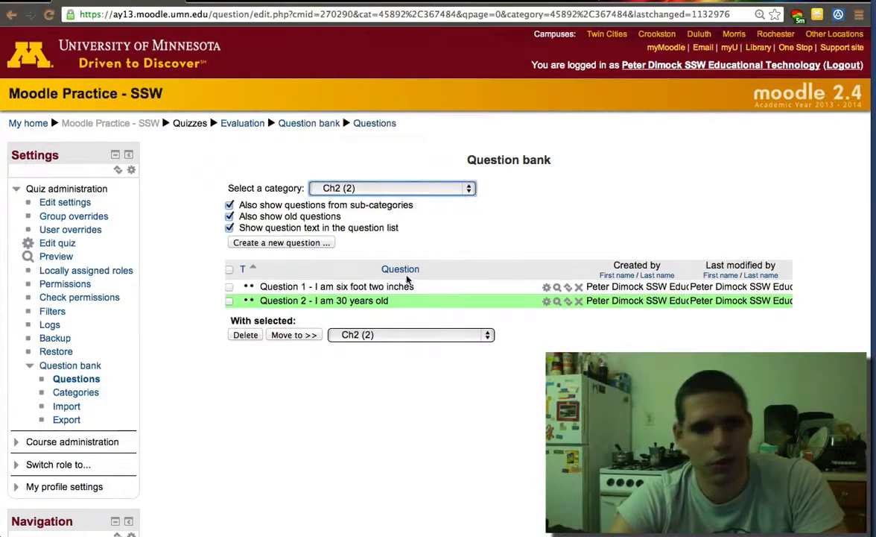
Step: Open the question bank's Categories page from the Settings block
left_click(76, 379)
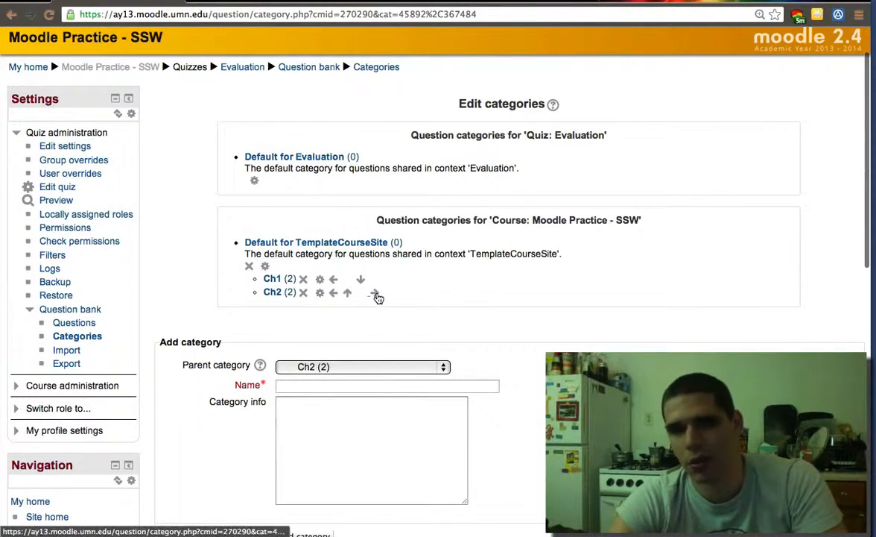
mouse_move(375, 292)
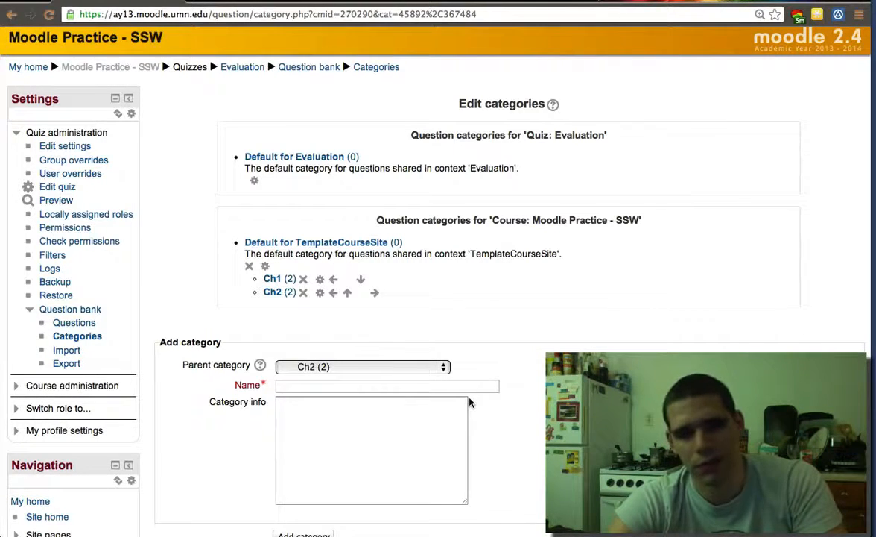
mouse_move(337, 380)
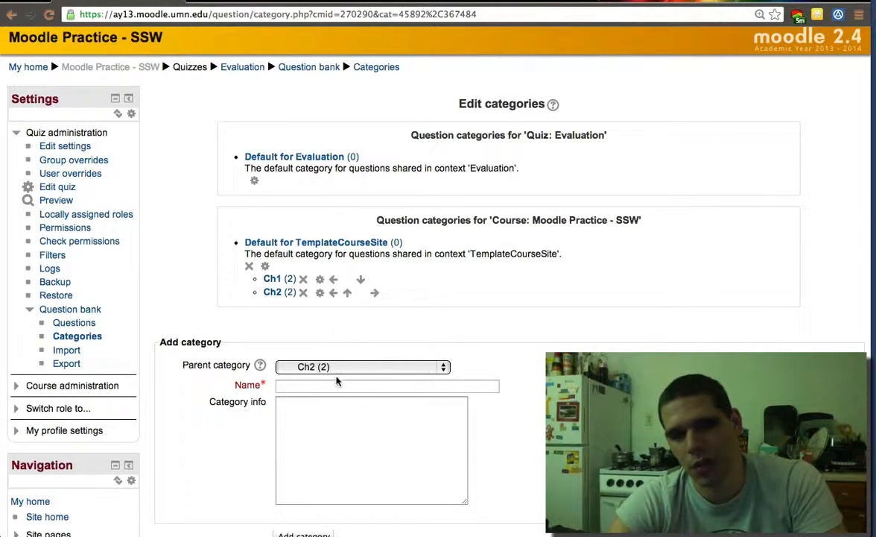
Step: Add an 'Easy Questions' subcategory with parent Ch2
left_click(387, 386)
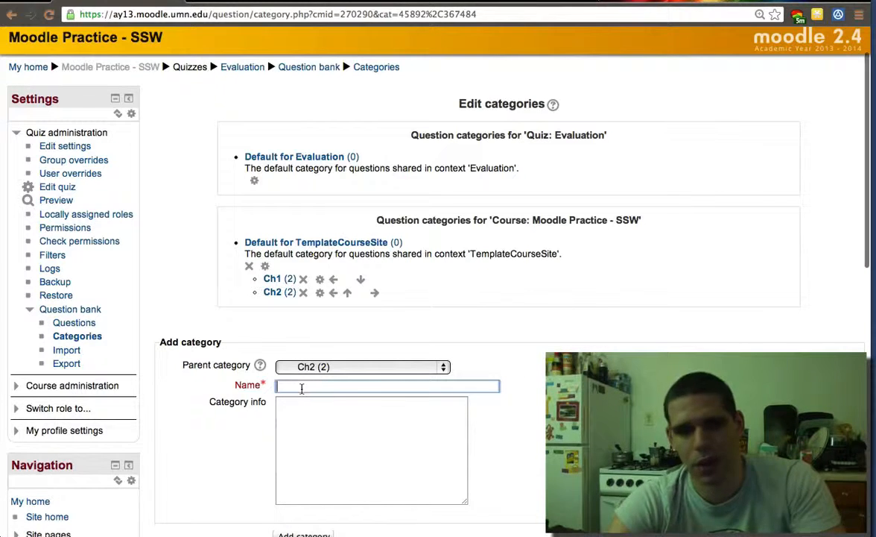
type("Easy Questions")
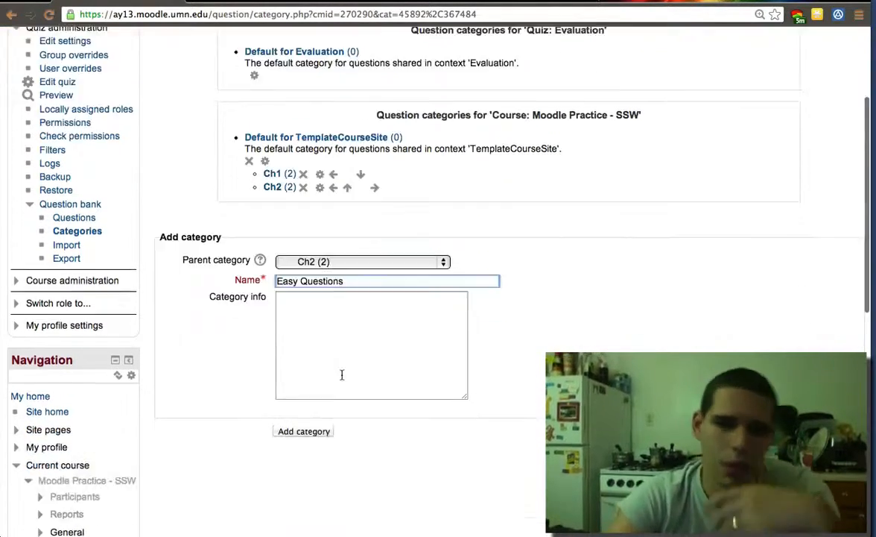
left_click(303, 431)
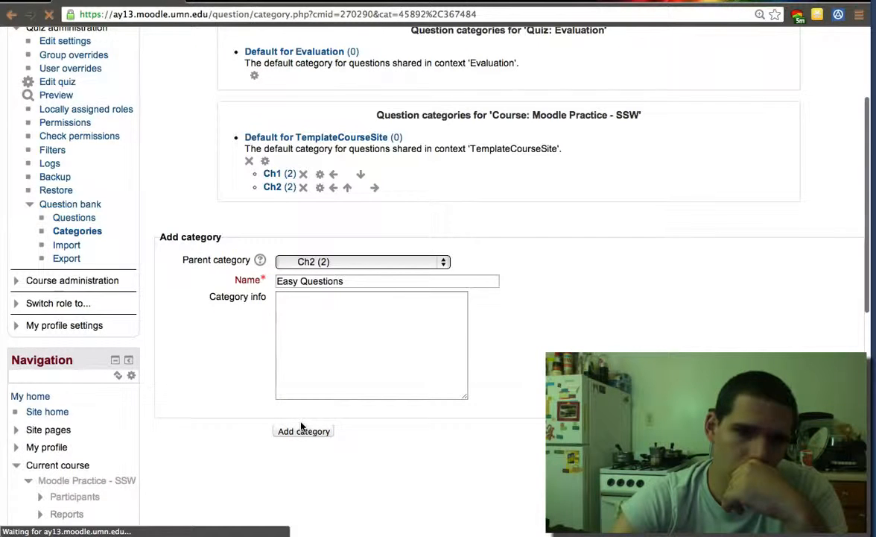
Step: Add a 'Hard Questions' subcategory with parent Ch2
left_click(302, 431)
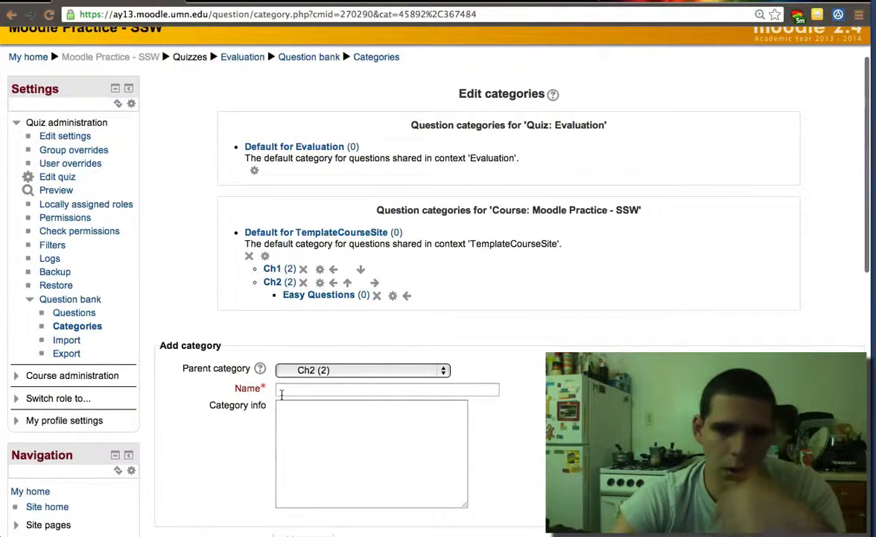
type("Hard Questions")
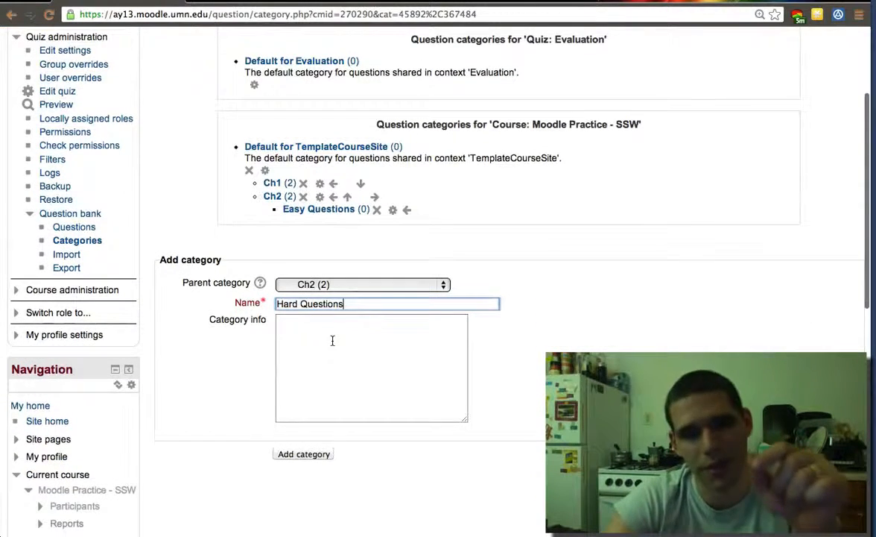
left_click(302, 453)
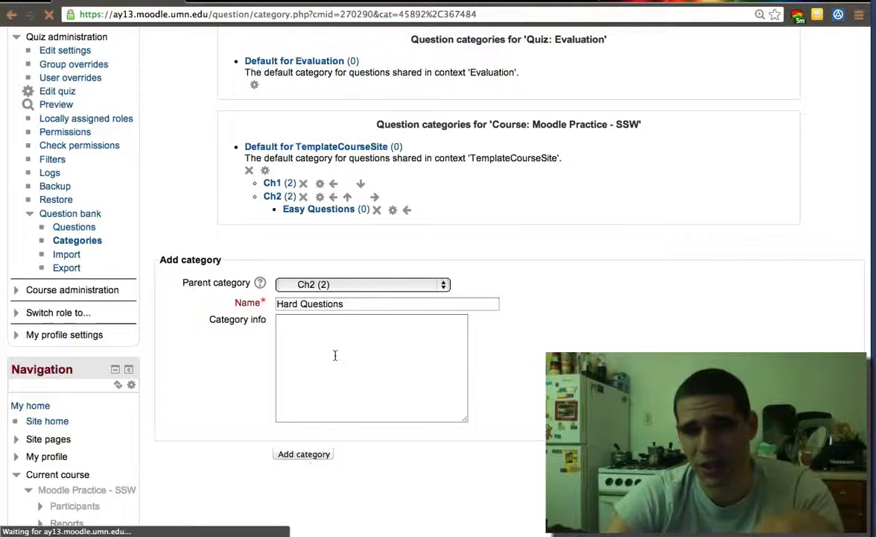
left_click(304, 454)
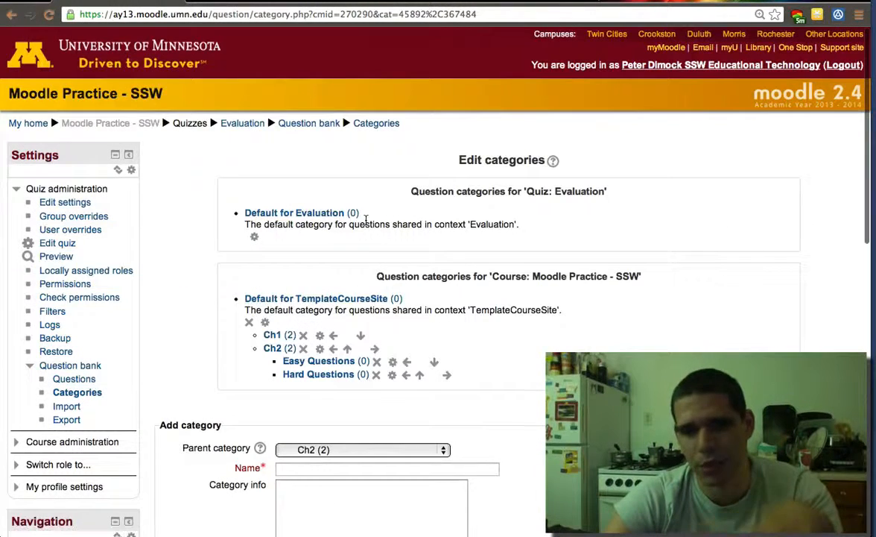
Step: Add an 'Easy Questions' subcategory with Ch1 as parent
left_click(363, 449)
type("Easy Q")
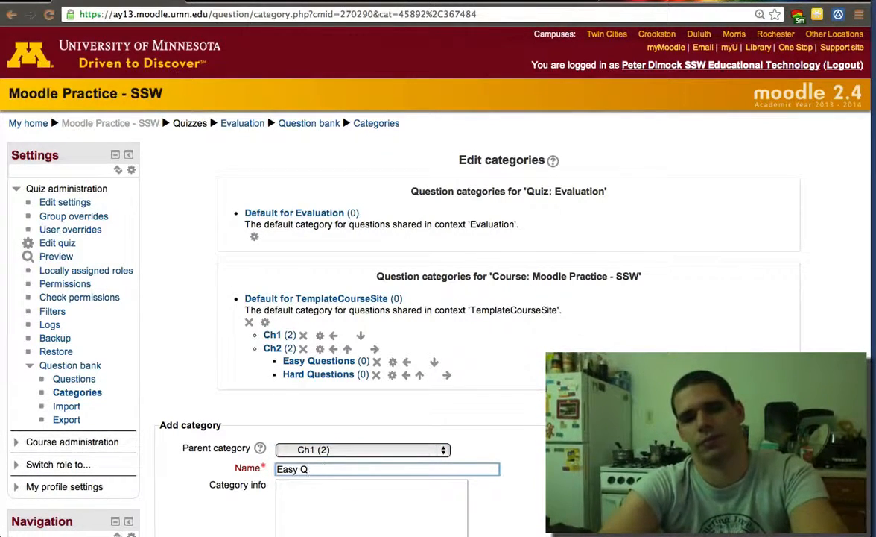
type("uestions")
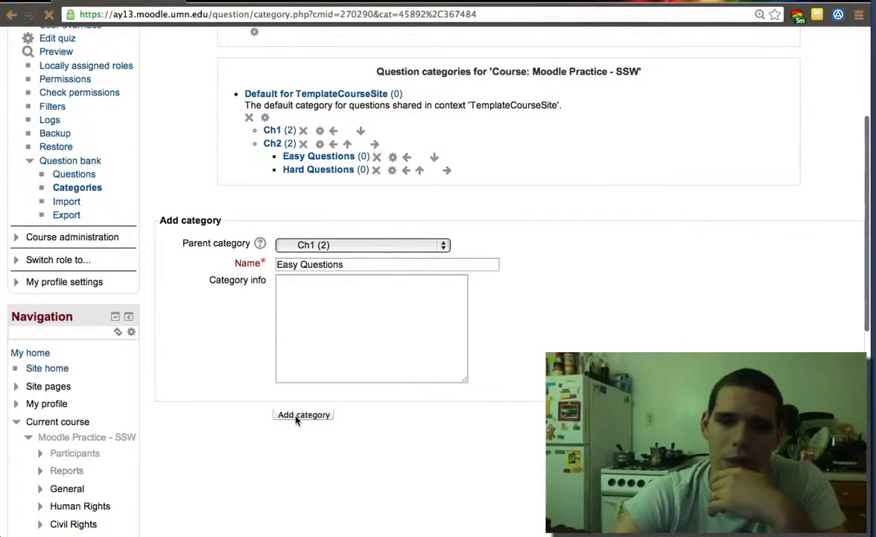
left_click(303, 414)
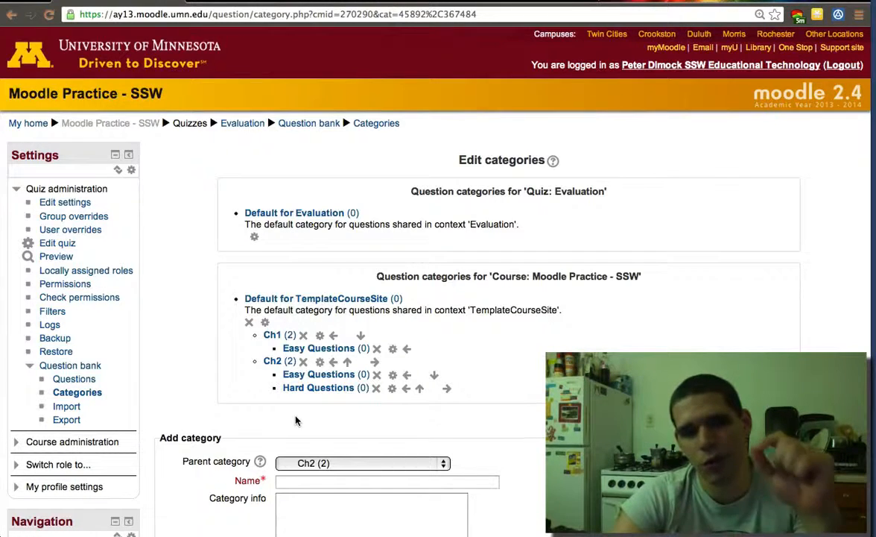
Step: Add 'Hard Questions' under Ch2, submitted twice, creating a duplicate
type("H")
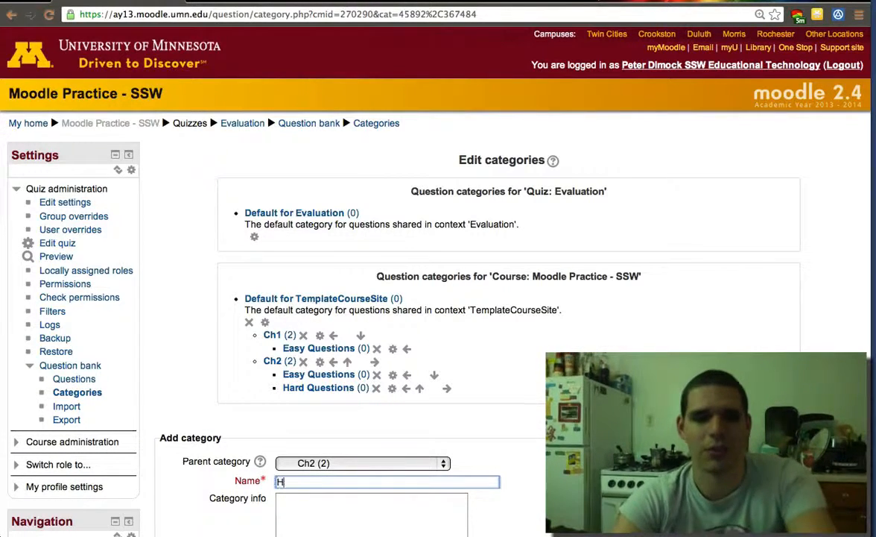
type("ard Questions")
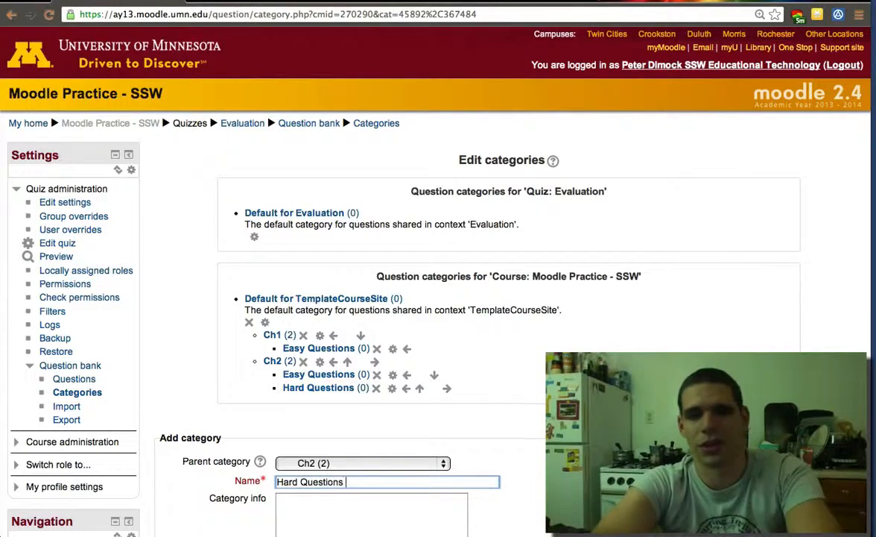
scroll("down", 3)
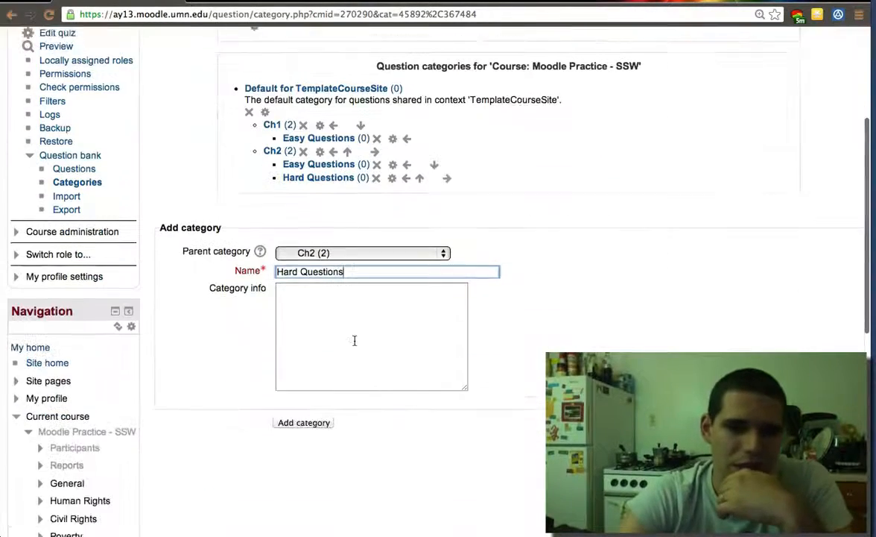
left_click(303, 415)
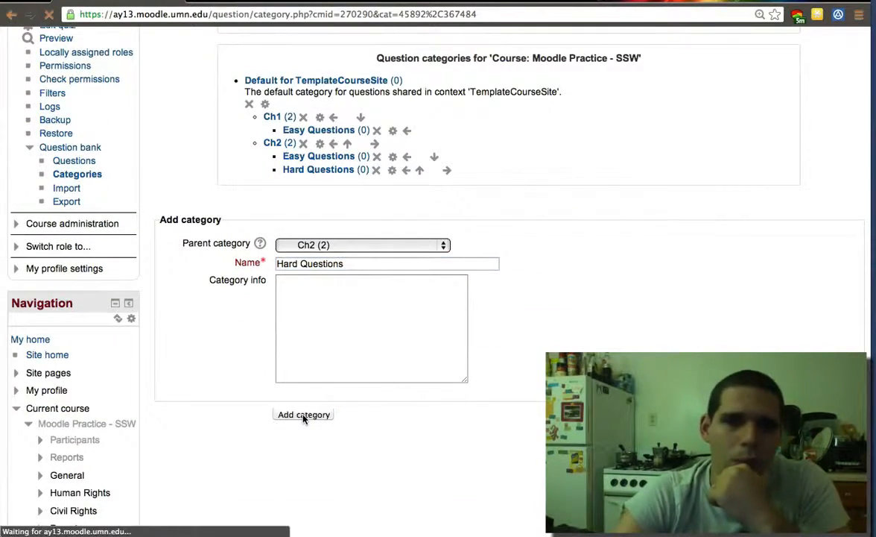
left_click(303, 415)
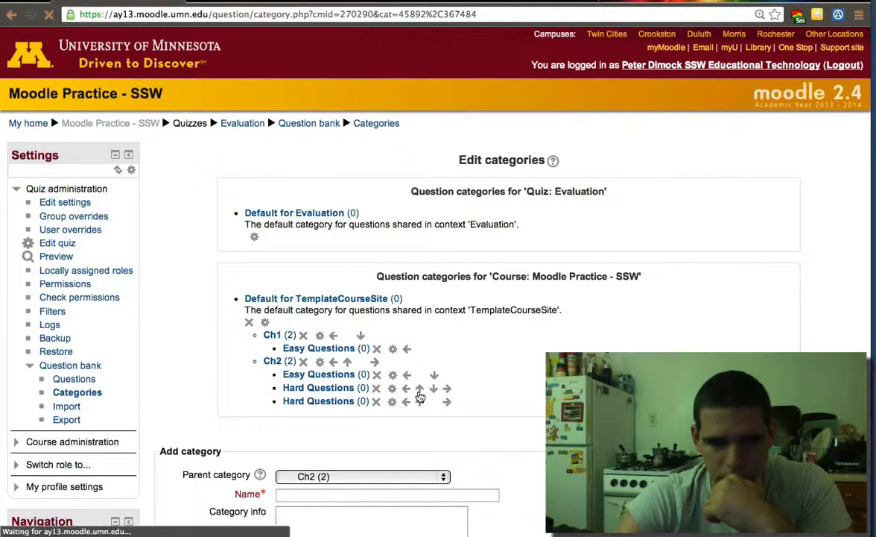
Step: Remove Ch2's duplicate Hard Questions and create 'Hard Questions' with parent Ch1
left_click(420, 387)
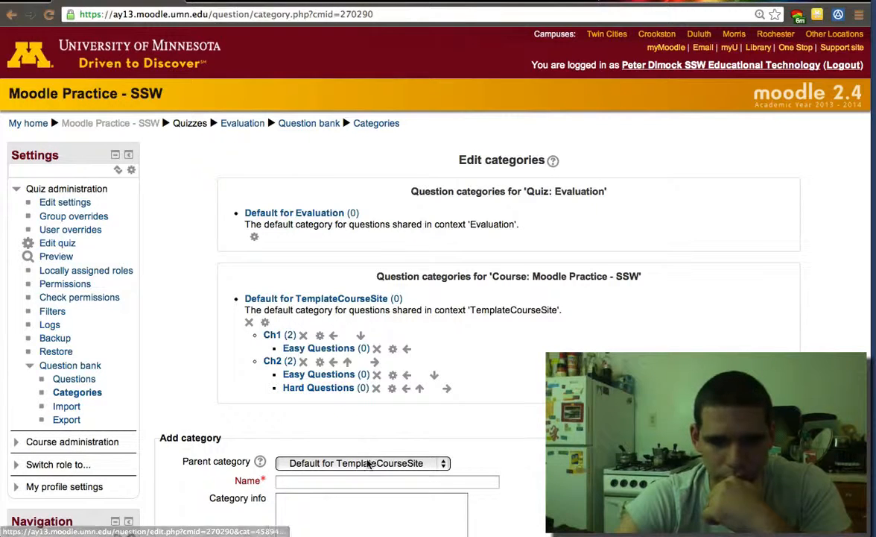
left_click(363, 463)
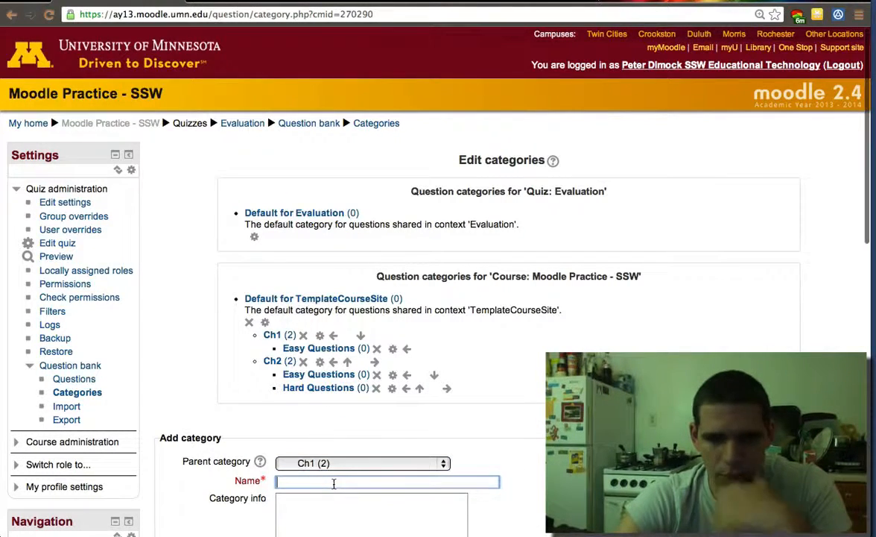
type("Hard")
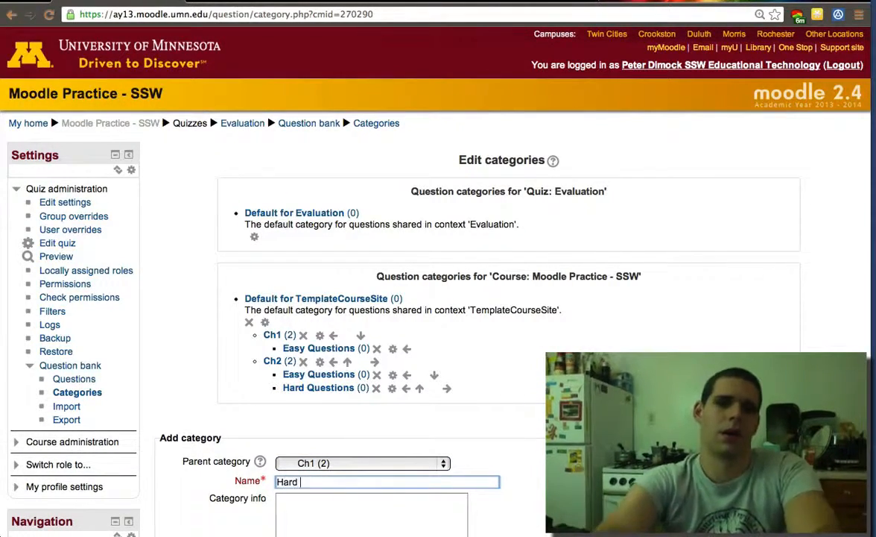
type("Questions")
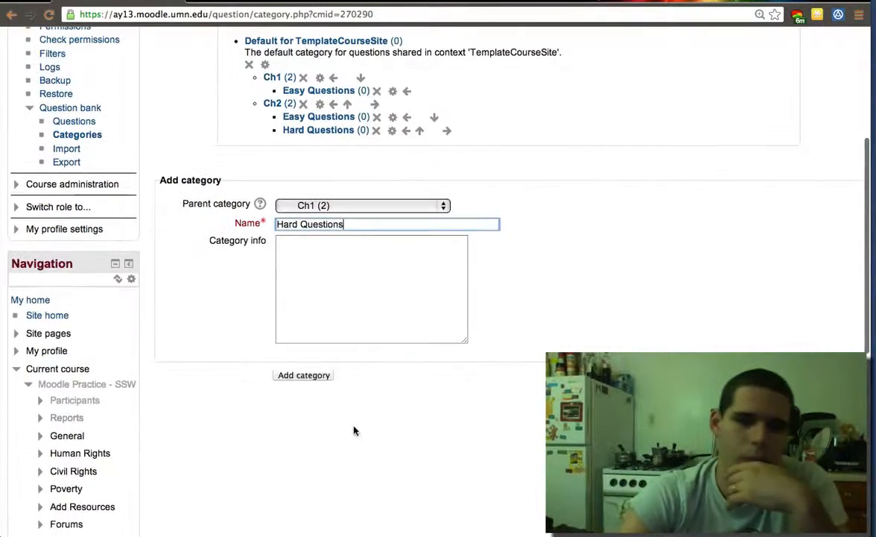
left_click(302, 375)
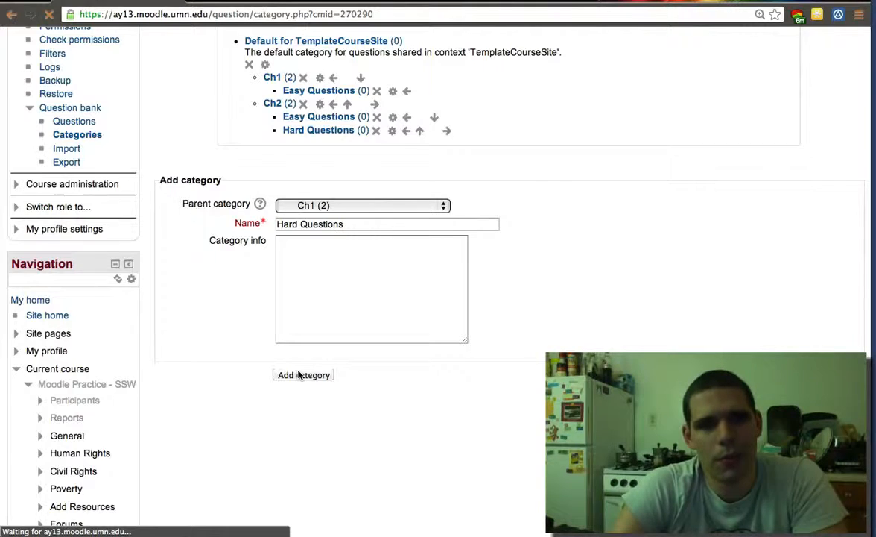
left_click(303, 375)
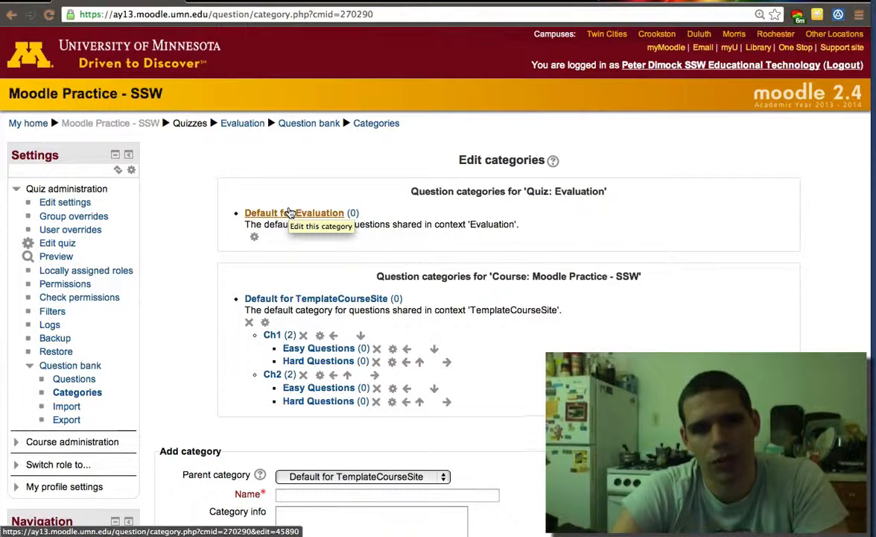
mouse_move(223, 156)
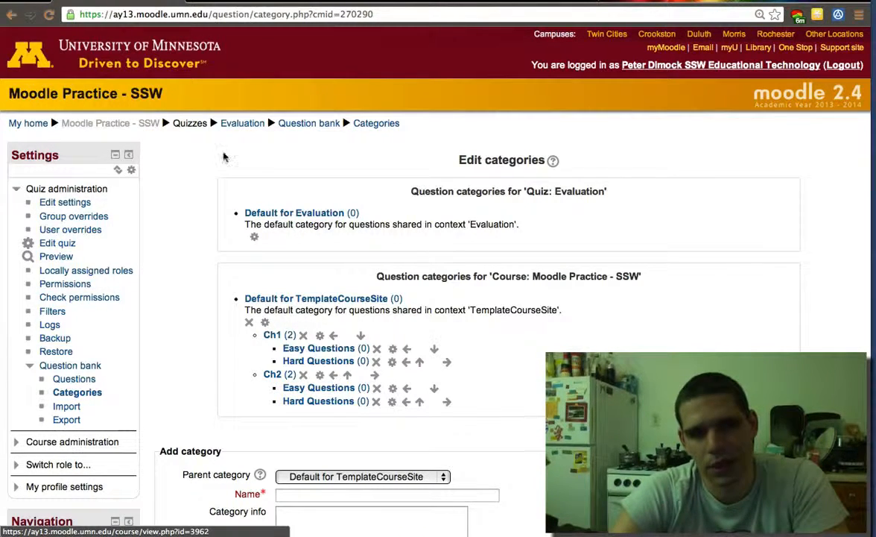
mouse_move(419, 157)
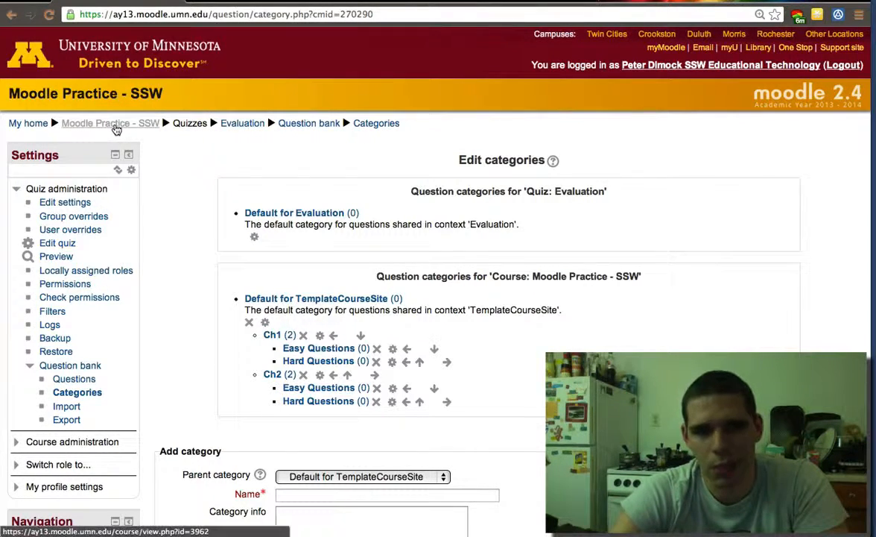
mouse_move(110, 123)
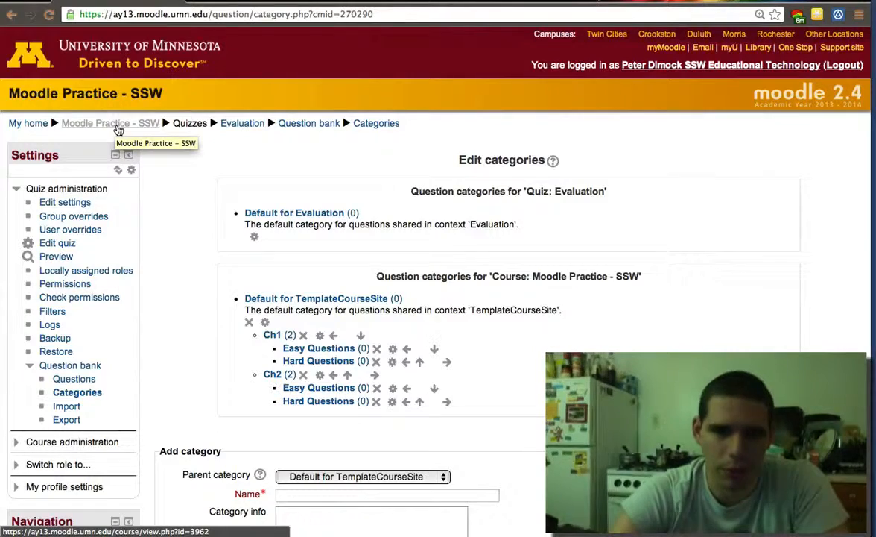
Step: Go to the 'Moodle Practice - SSW' course page via the breadcrumb and scroll to Quizzes
left_click(109, 123)
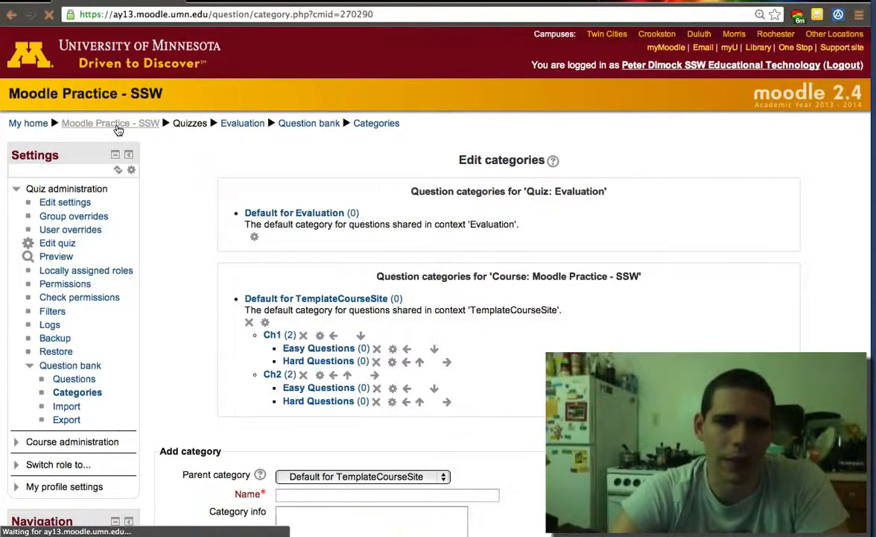
left_click(109, 122)
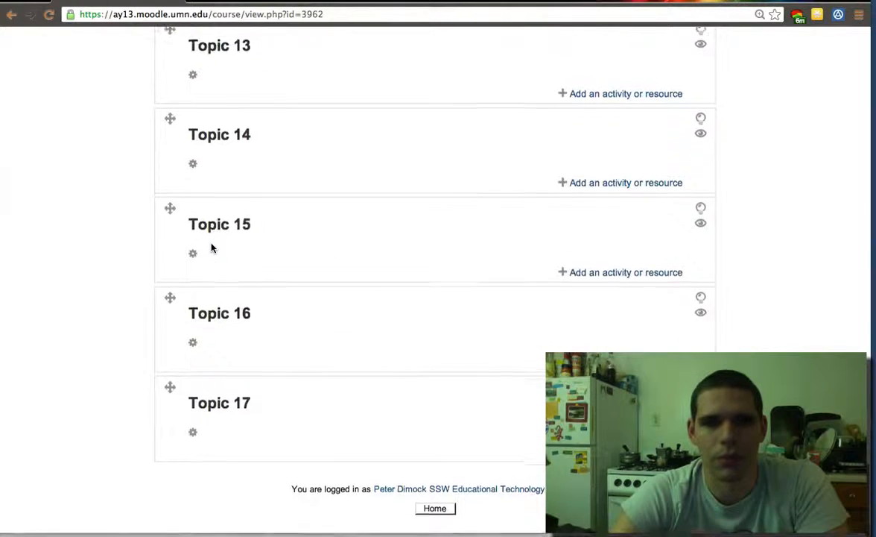
scroll("up", 3)
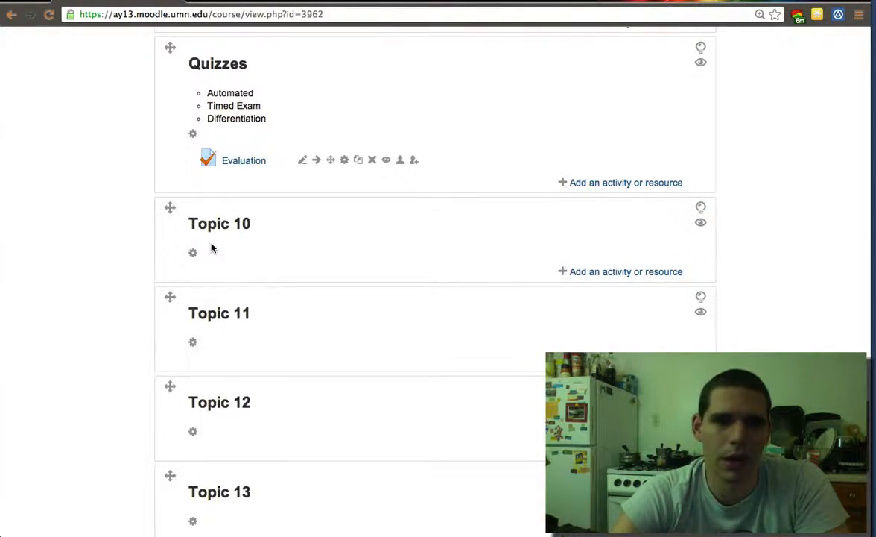